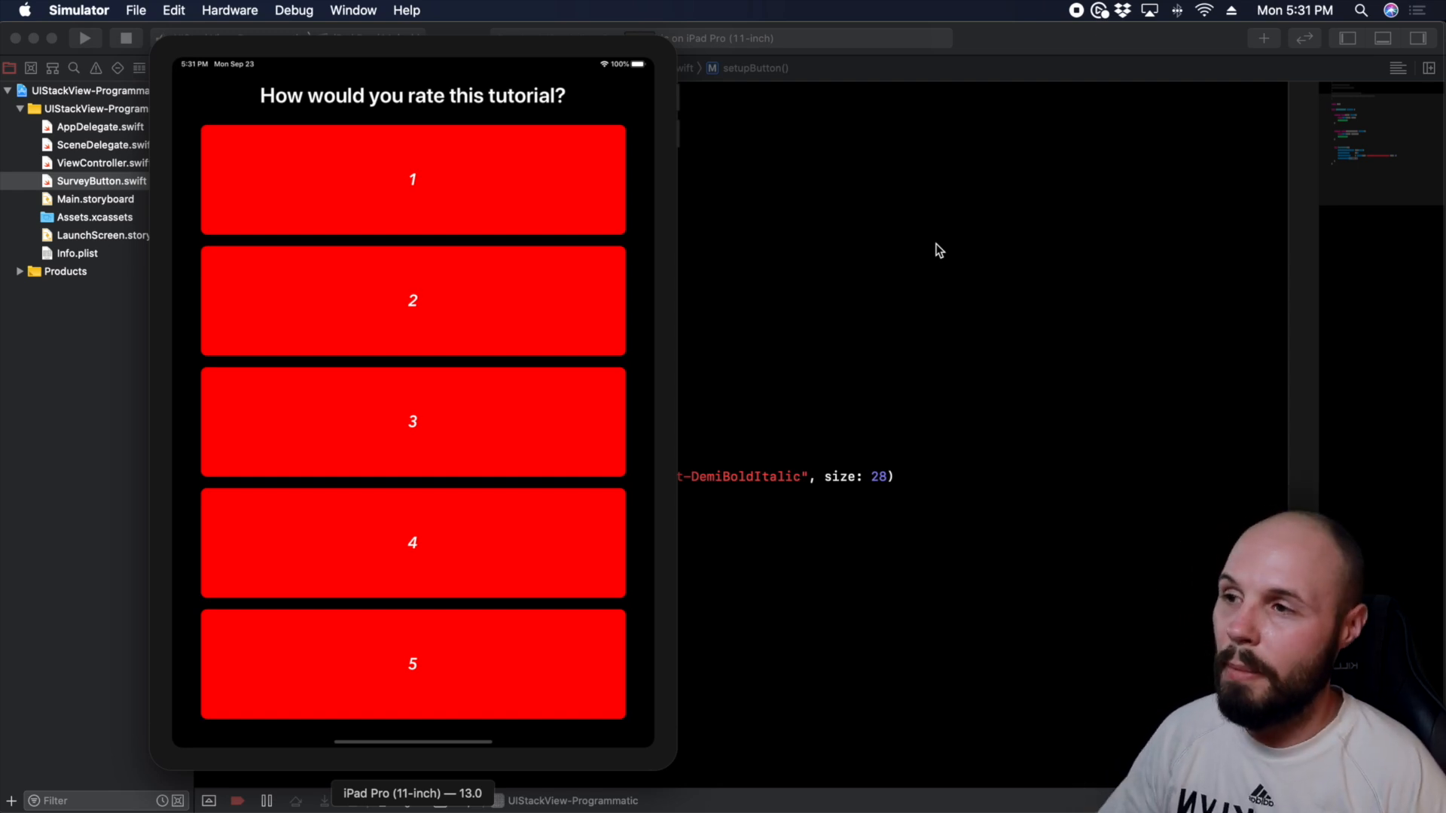
mouse_move(488, 425)
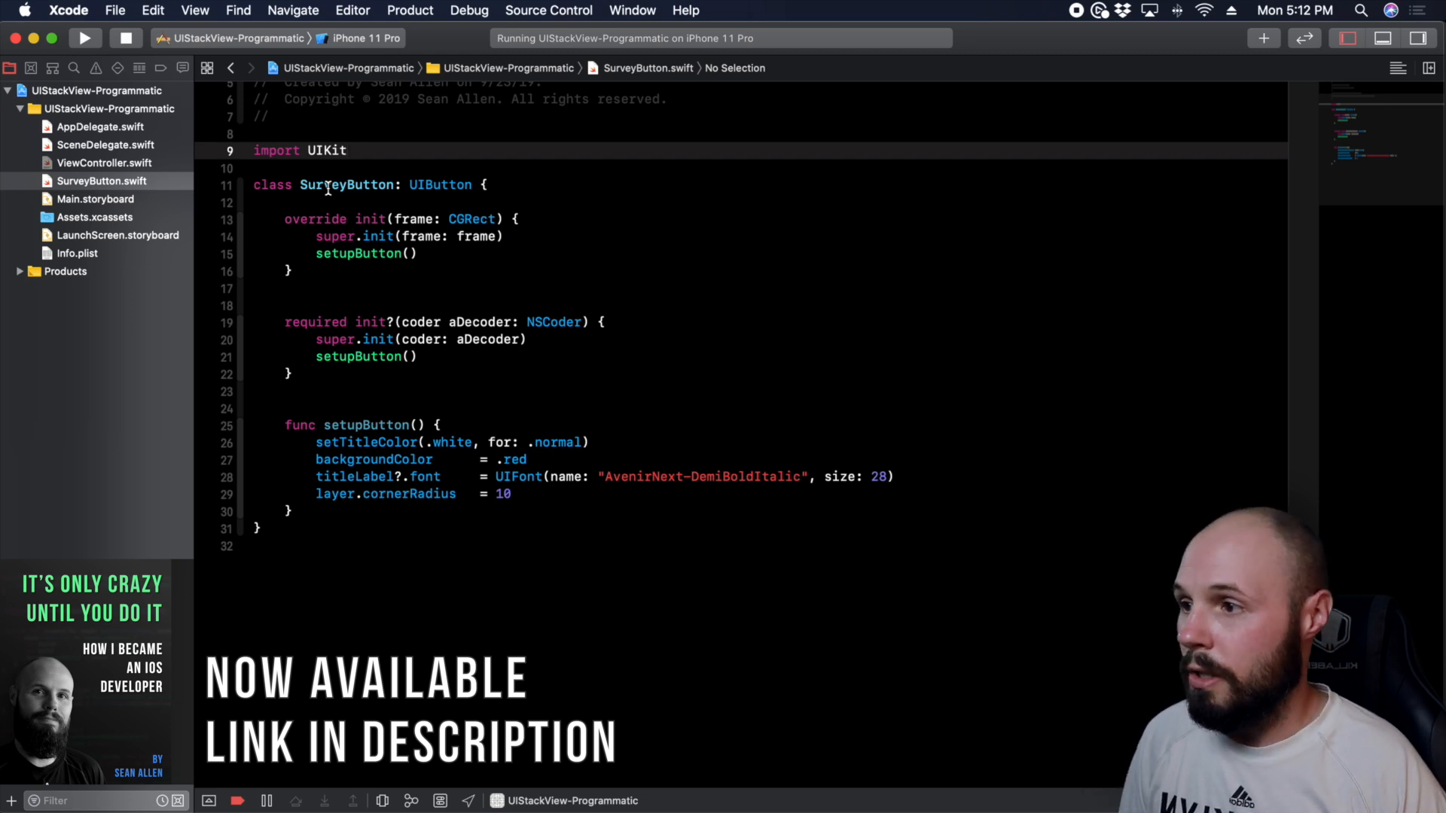
mouse_move(313, 459)
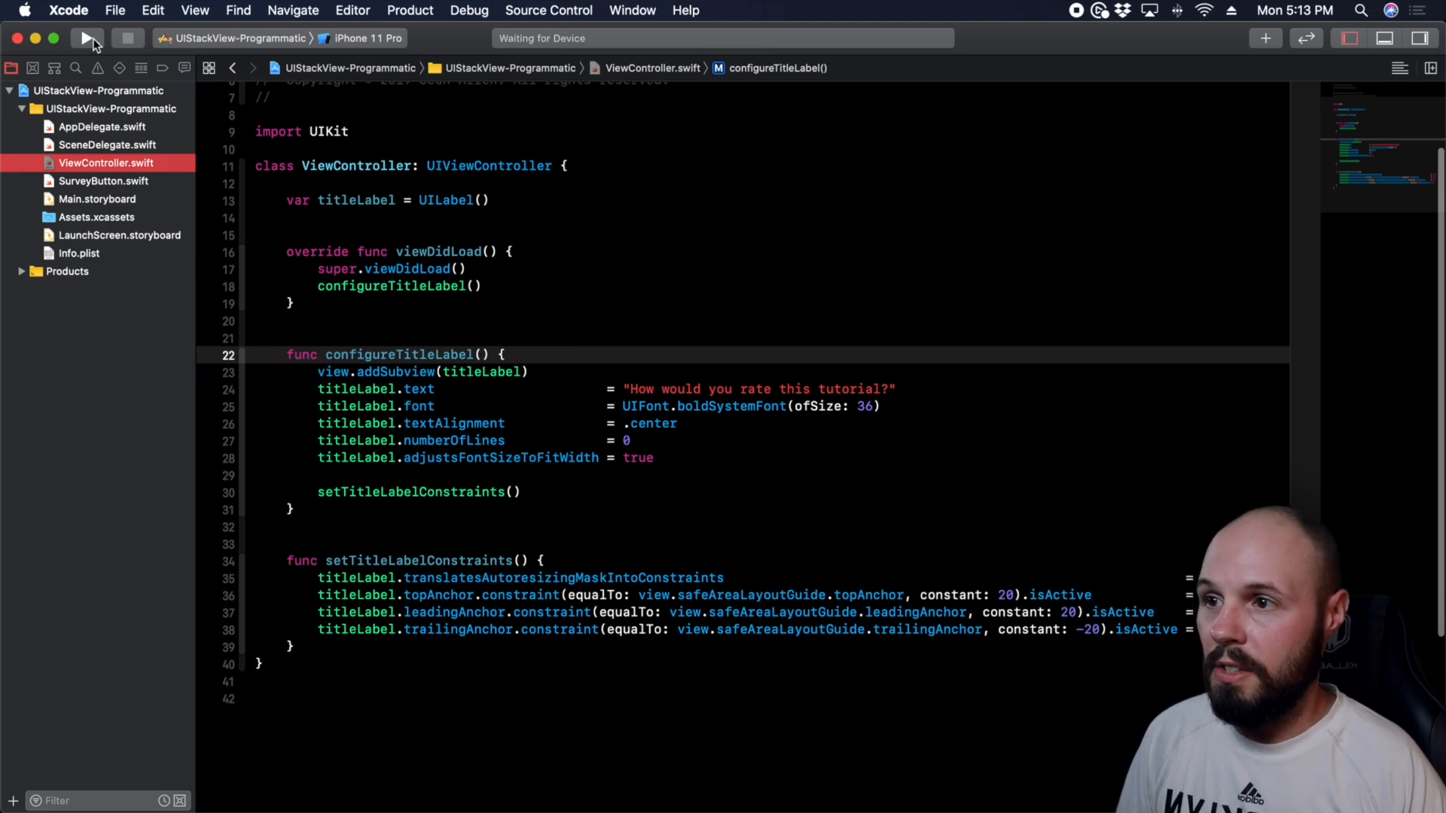
- Run the app on the iPhone 11 Pro simulator, showing only the title label
left_click(86, 38)
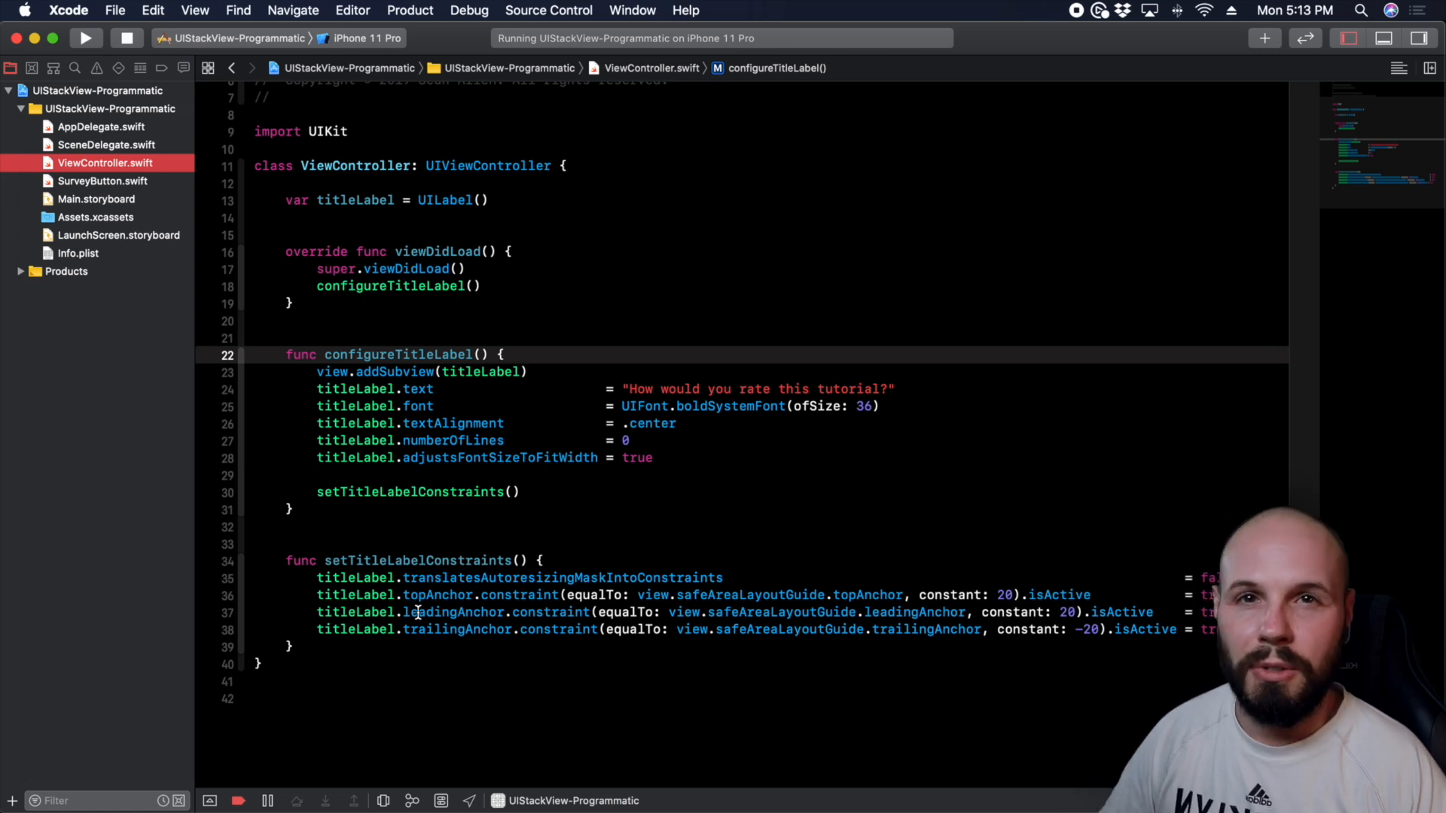
left_click(493, 201)
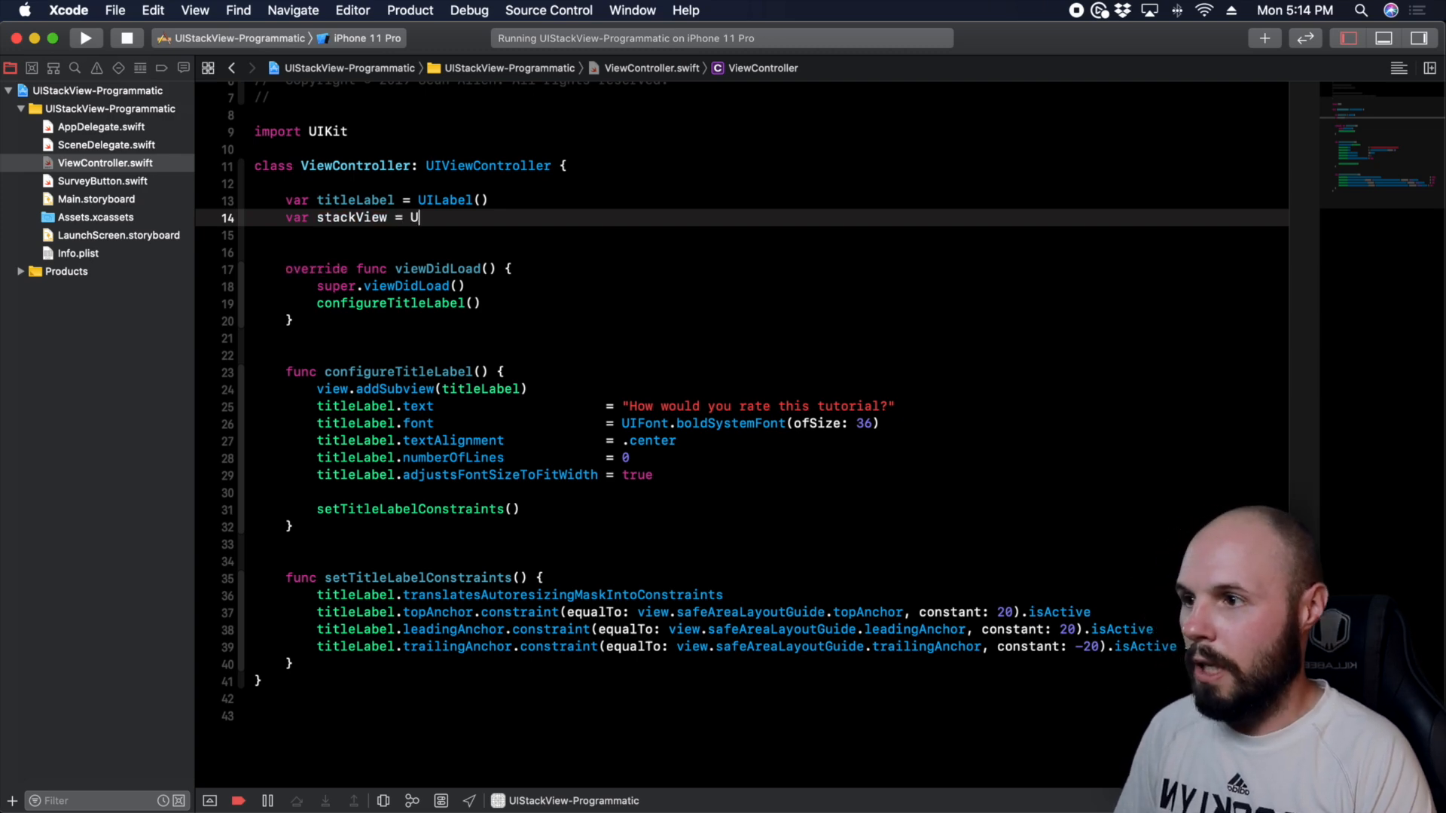
- Declare var stackView = UIStackView() on line 14 beneath titleLabel
type("IStackView")
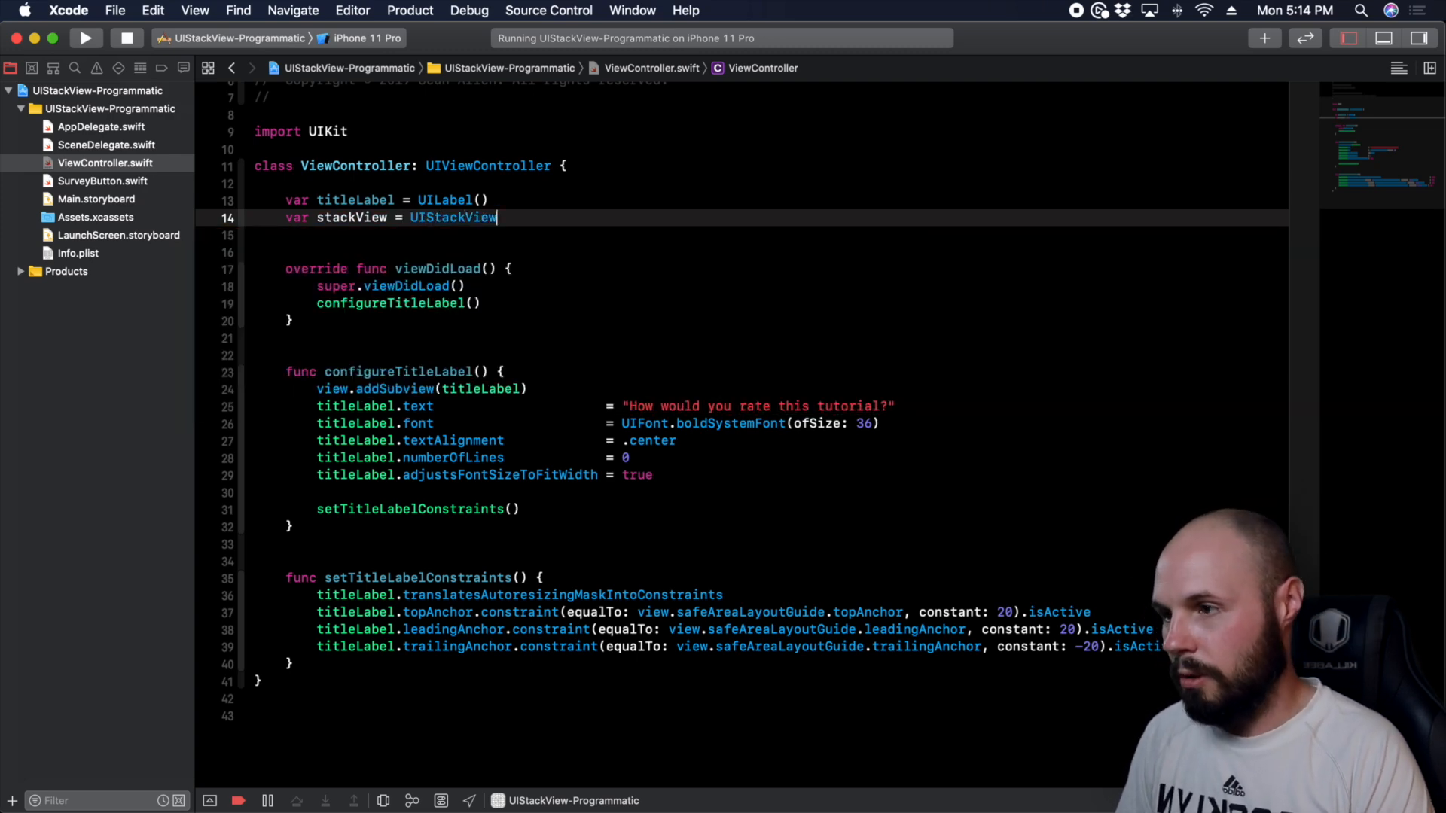
type("()")
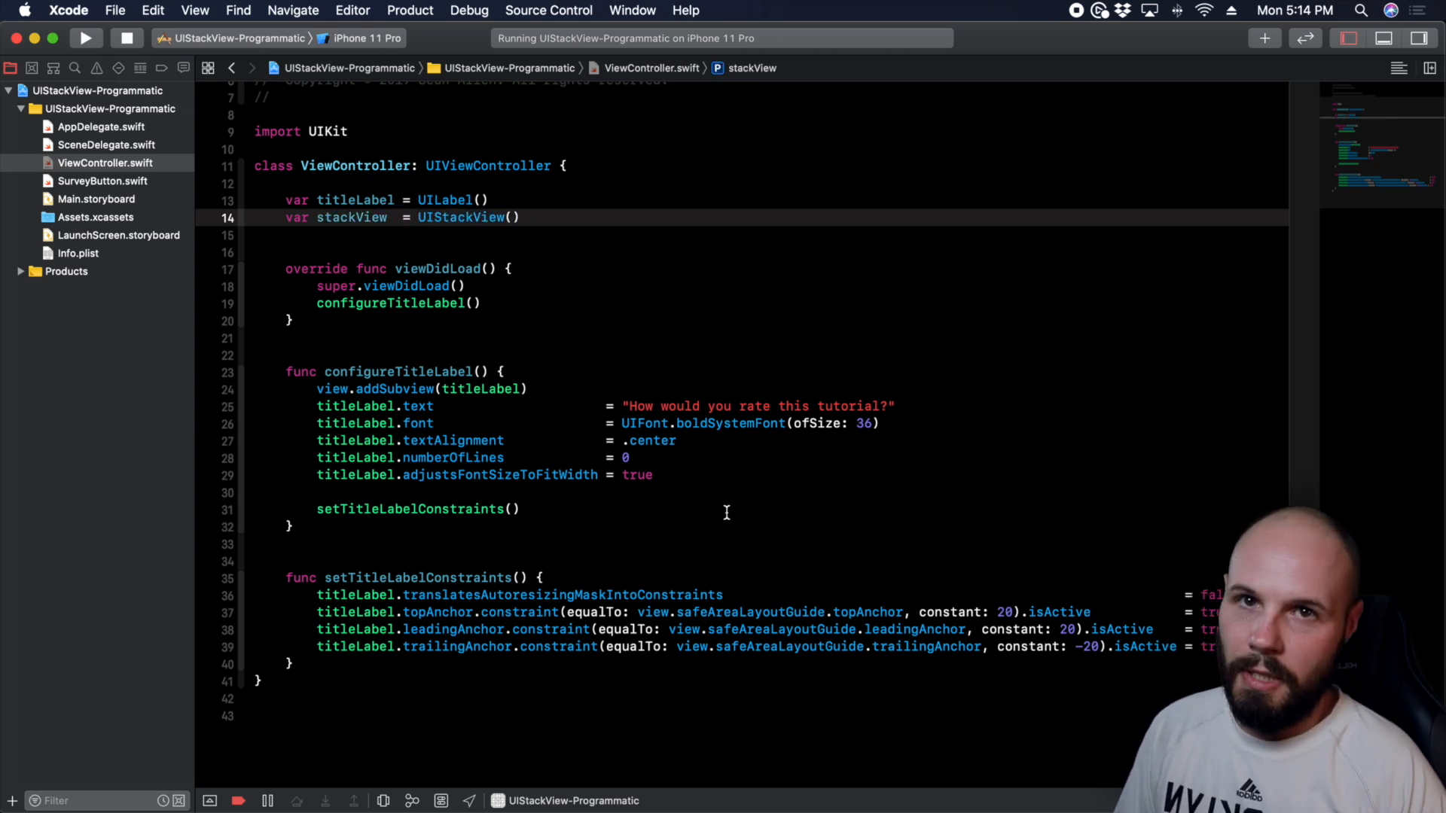
mouse_move(674, 490)
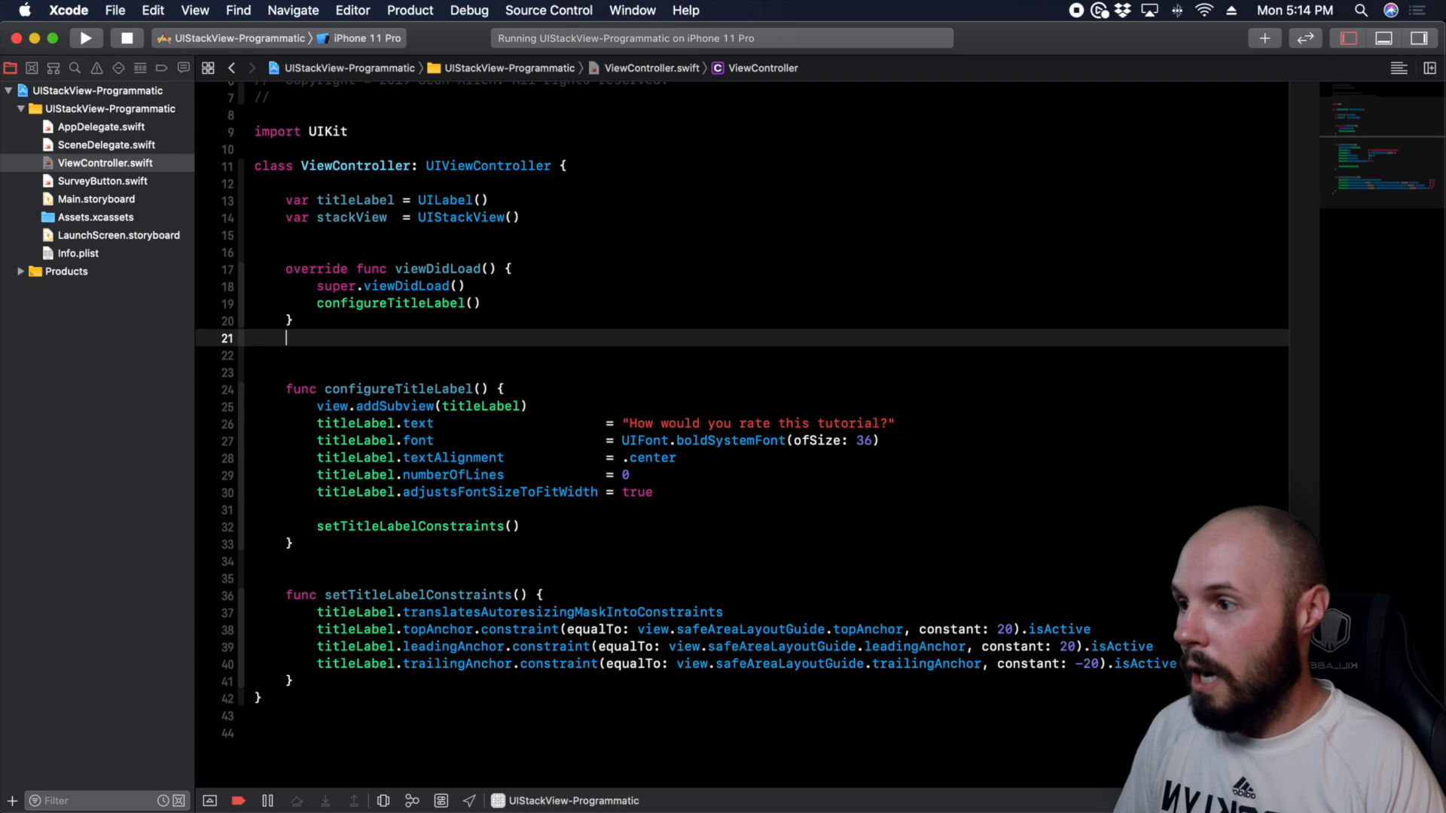
- Write func configureStackView() calling view.addSubview(stackView), followed by a //constraints comment
key("return")
type("func configureStack")
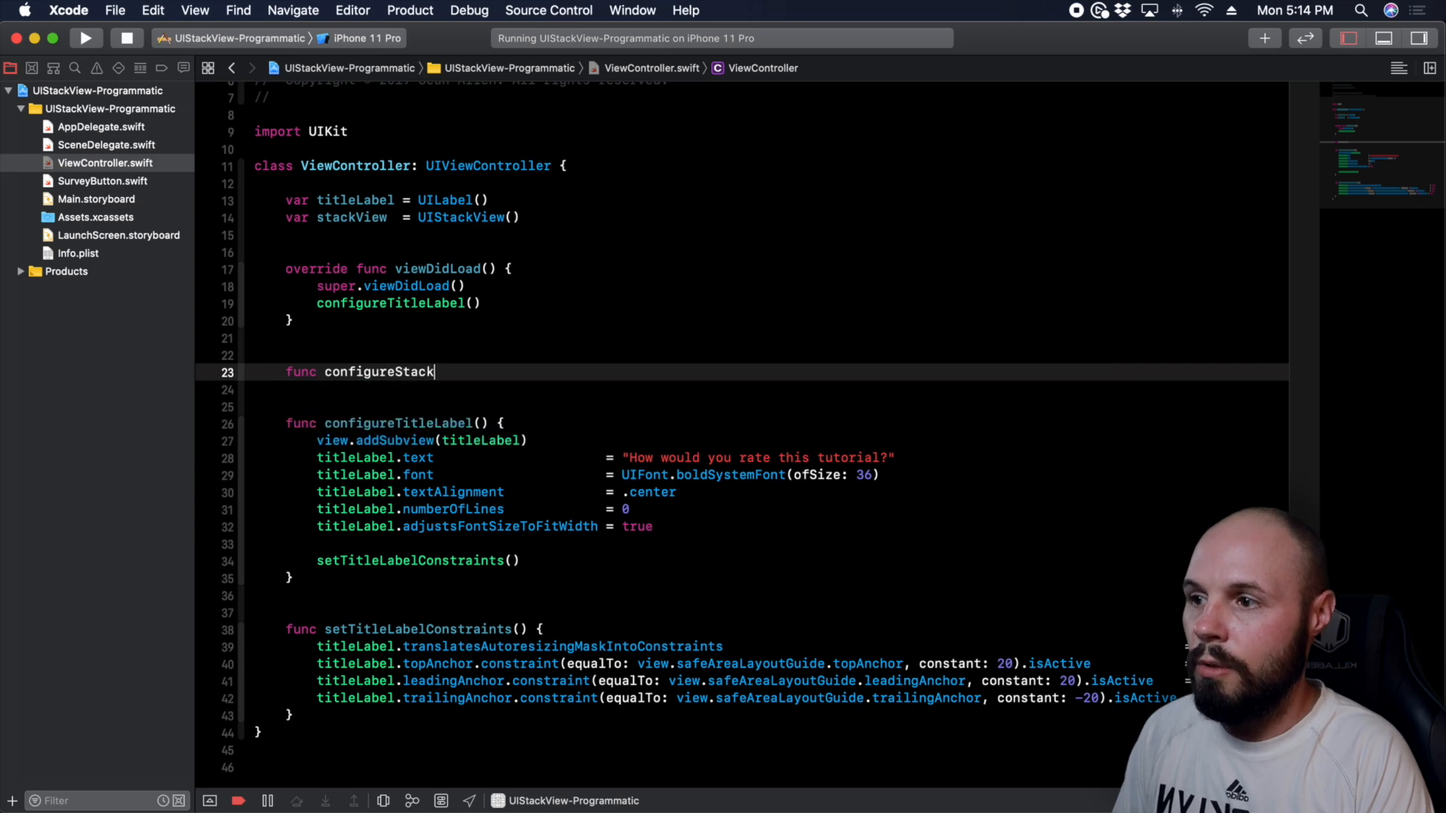
type("View()")
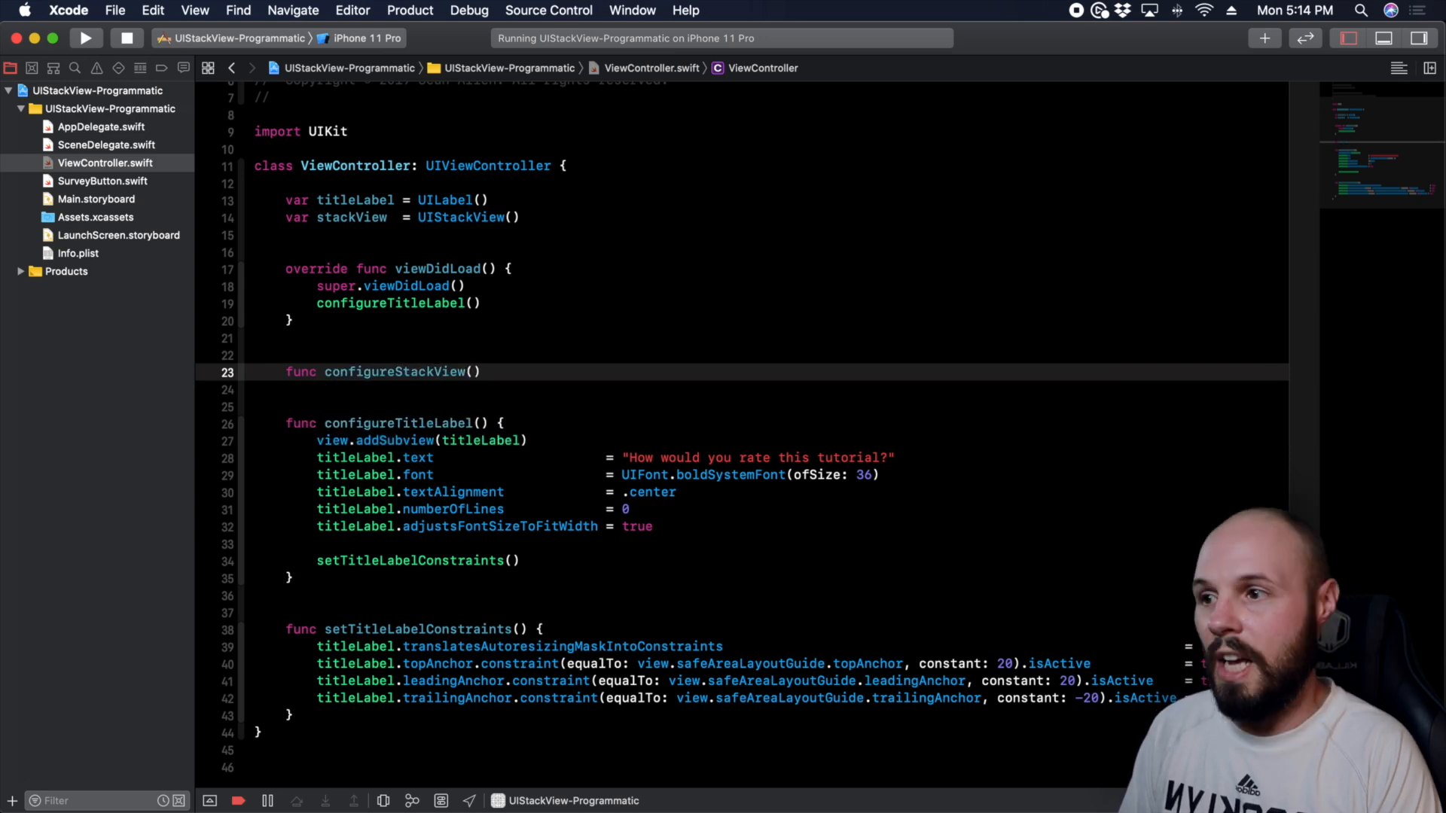
type("{")
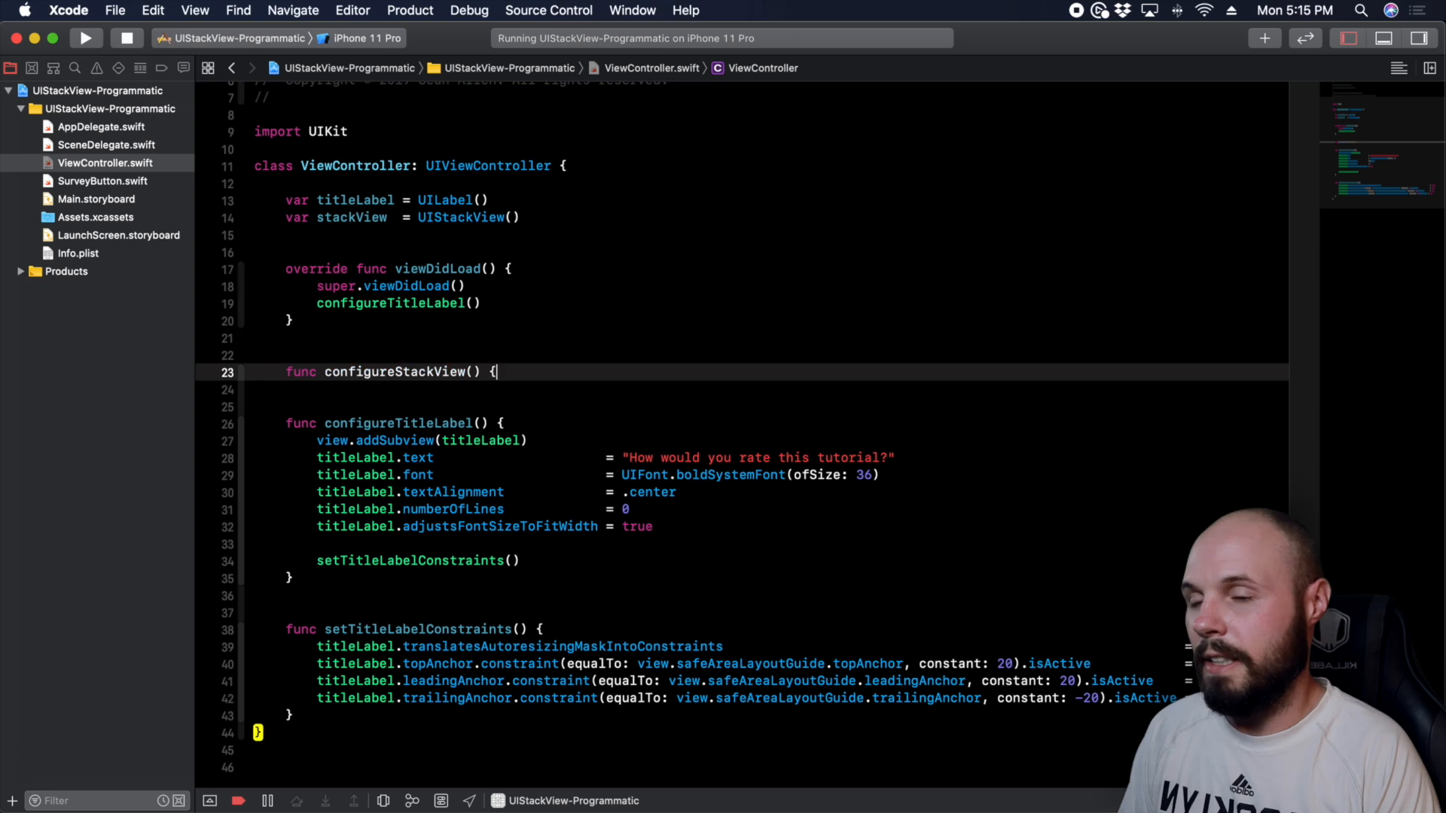
key("return")
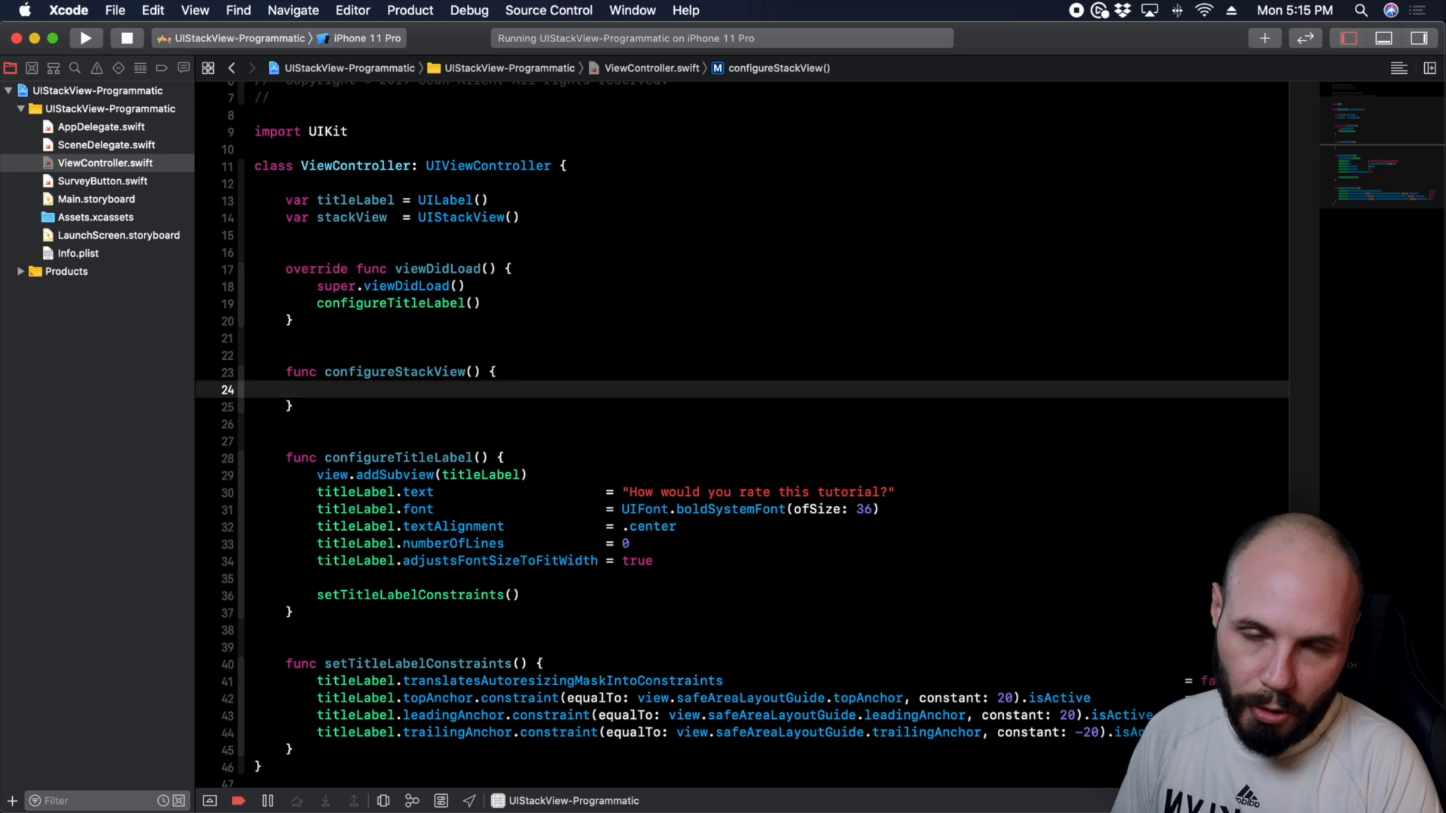
left_click(316, 390)
type("view.addSubview(")
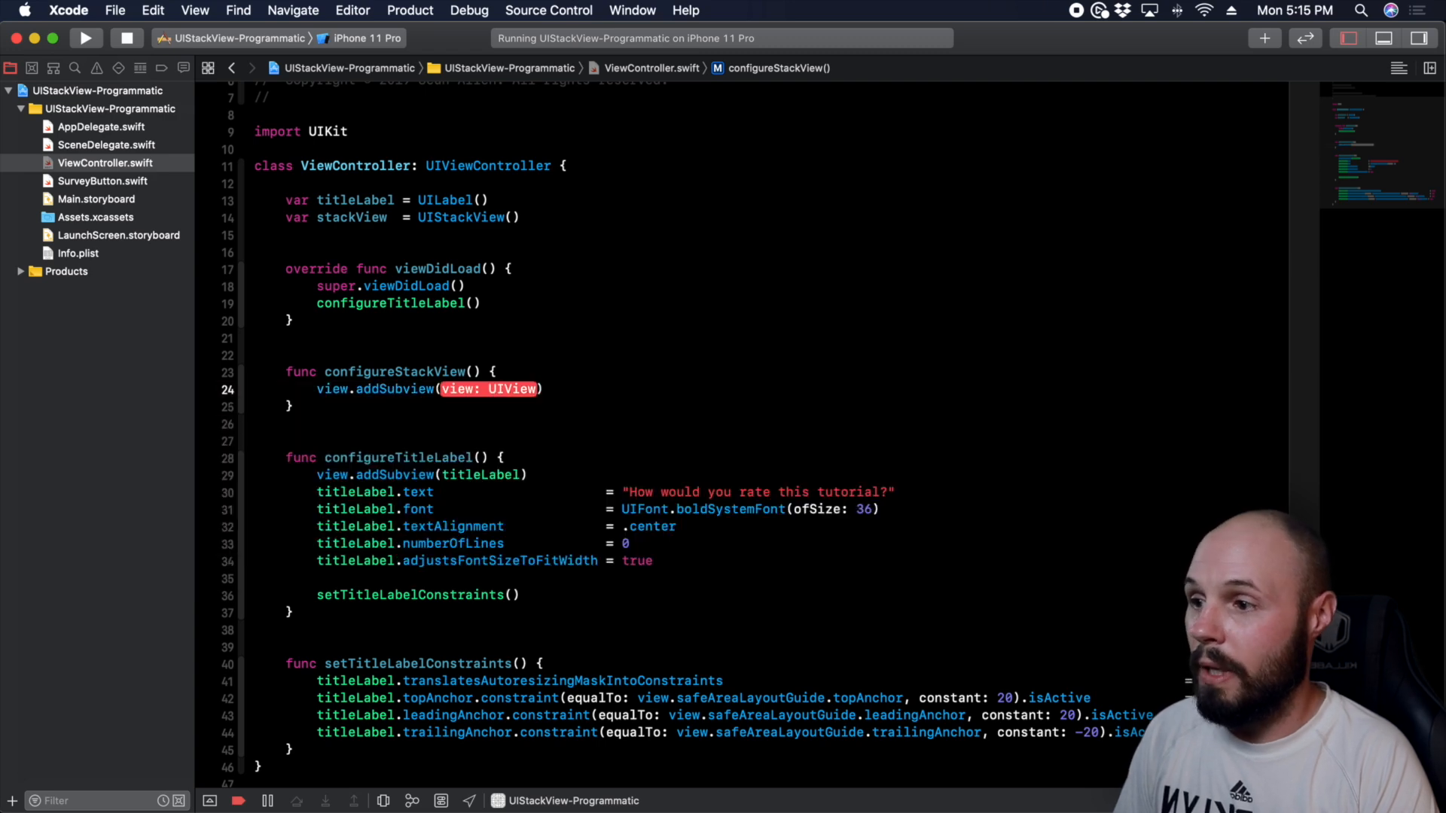
type("stackView")
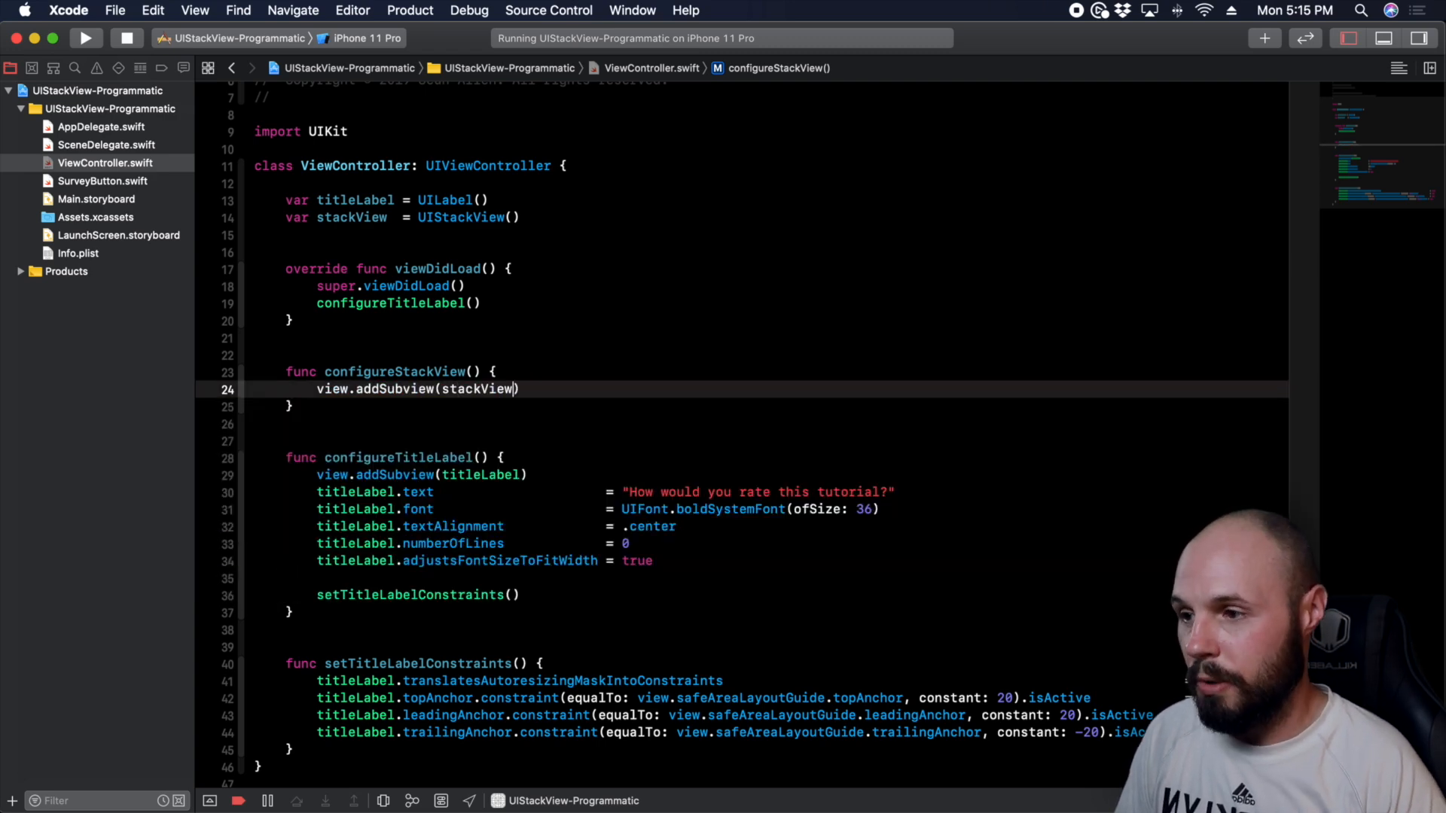
key("return")
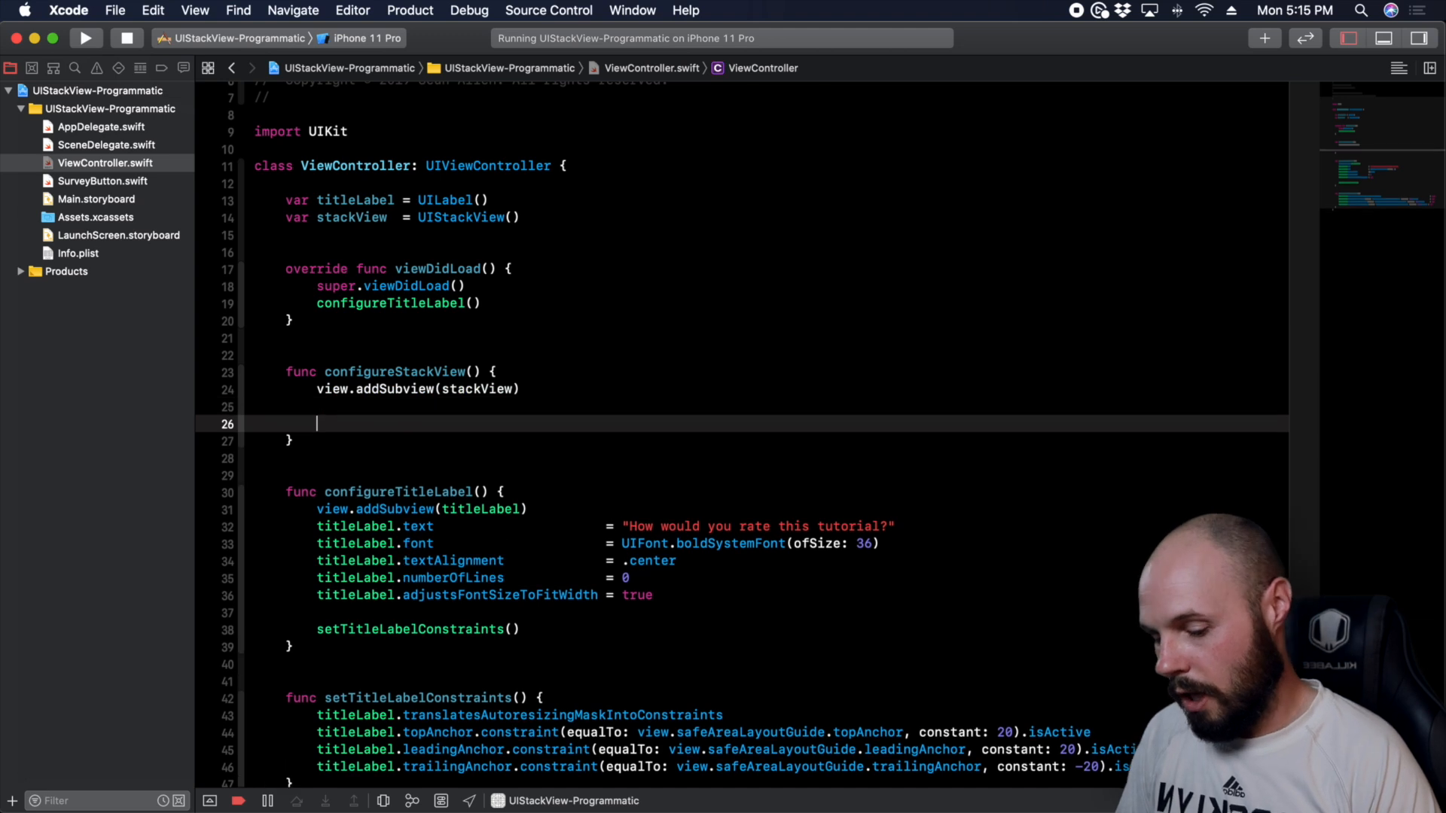
type("//cons")
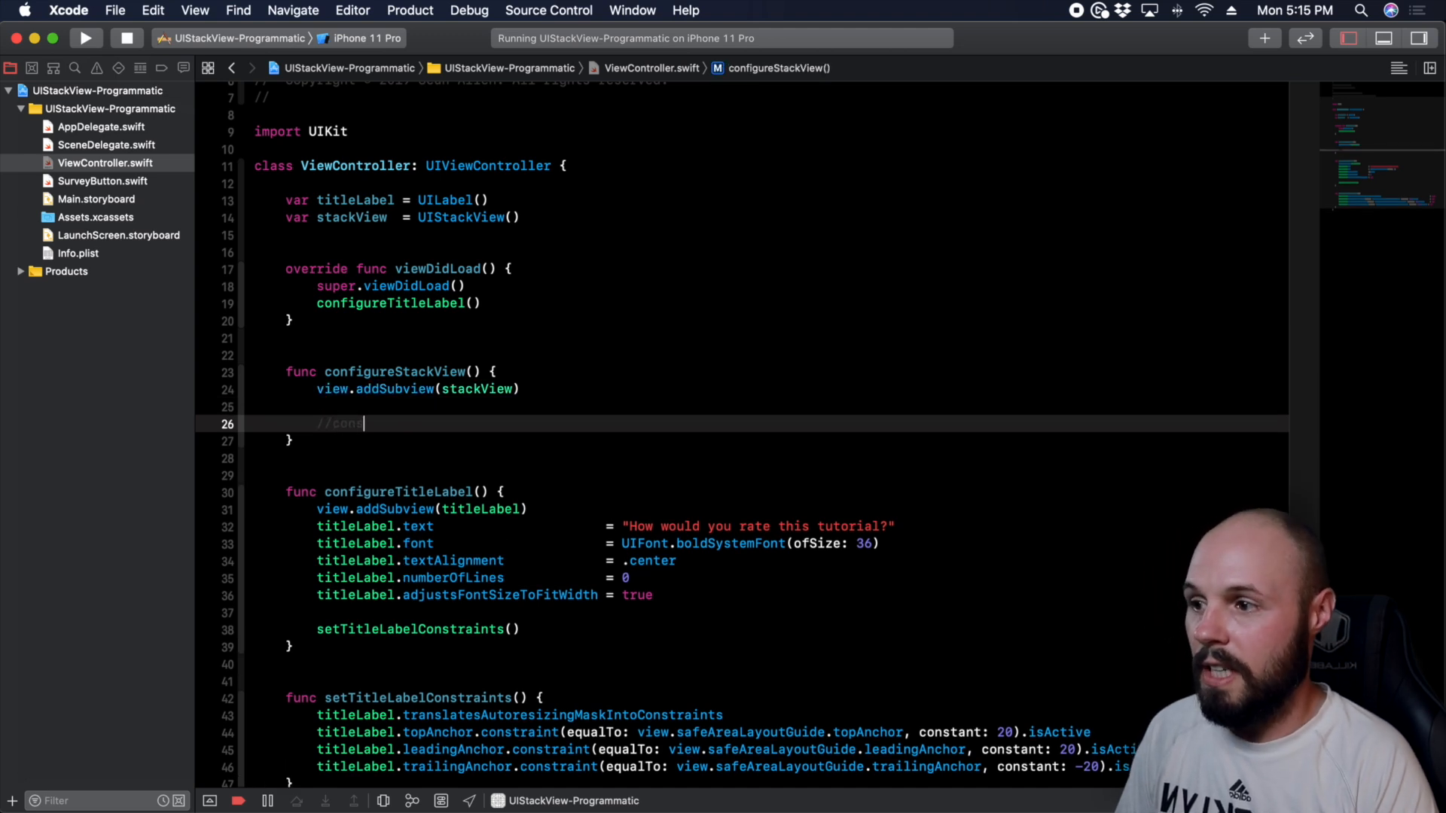
type("traints")
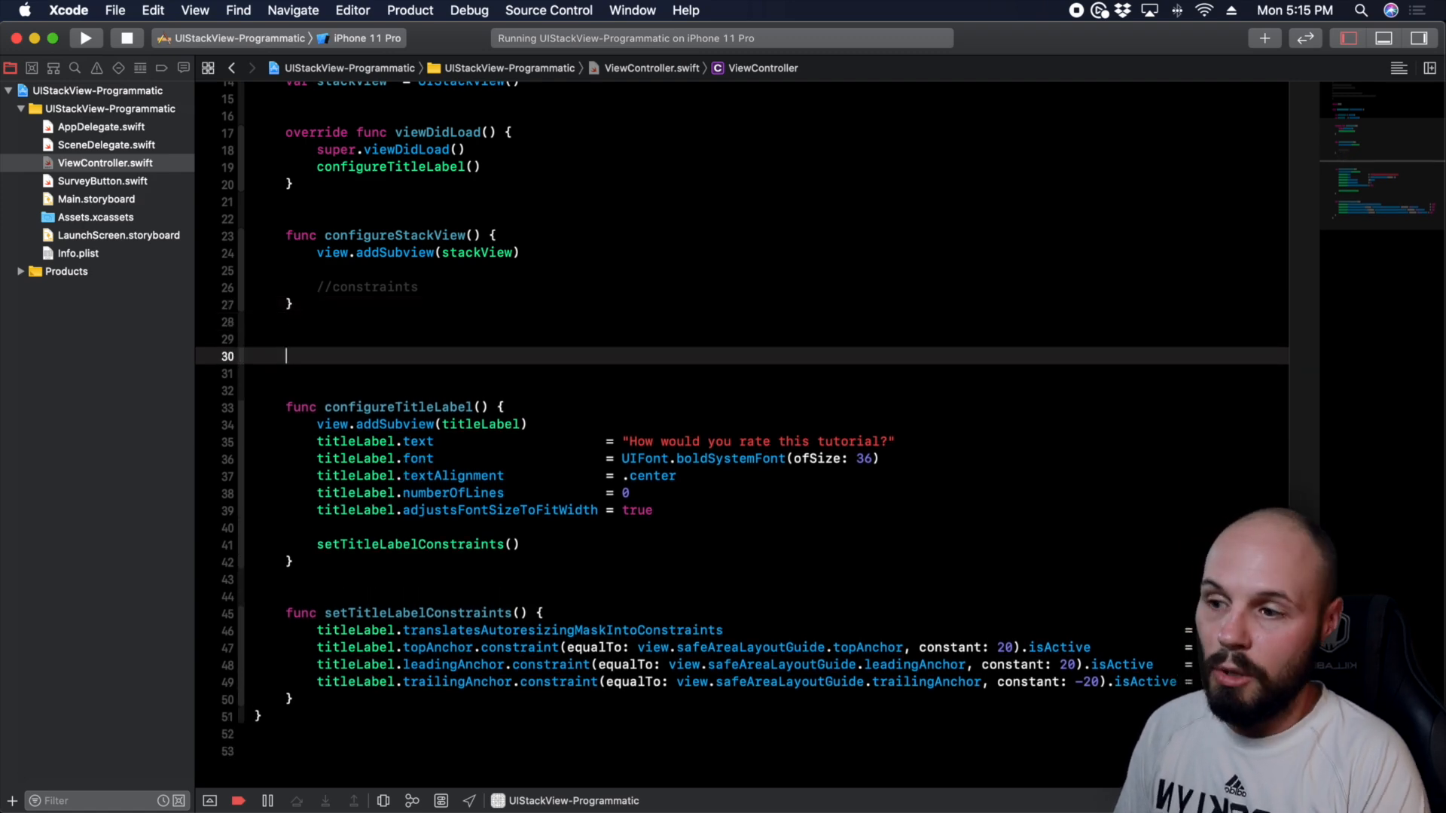
- Write setStackViewConstraints(): top to titleLabel.bottomAnchor plus 30, sides 50/-50
type("func setStackViewConstraints() {")
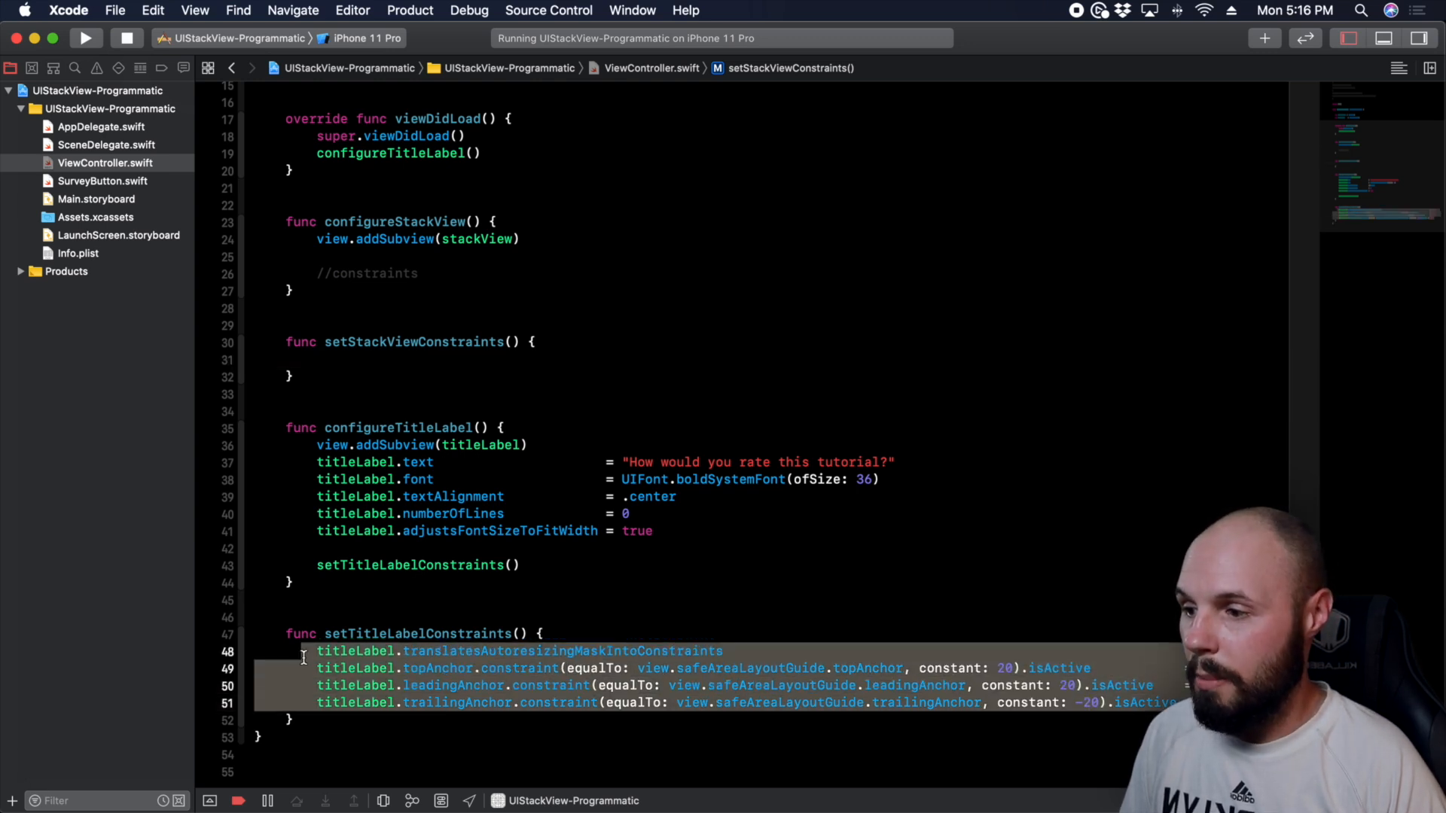
left_click(323, 355)
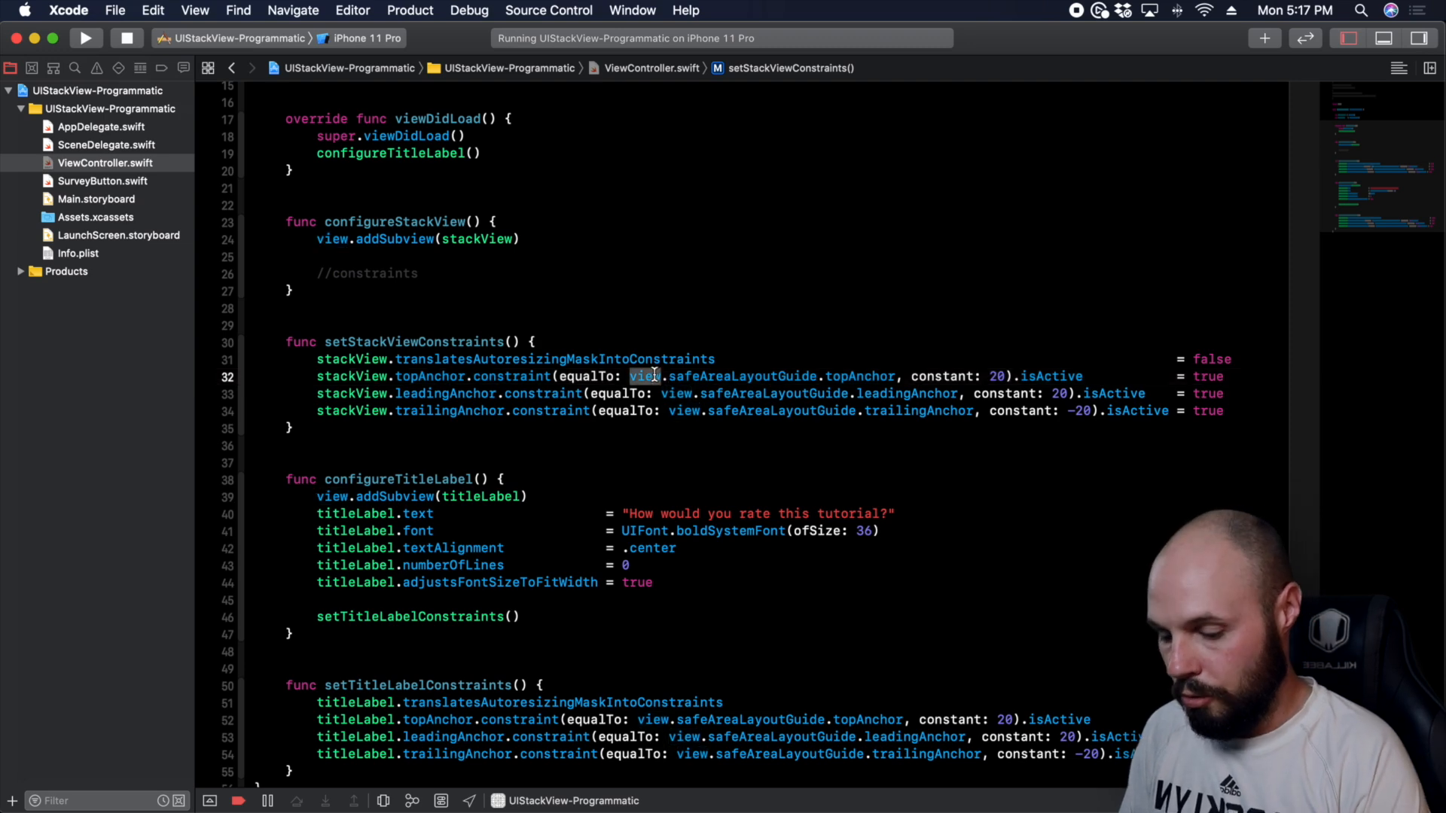
type("titleLabel")
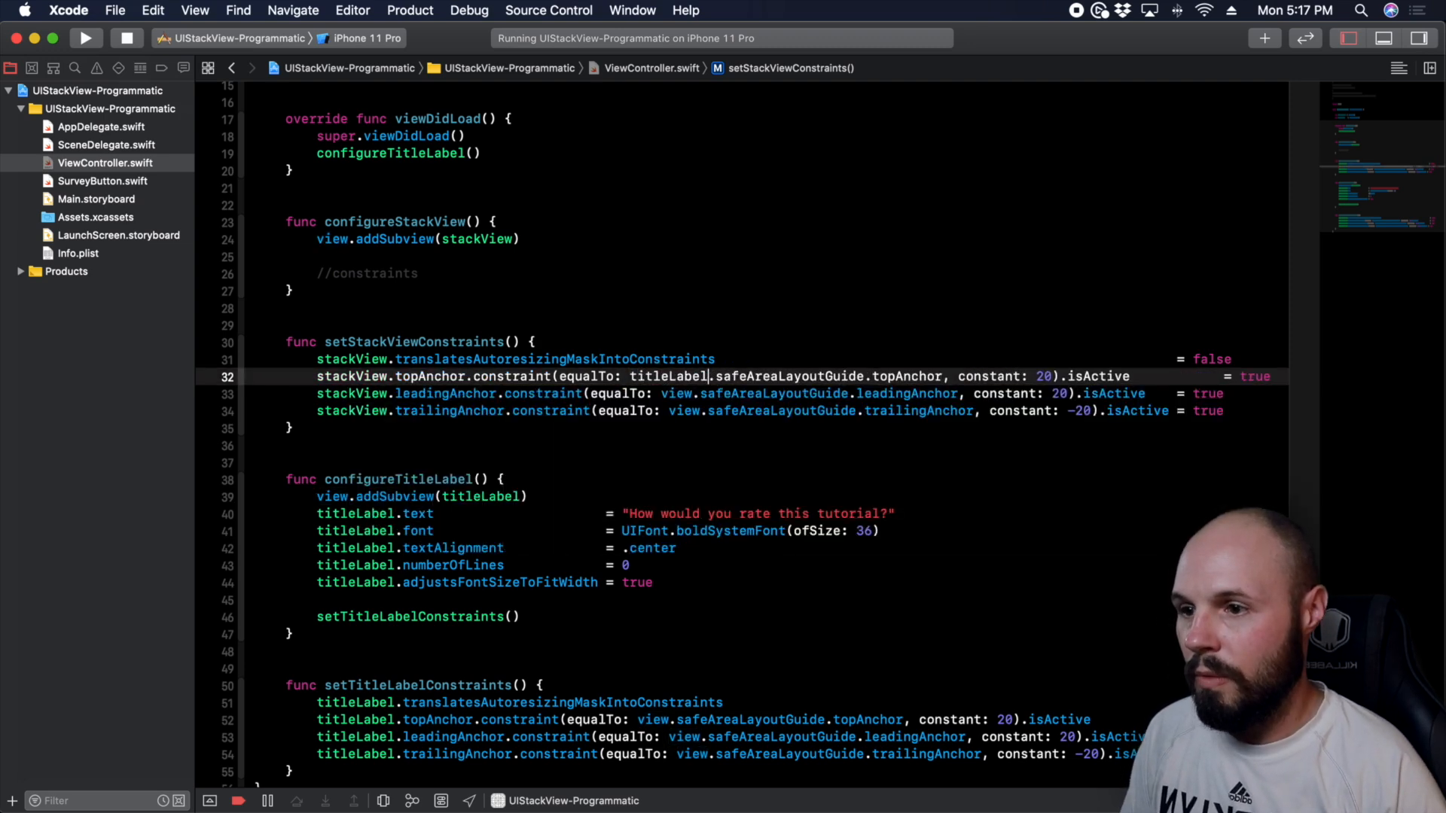
double_click(788, 377)
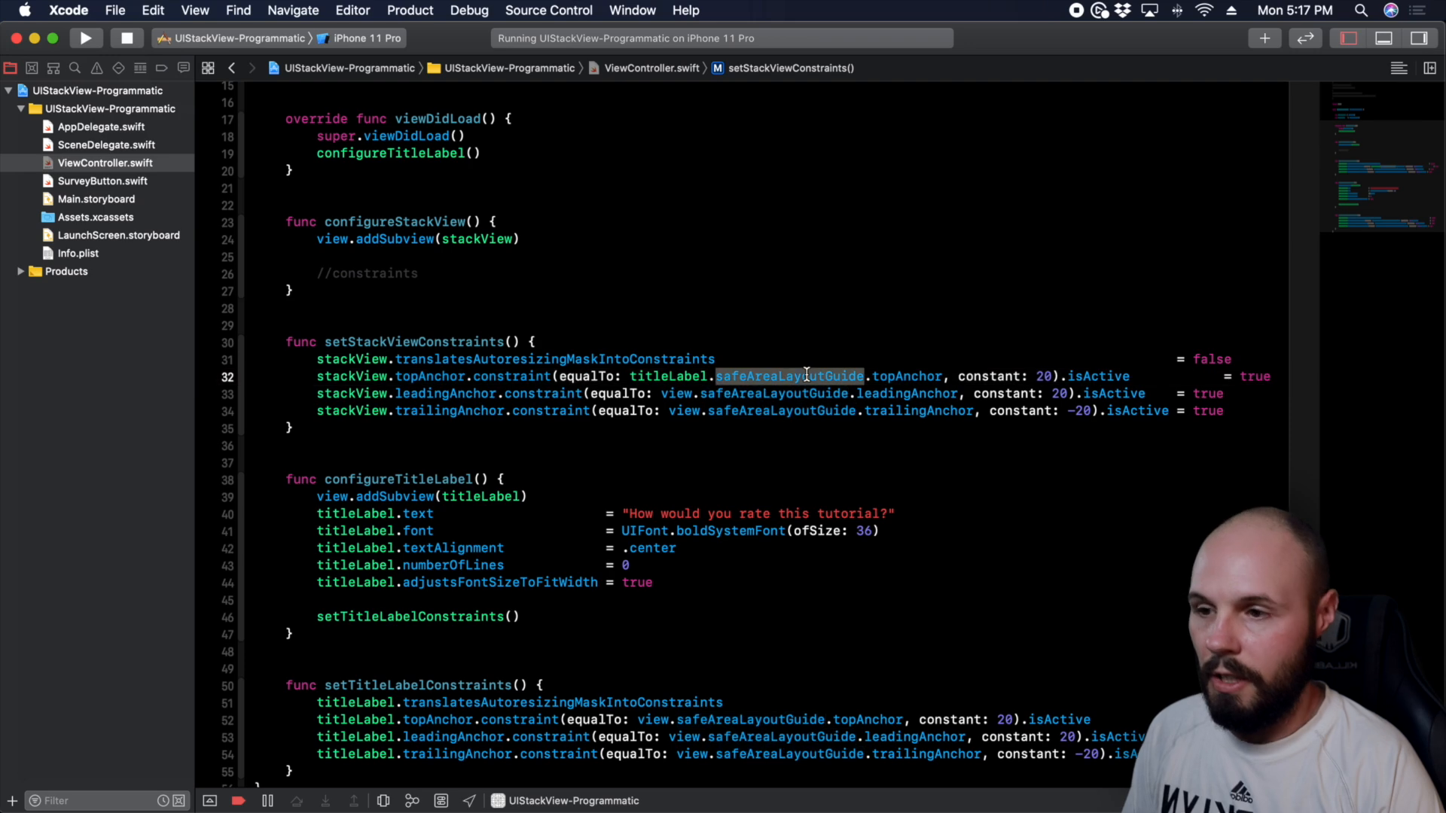
type("boto")
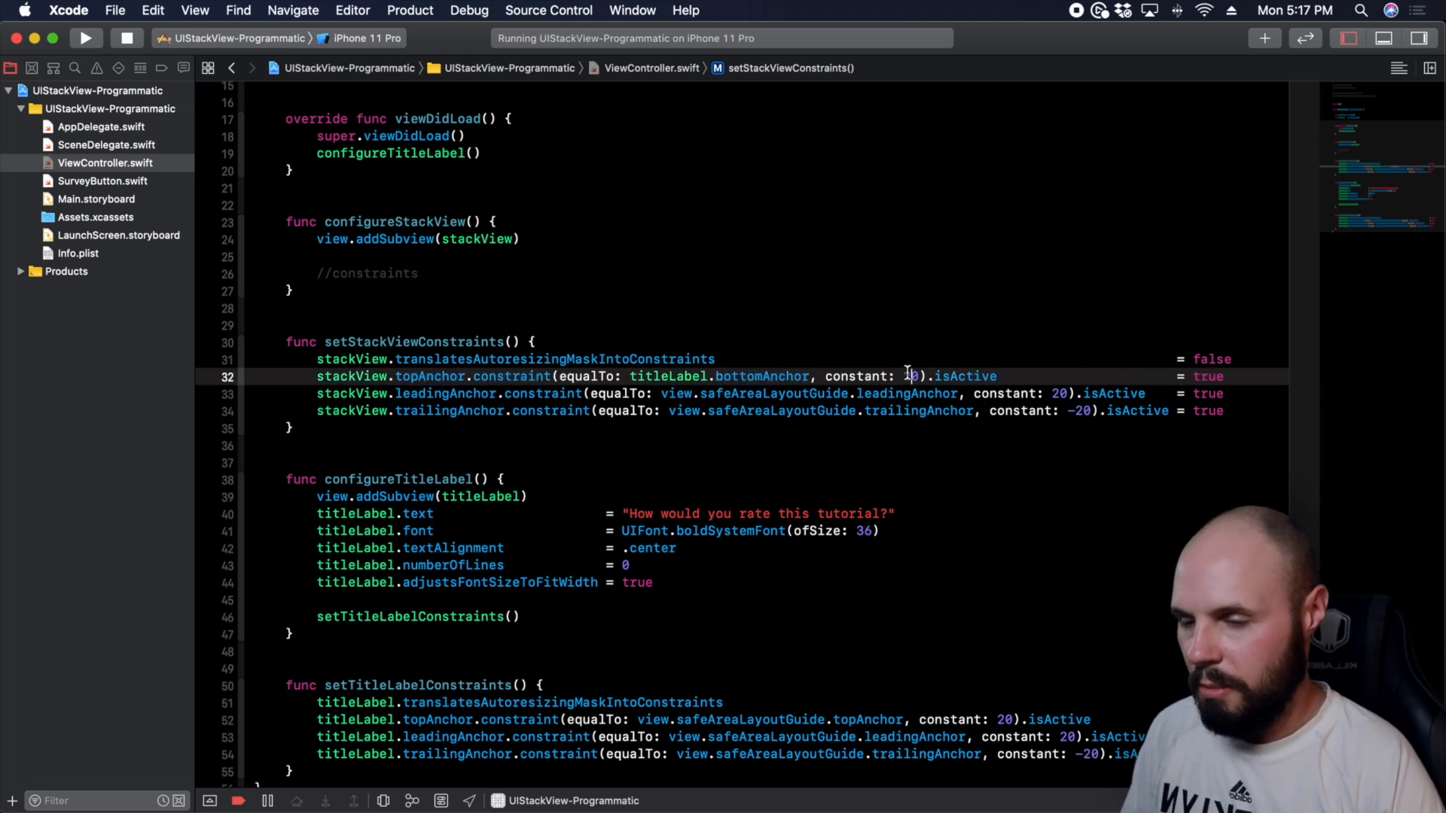
type("3")
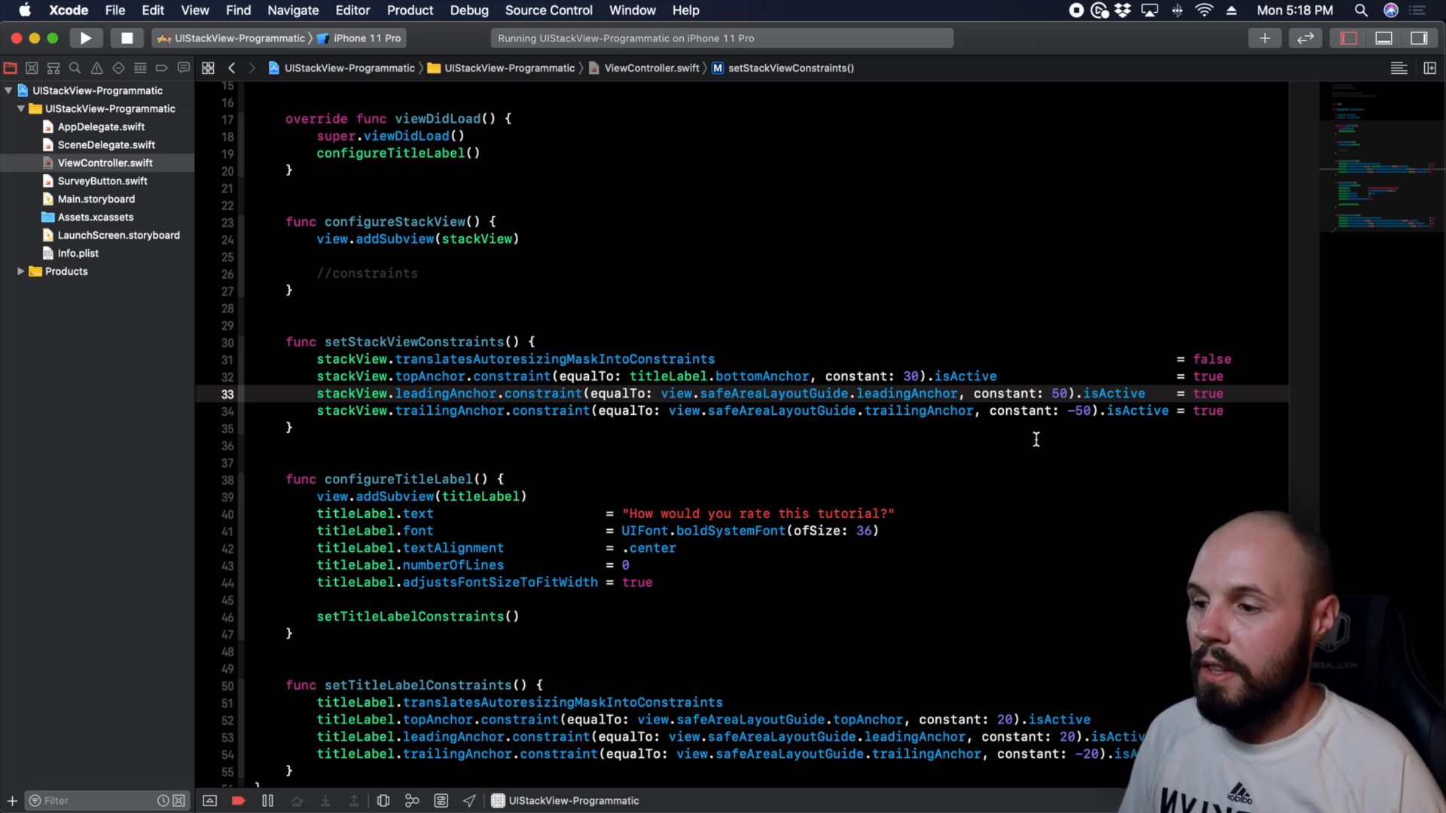
- Add an active stackView.bottomAnchor constraint 30 points above the safe area
left_click(1231, 411)
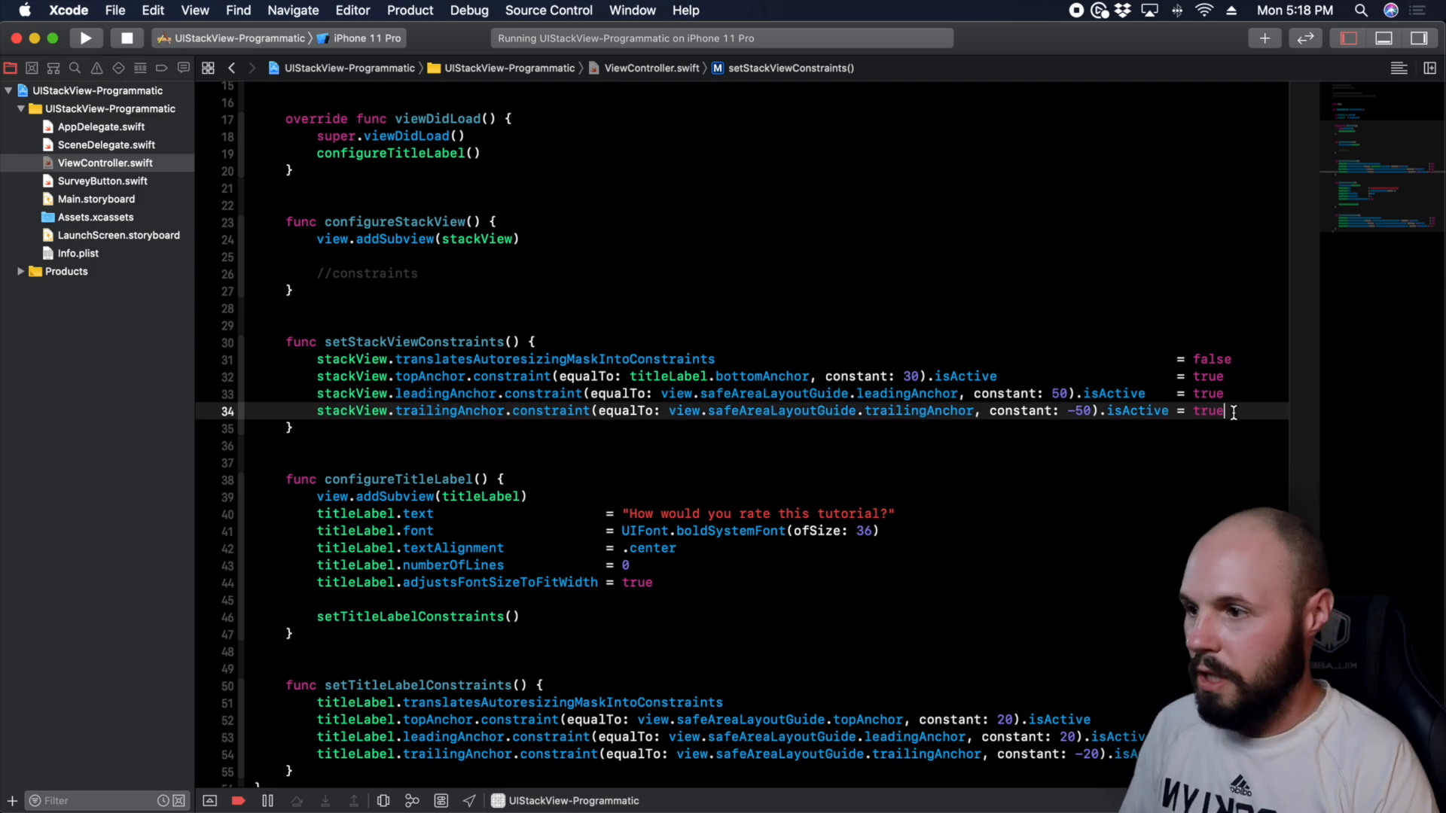
key("Return")
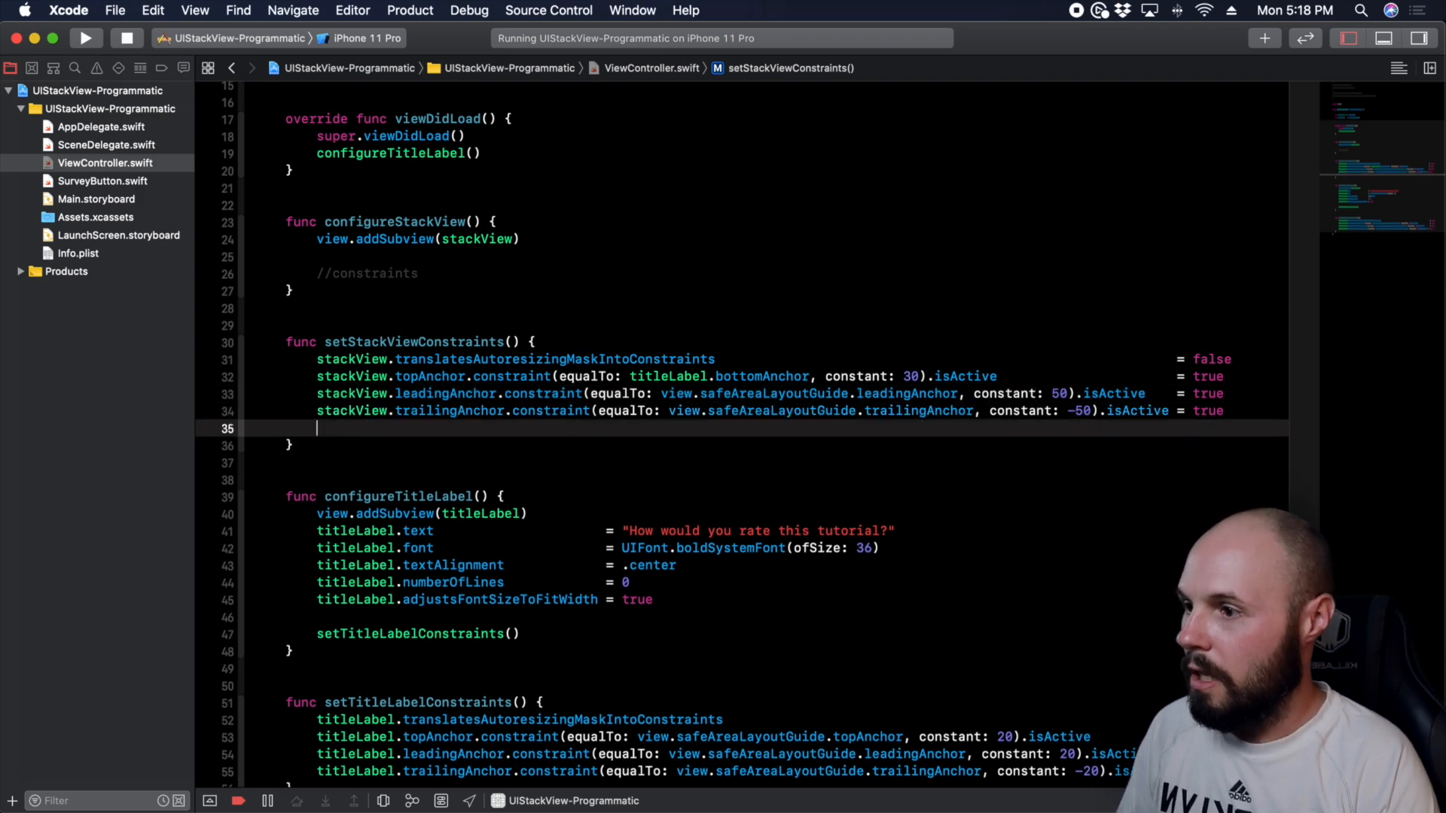
type("stackView.")
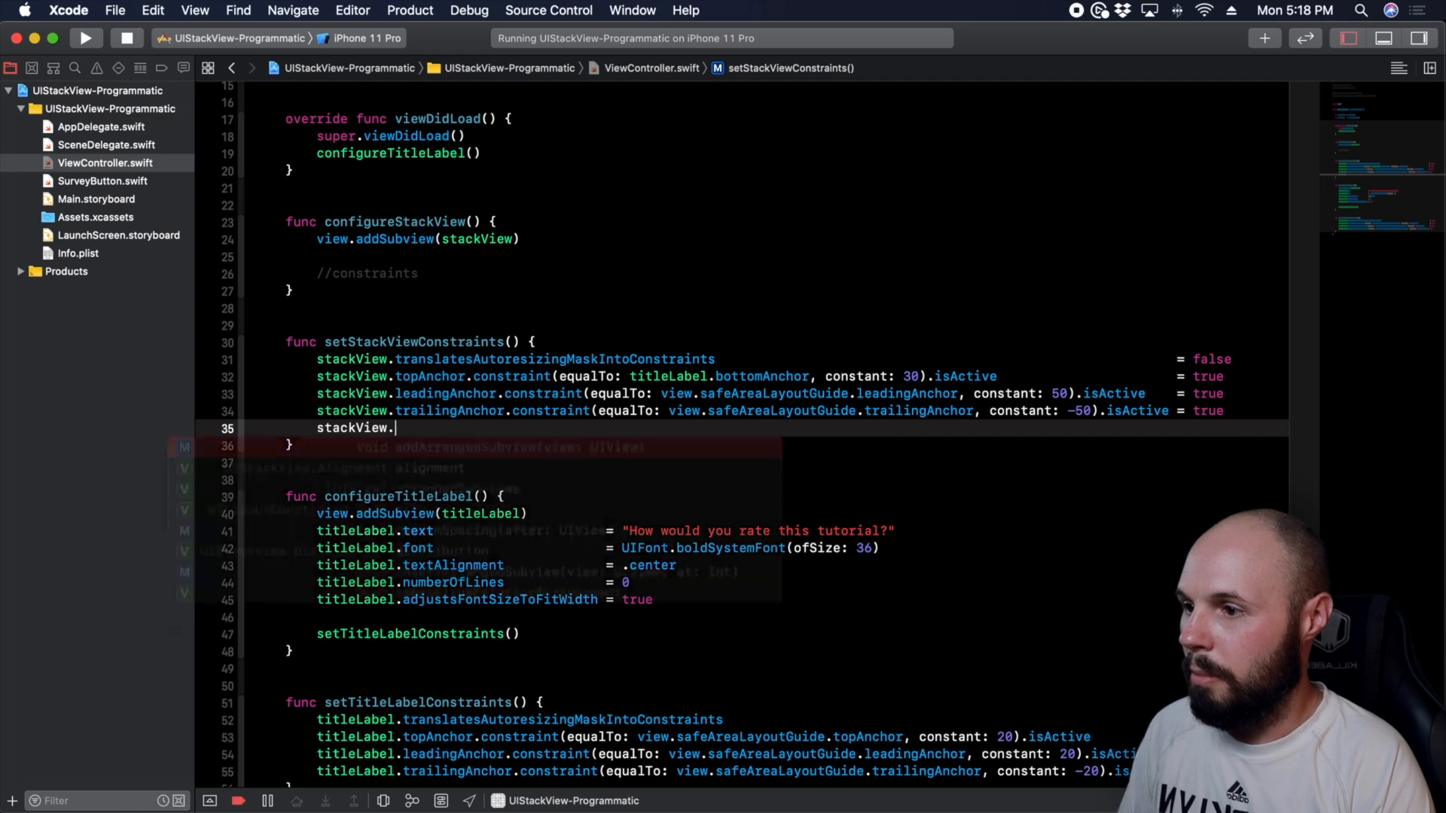
type("bottomAnchor")
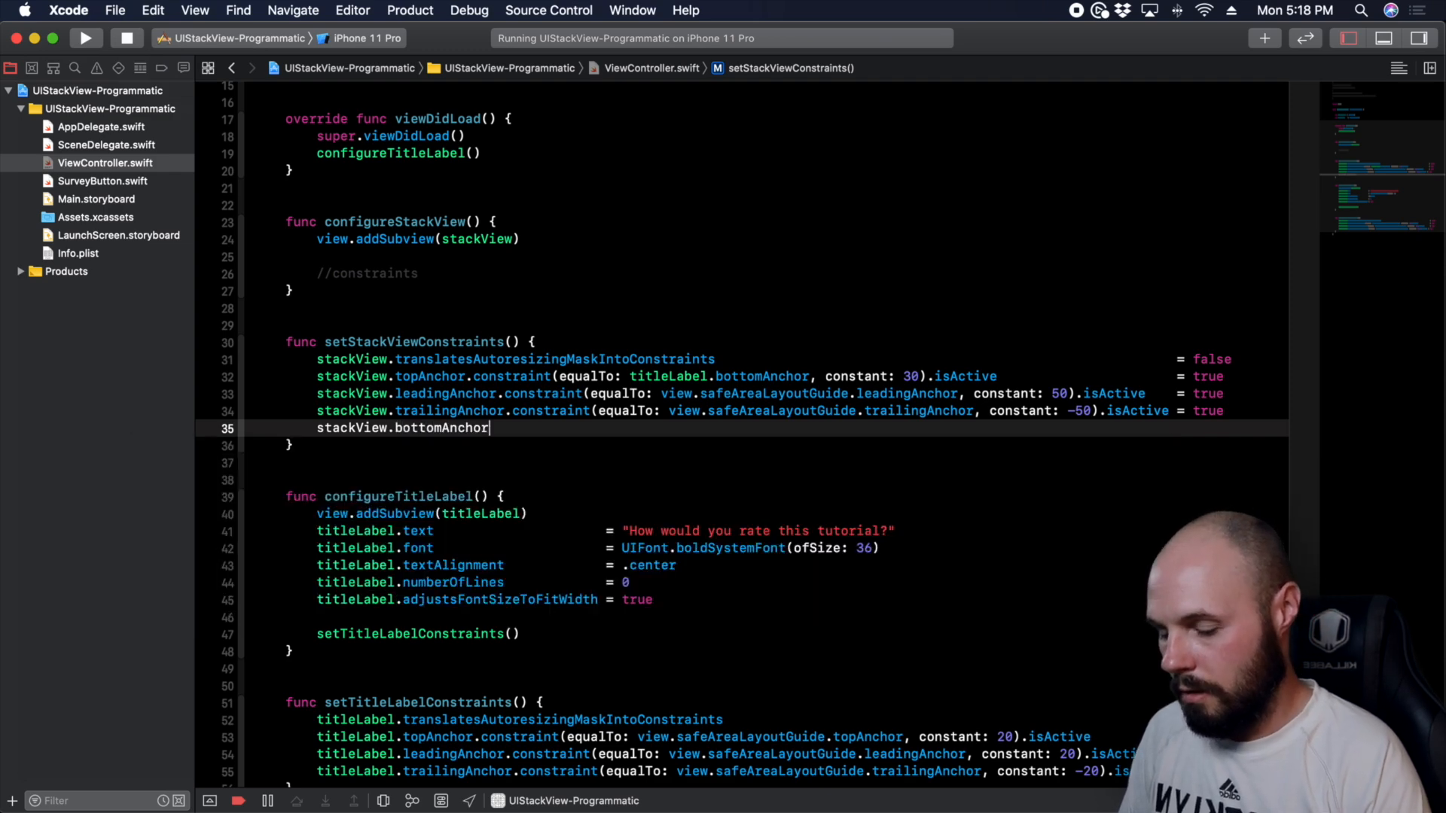
type(".constraint(equalTo: NSLayoutAnchor<NSLayoutYAxisAnchor>, constant: CGFloat")
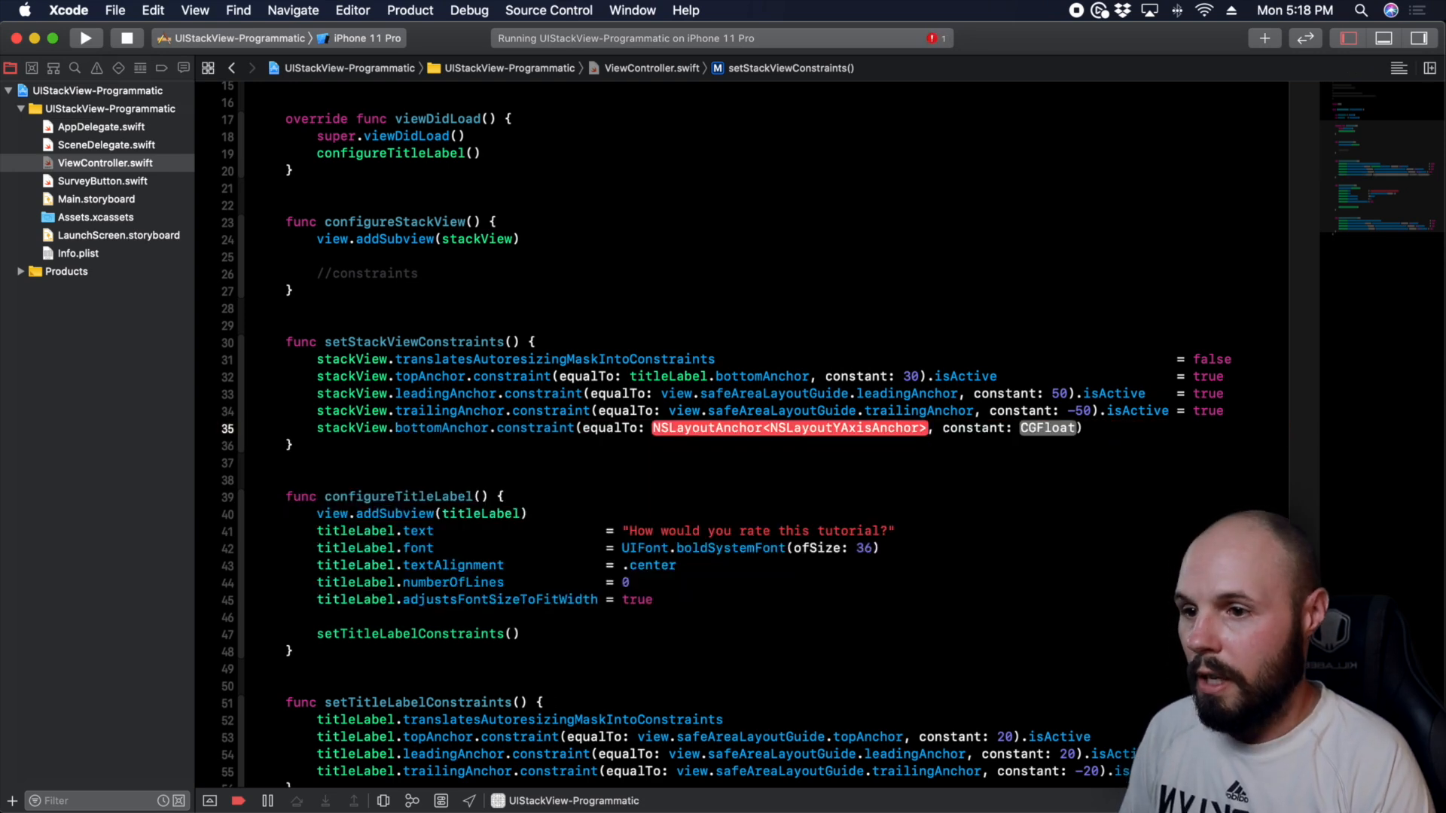
type("view.safeArea")
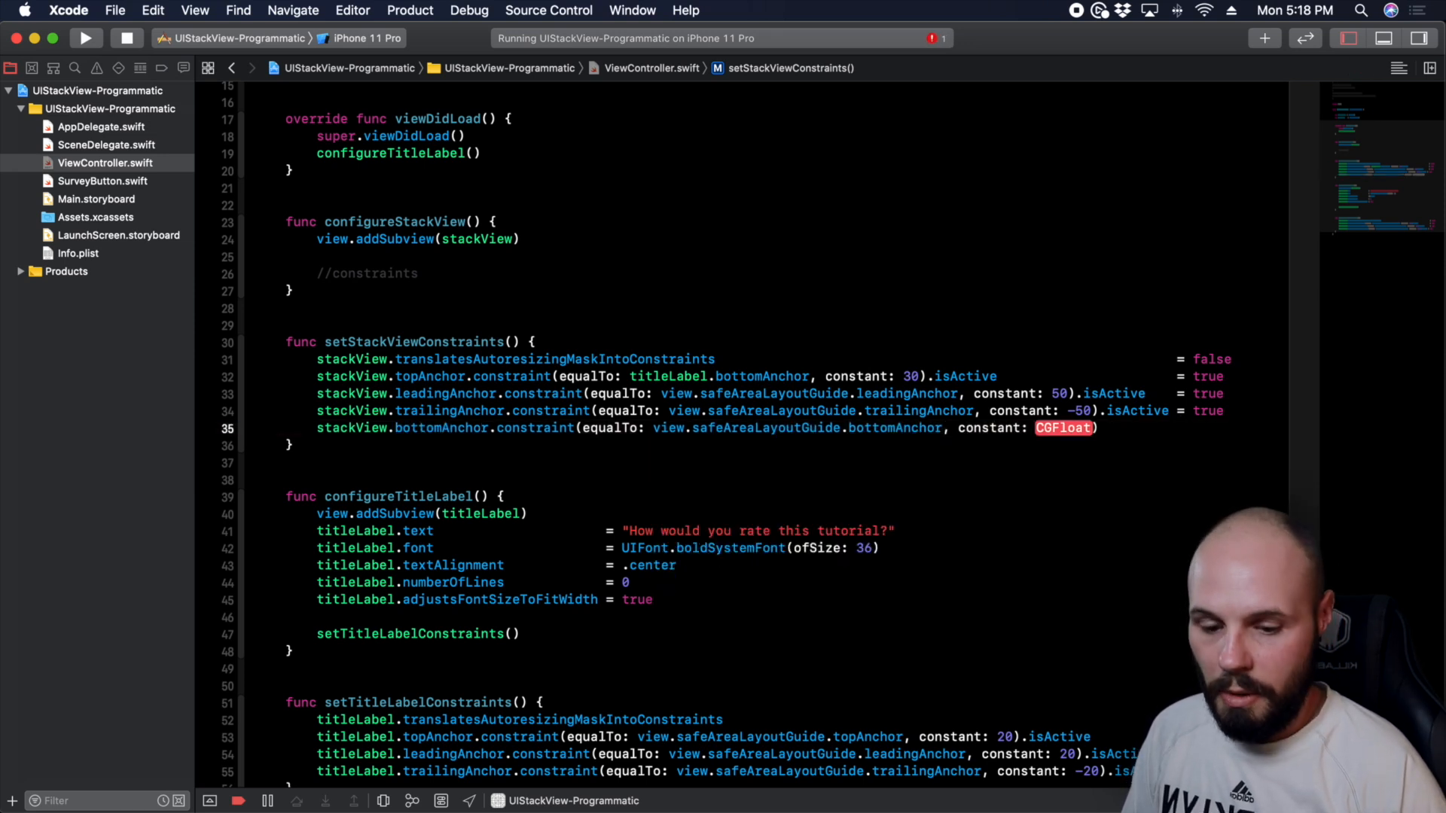
type("-30")
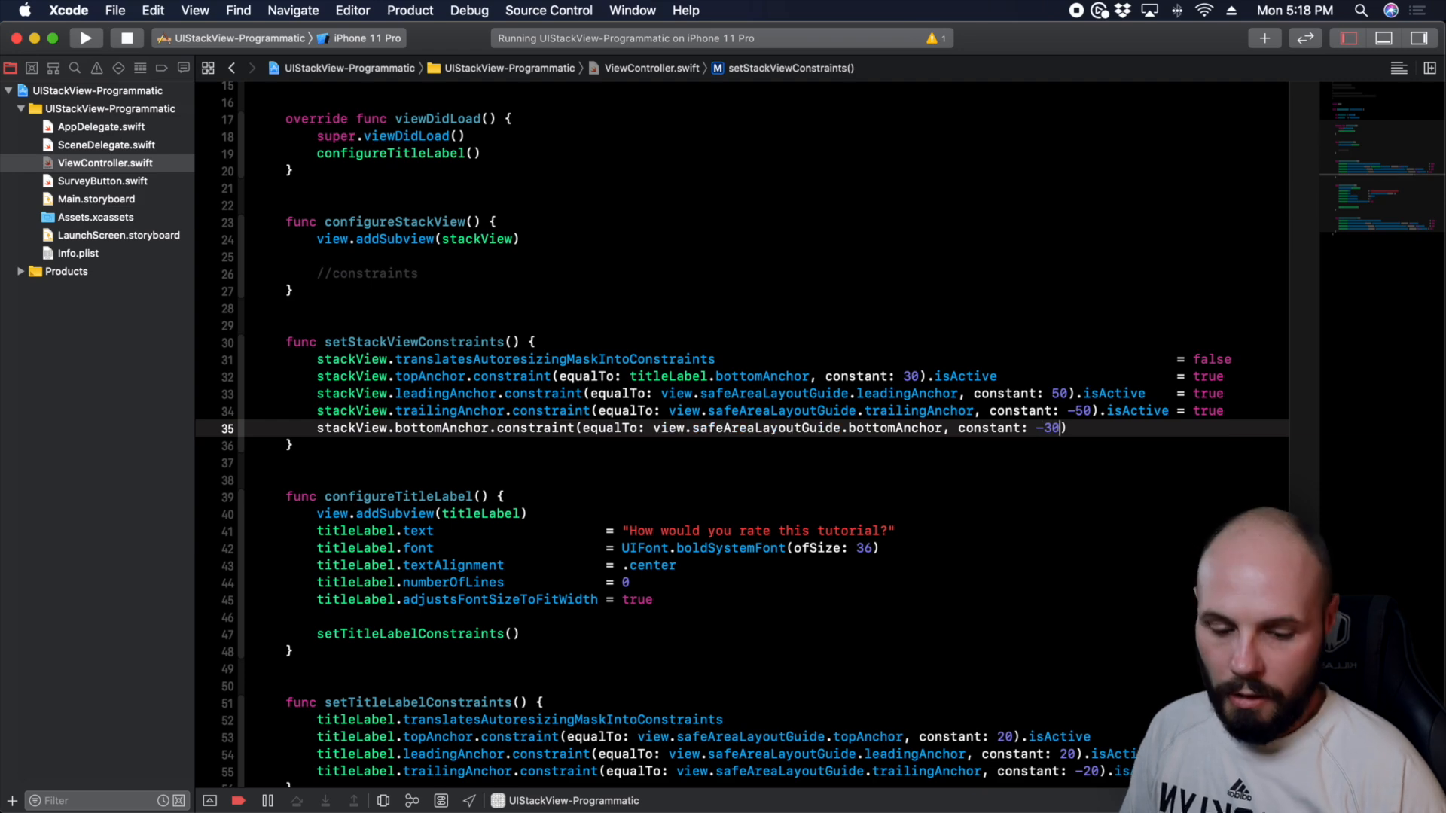
type(".")
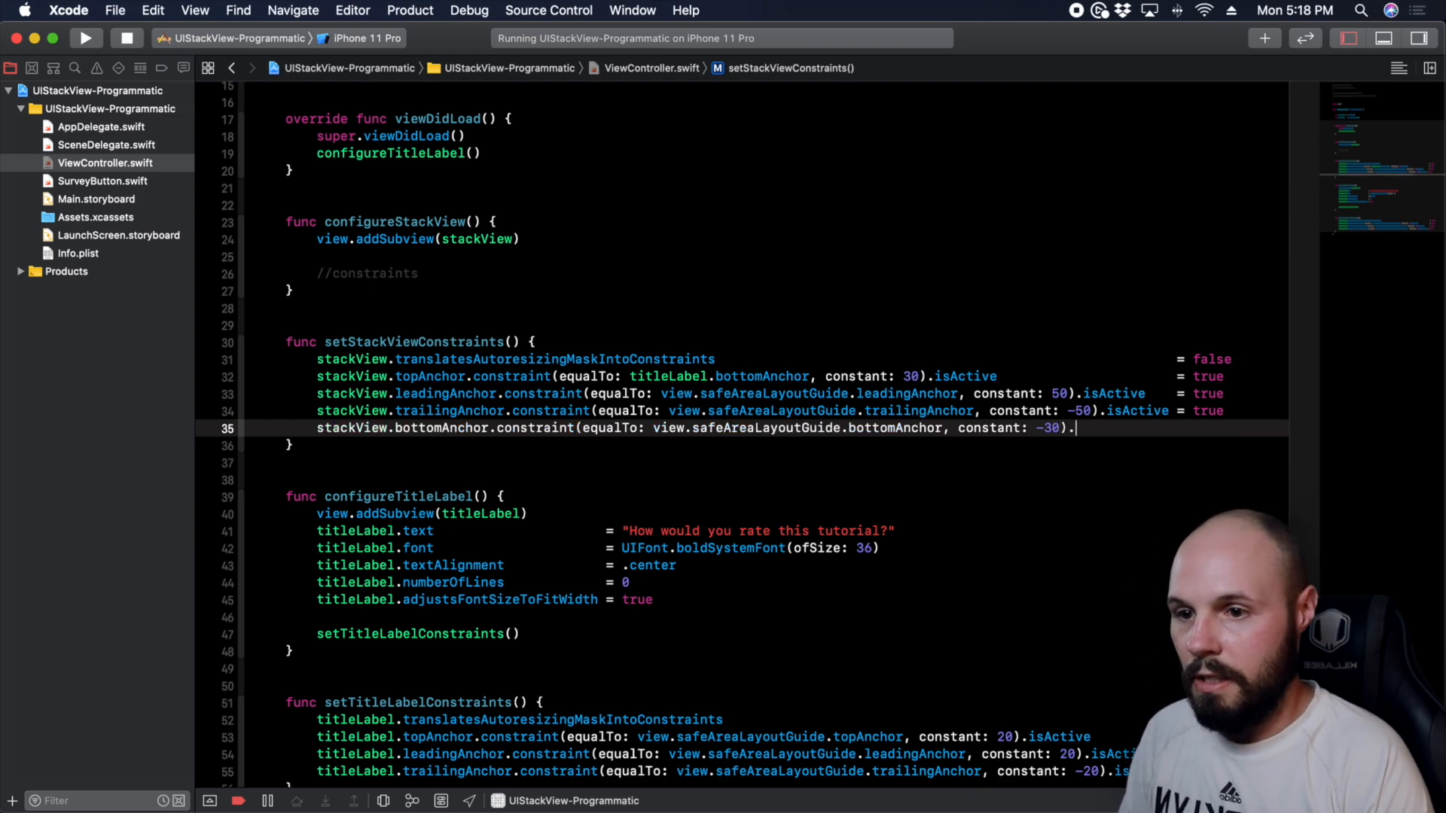
type("isActive")
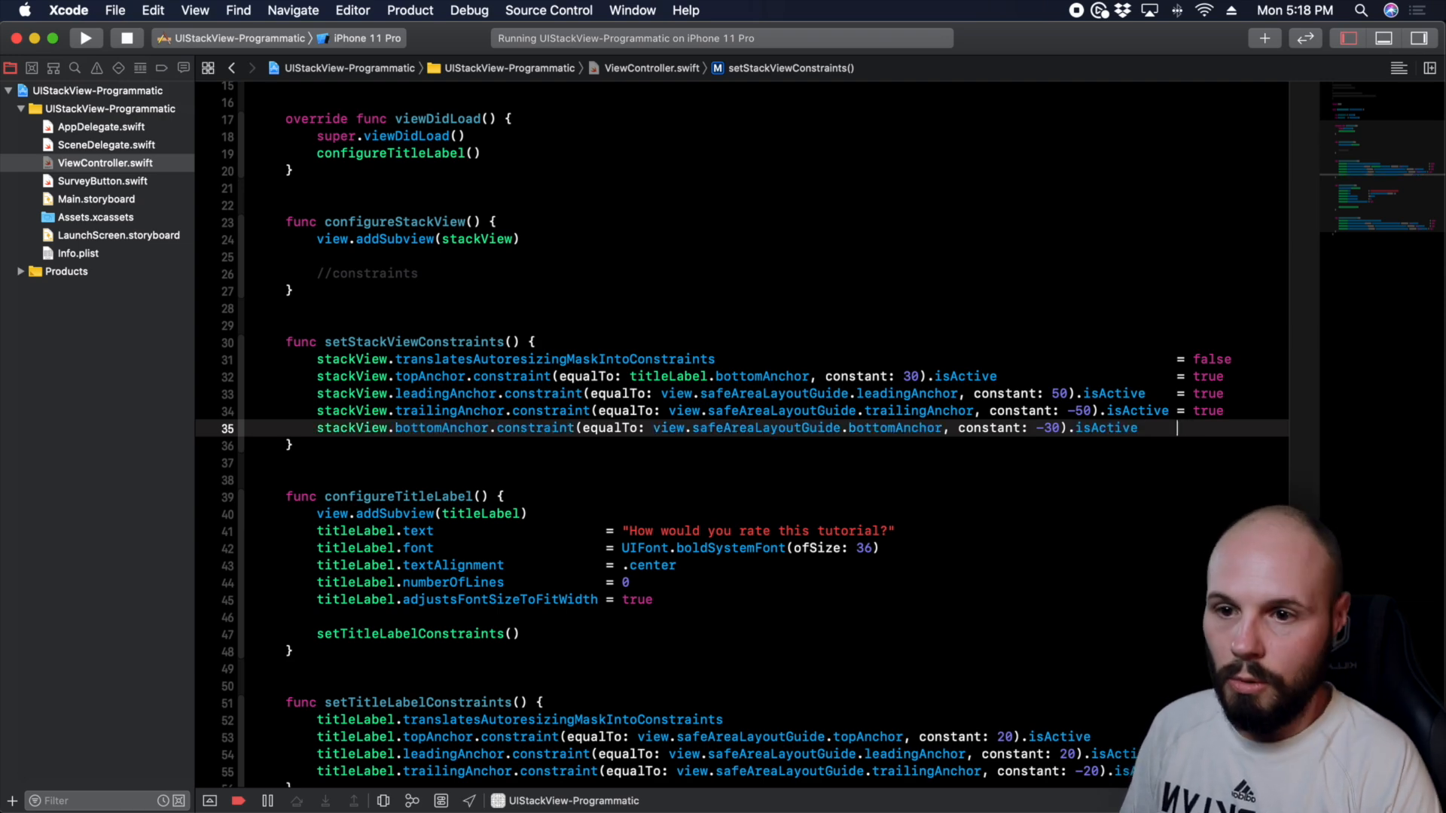
type("= true")
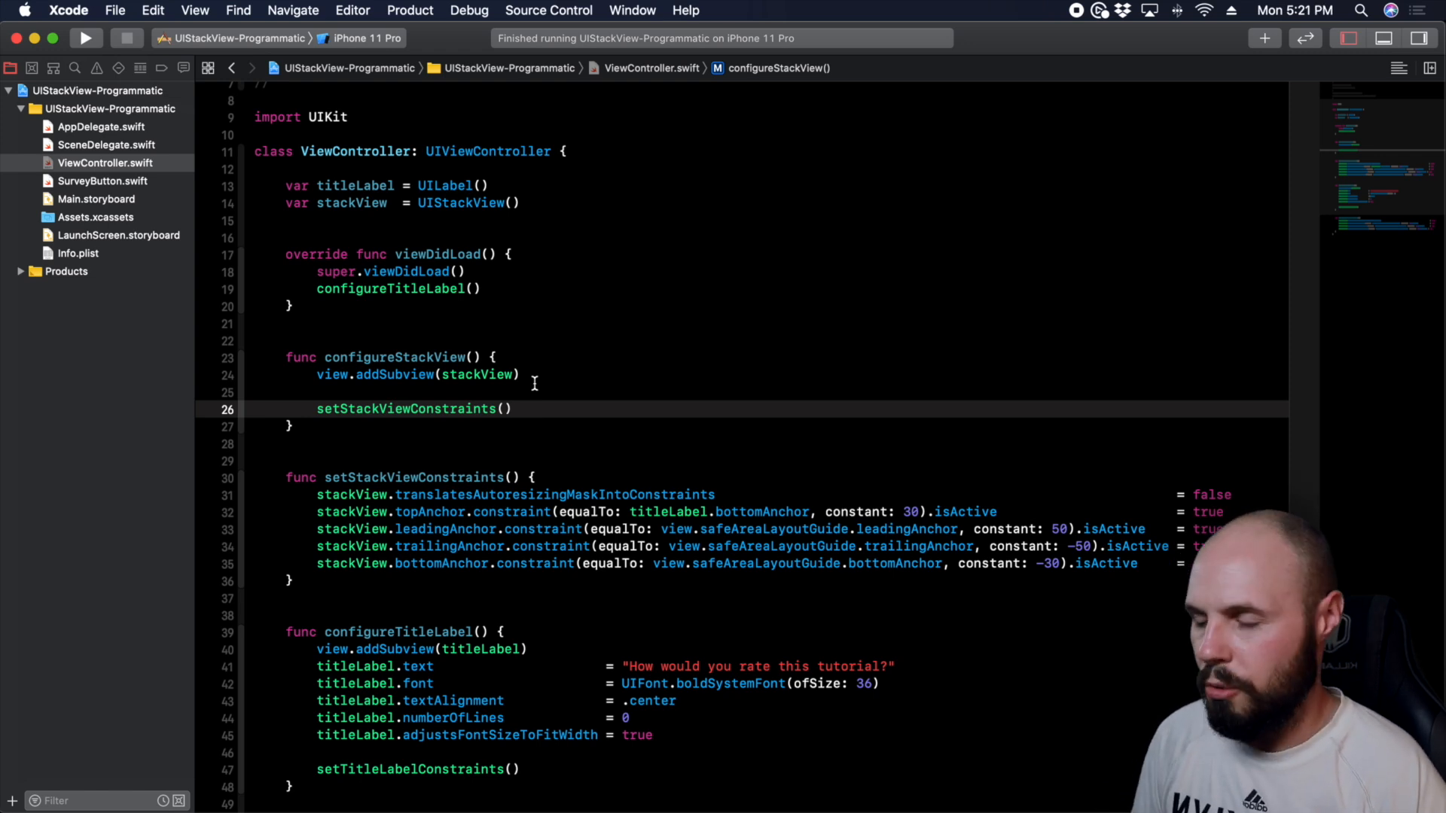
- Set stackView.axis = .vertical in configureStackView()
left_click(526, 374)
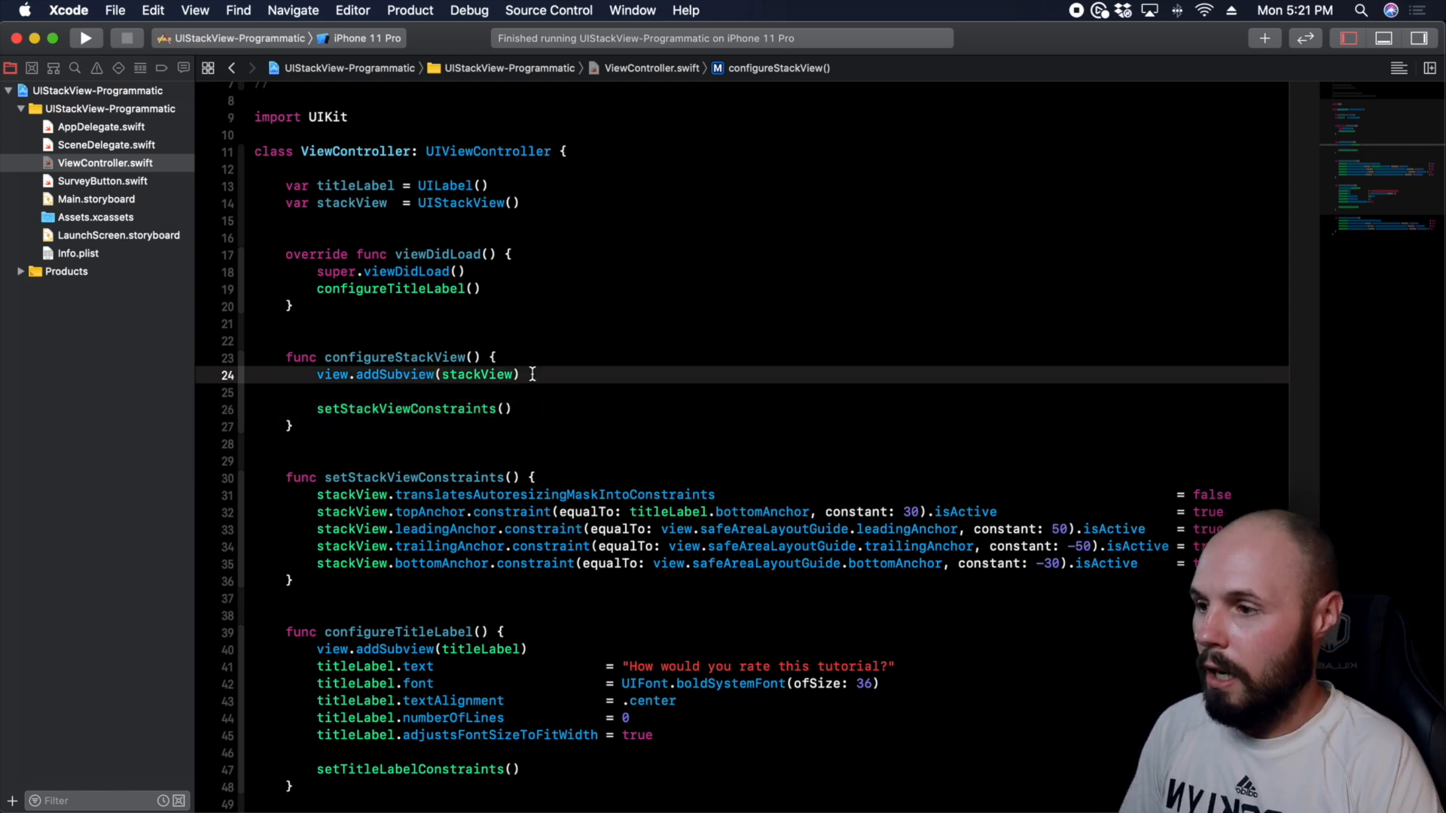
type("s")
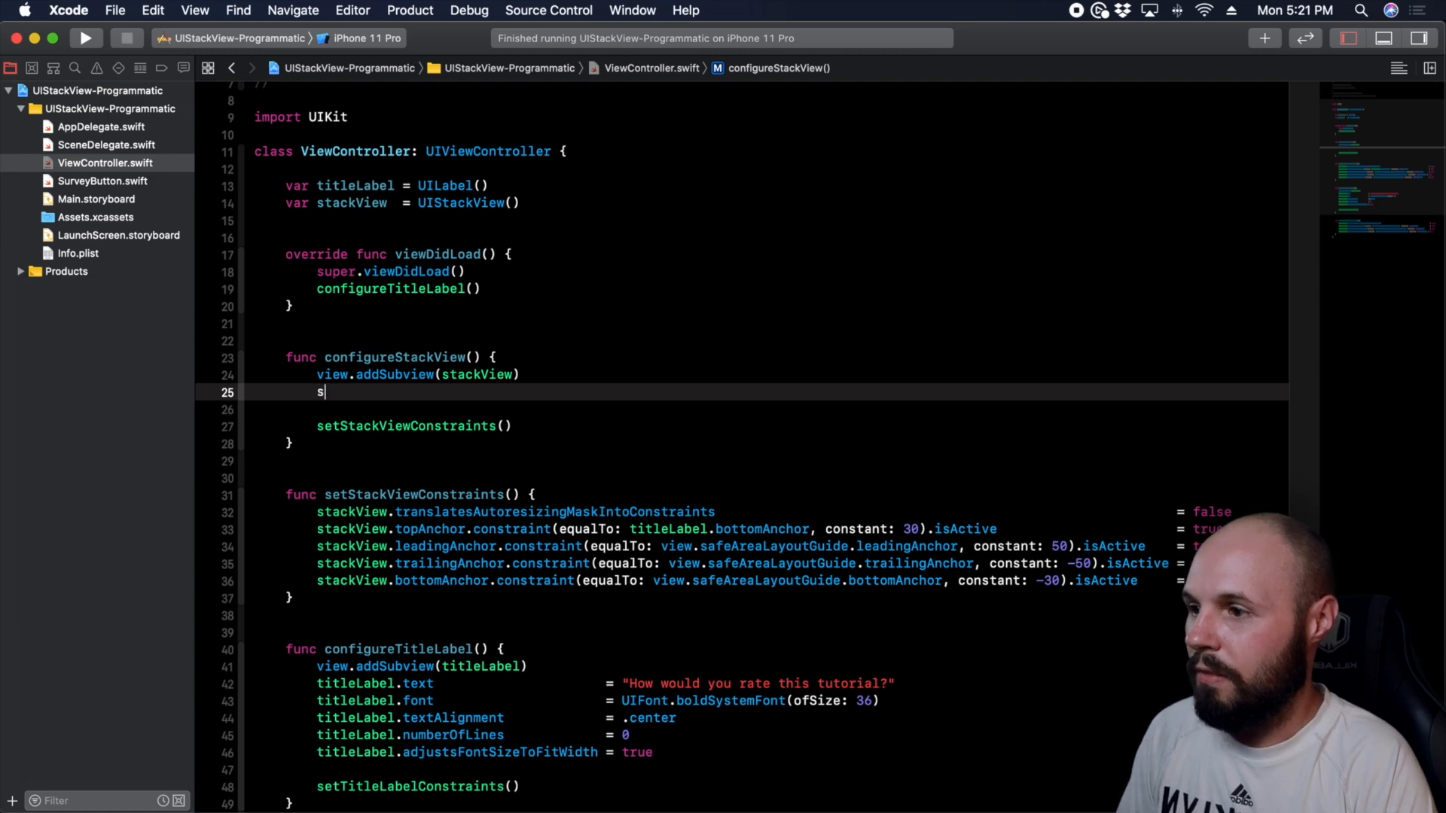
type("tackView.ax")
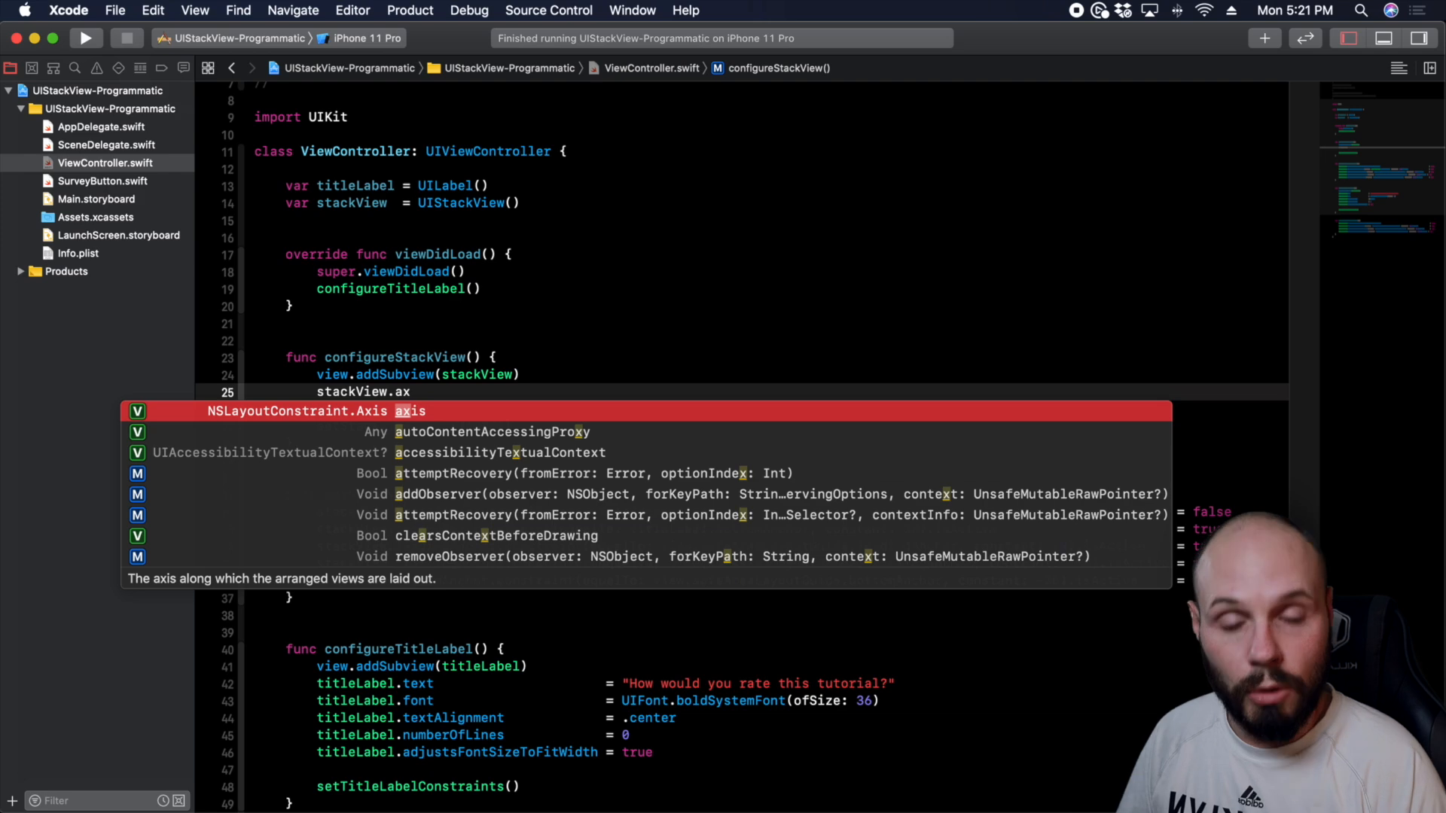
key("Escape")
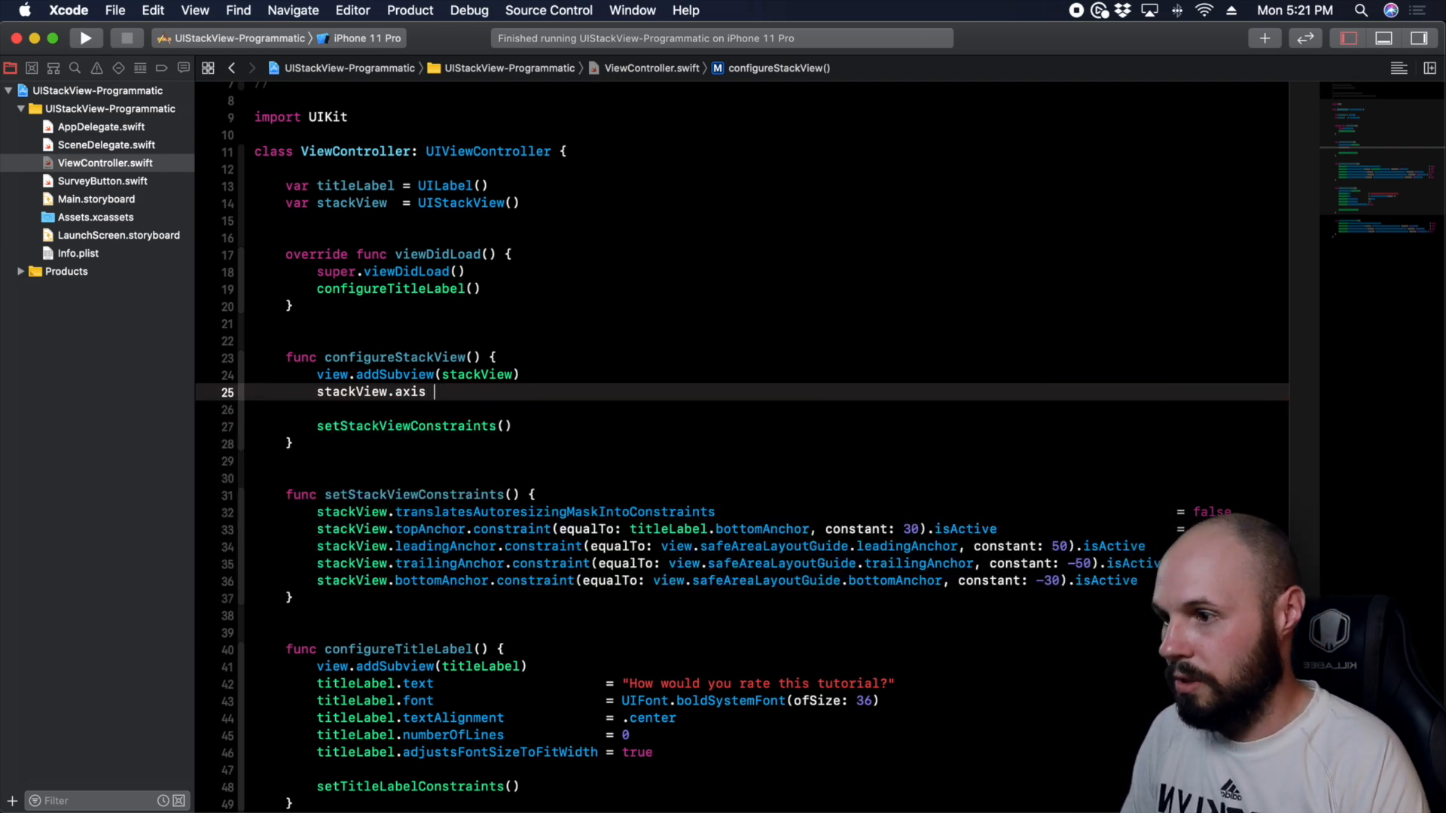
type("= .vertical")
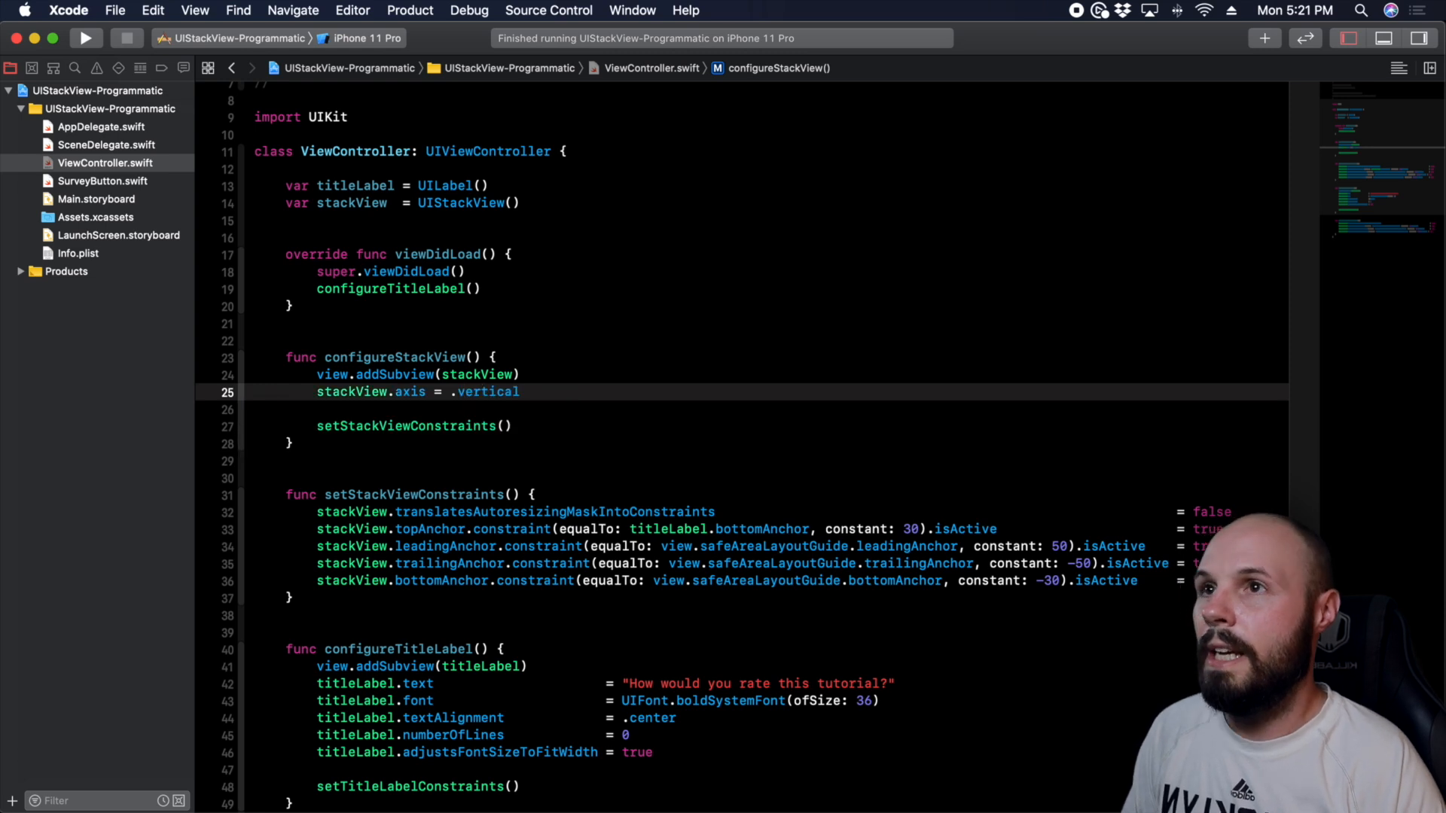
- Add stackView.distribution = .fillEqually on the next line
left_click(519, 391)
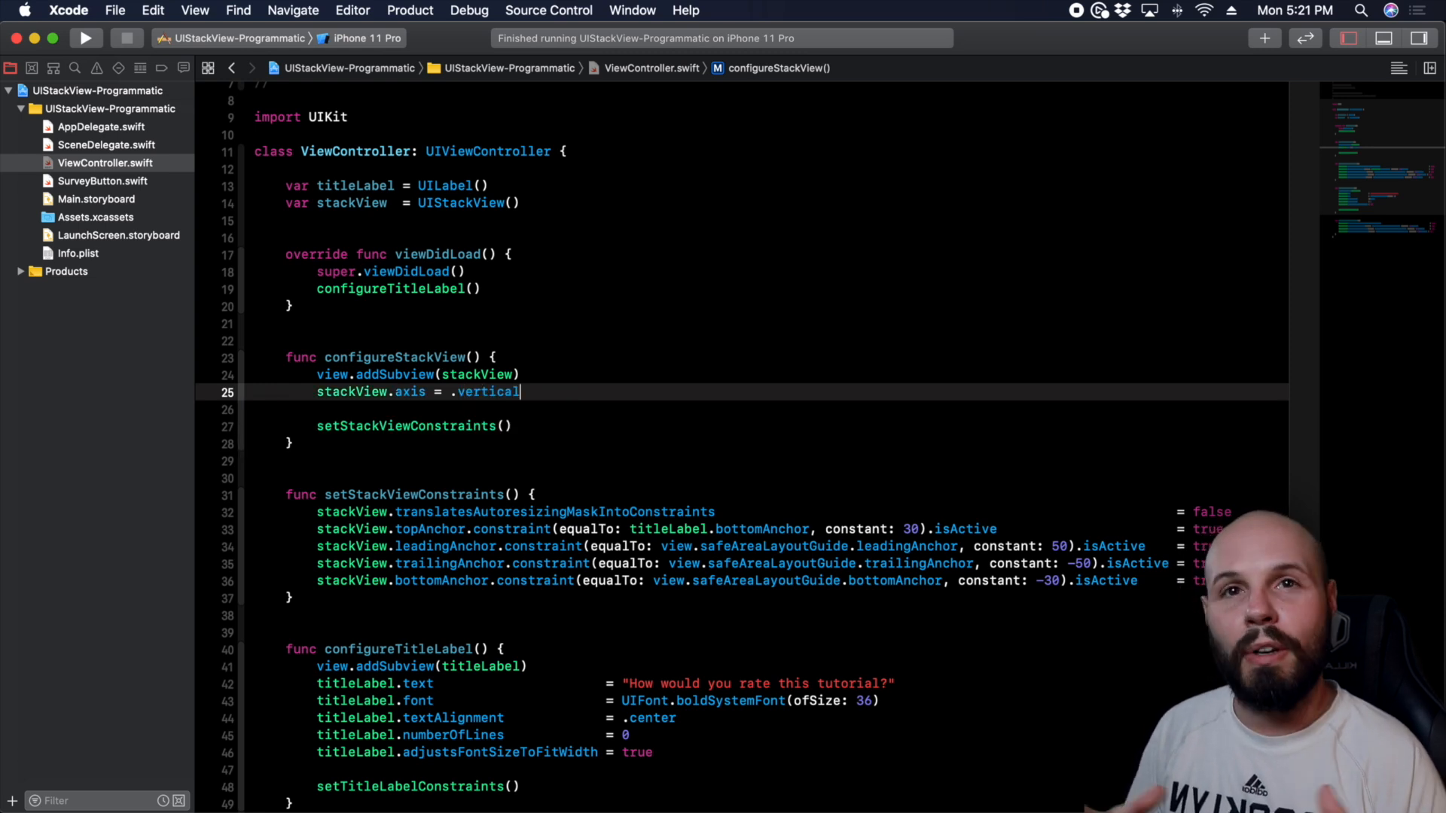
key("Return")
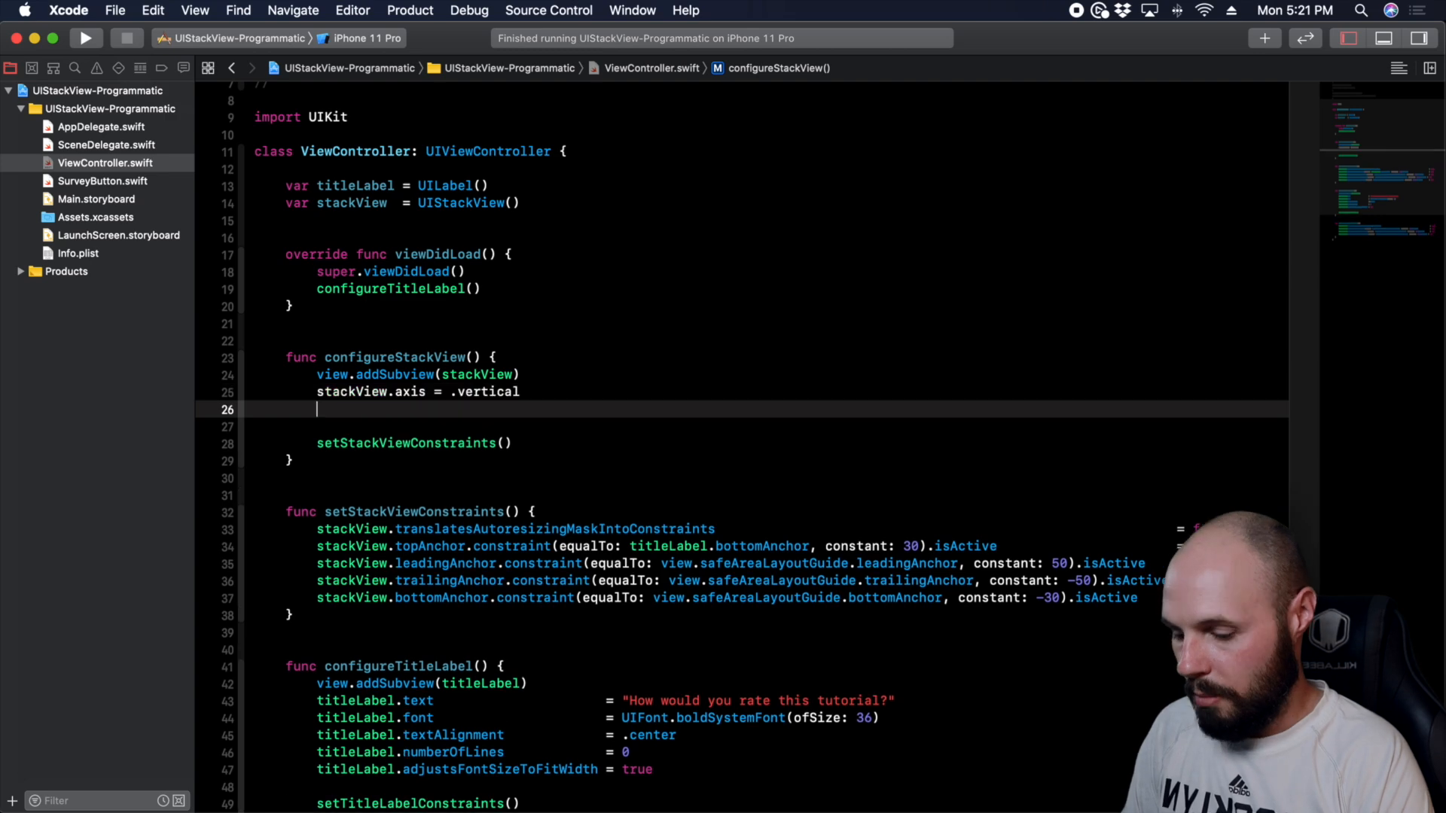
type("stackView")
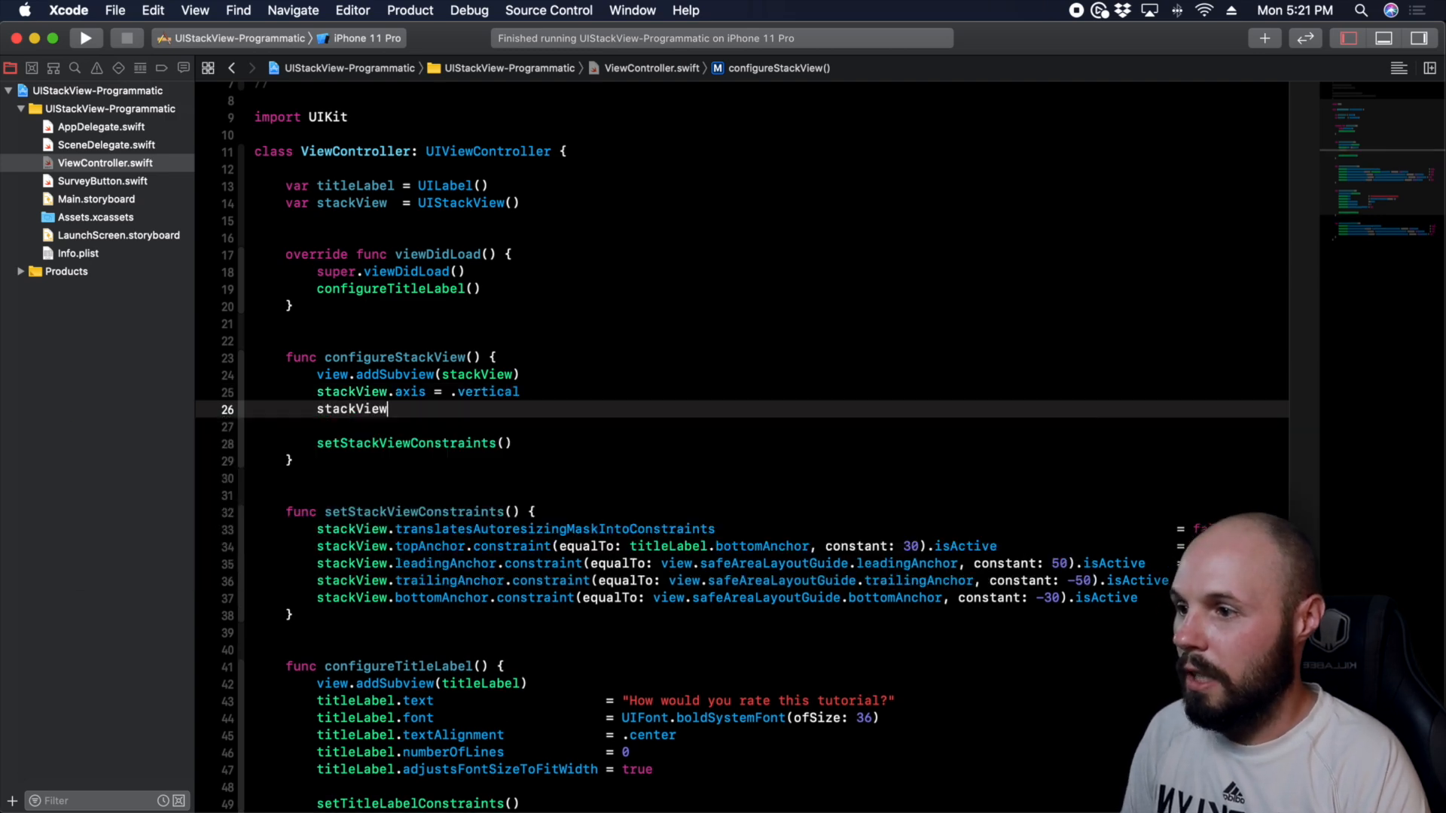
type("distribution = .fillEqually")
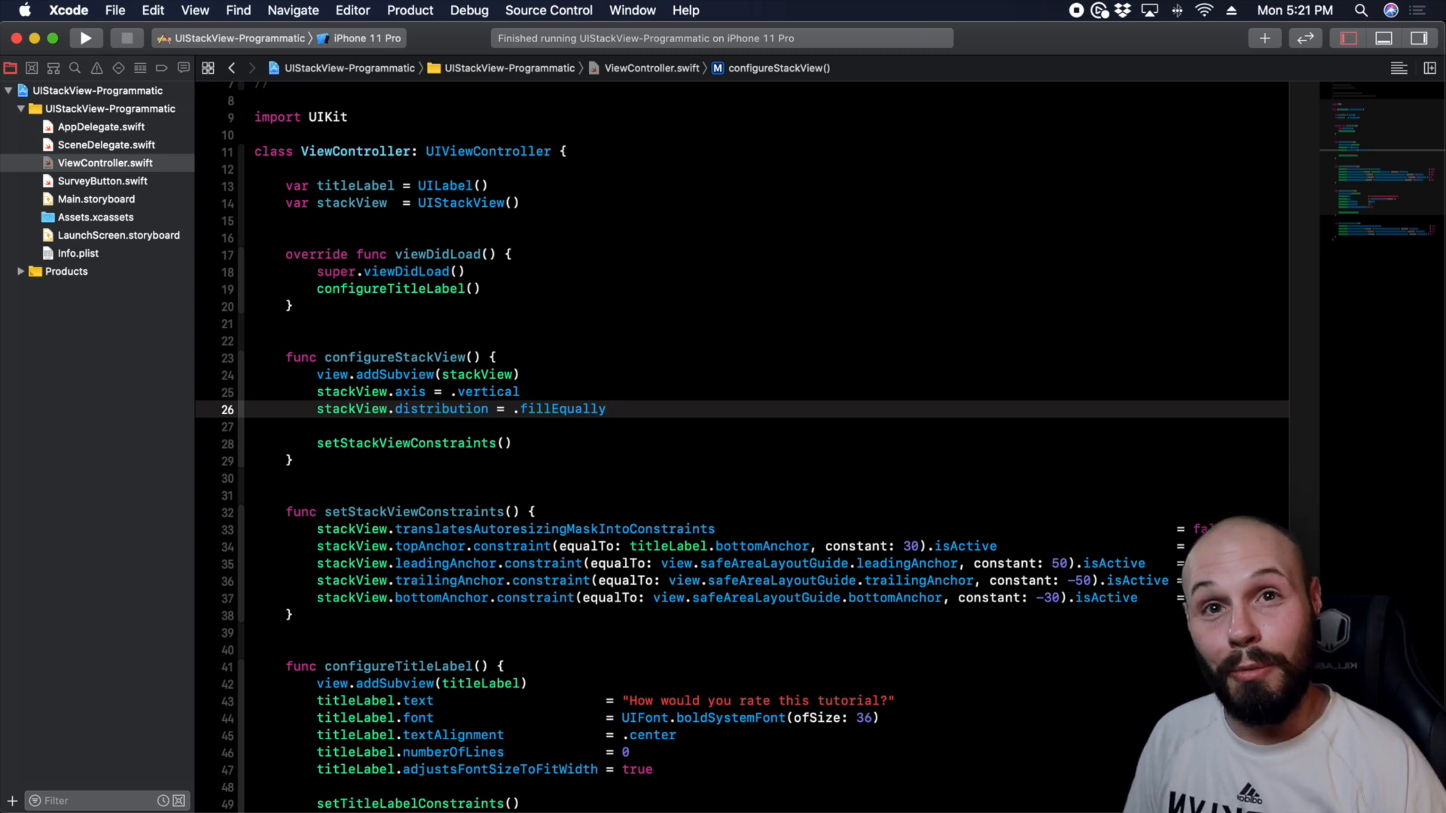
left_click(606, 409)
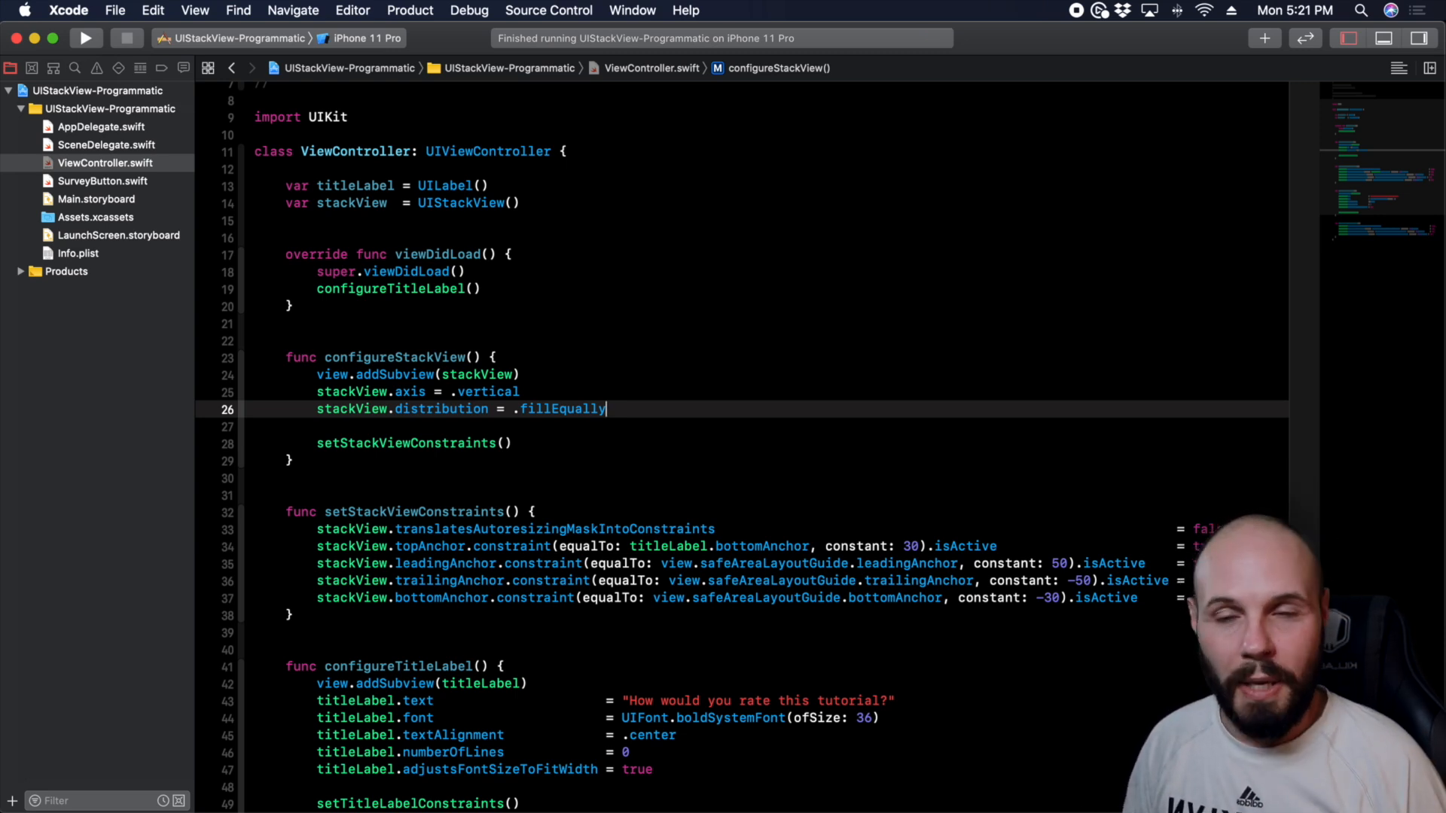
key("Return")
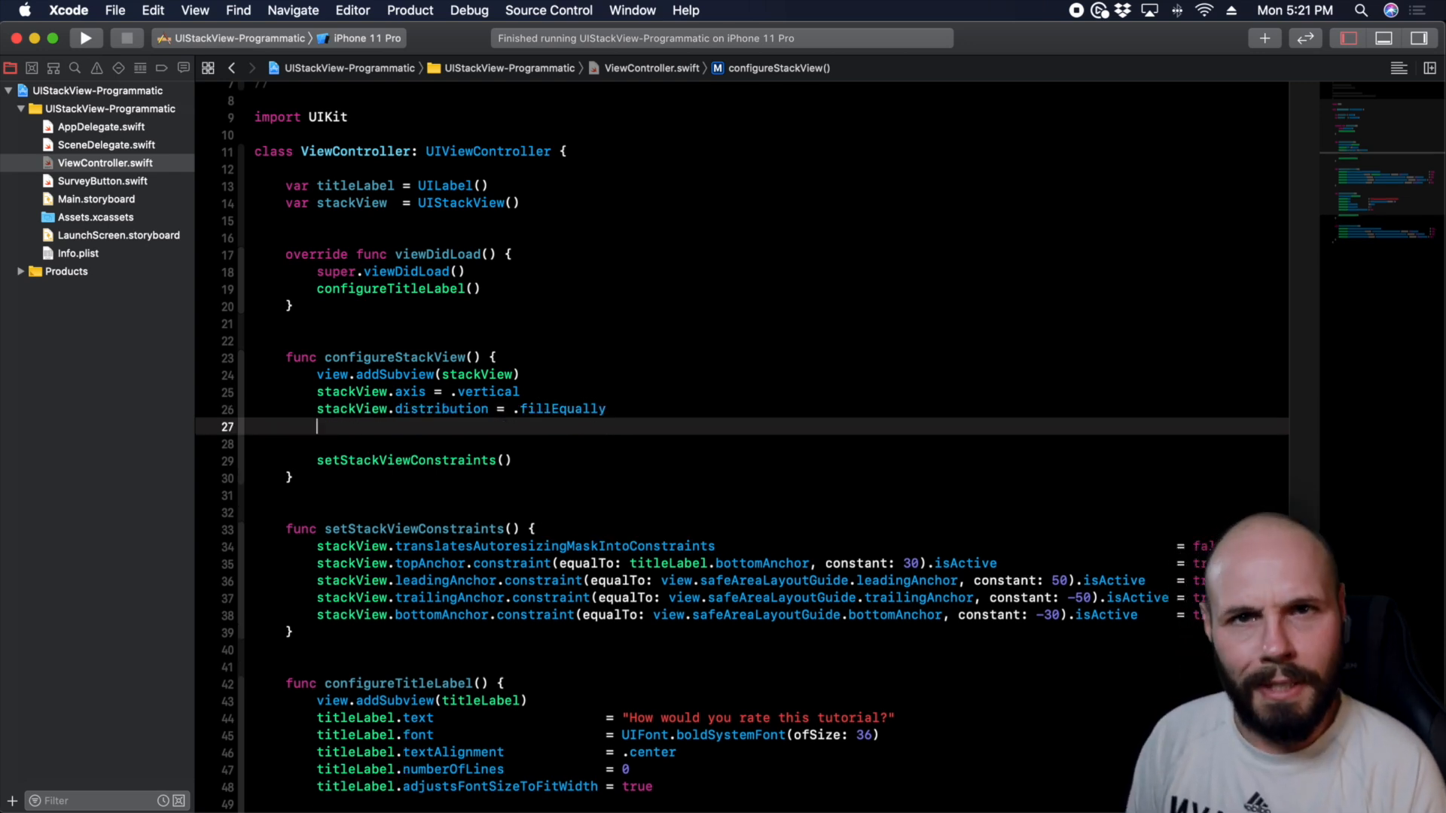
- Add stackView.spacing = 20 and align the stack view assignments
type("stackView.spacing =")
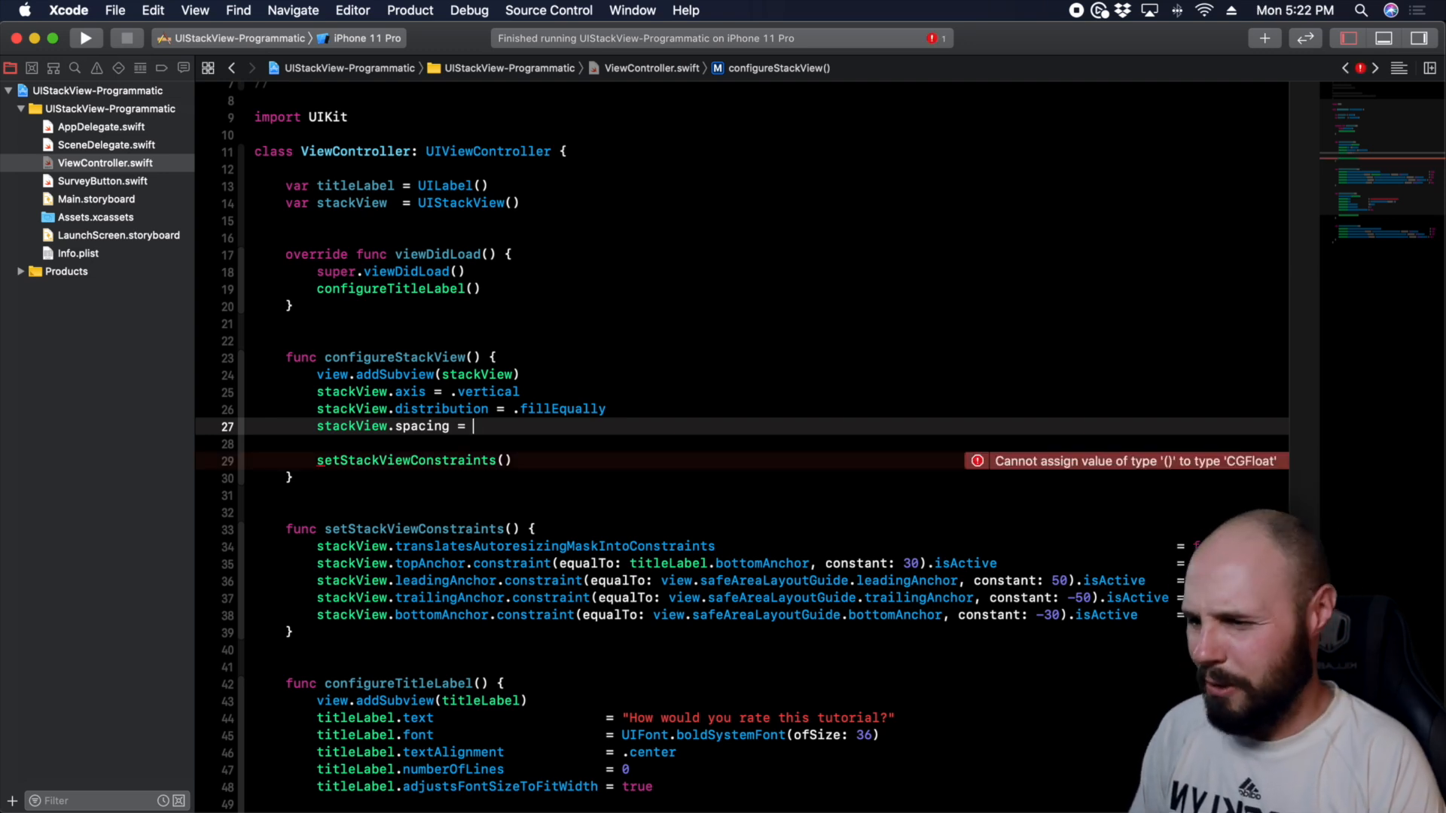
type("20")
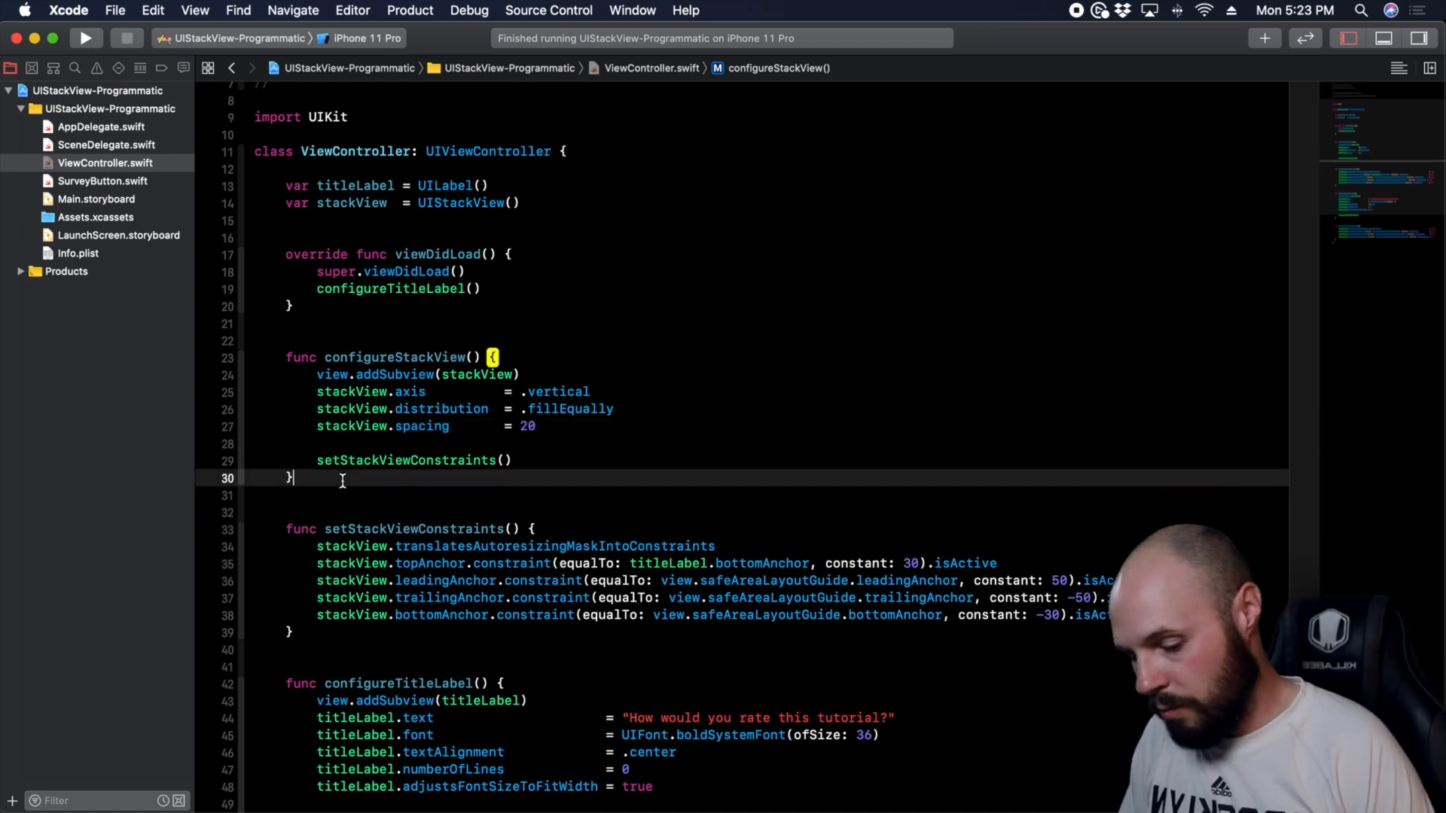
scroll("down", 3)
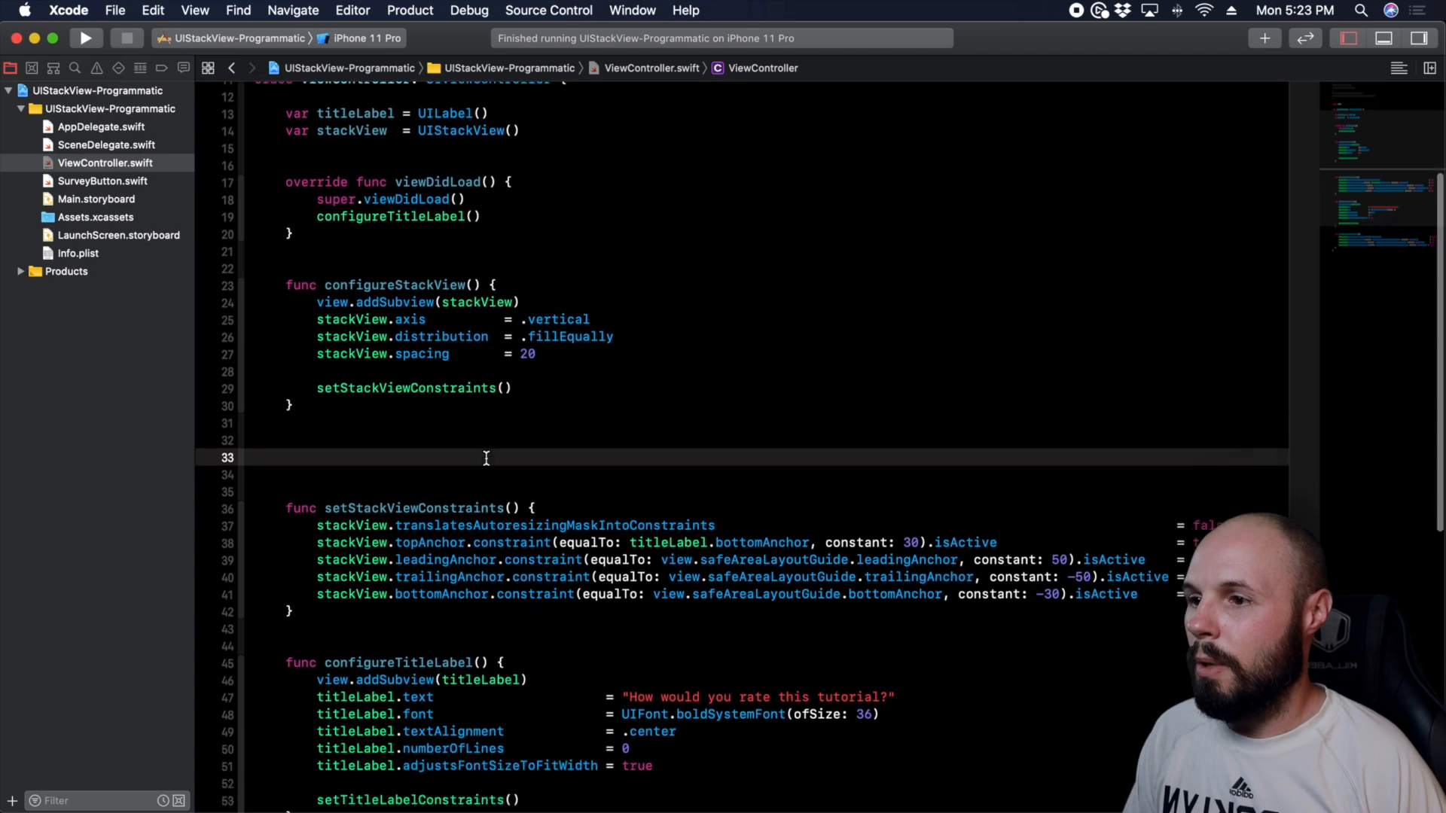
scroll("down", 3)
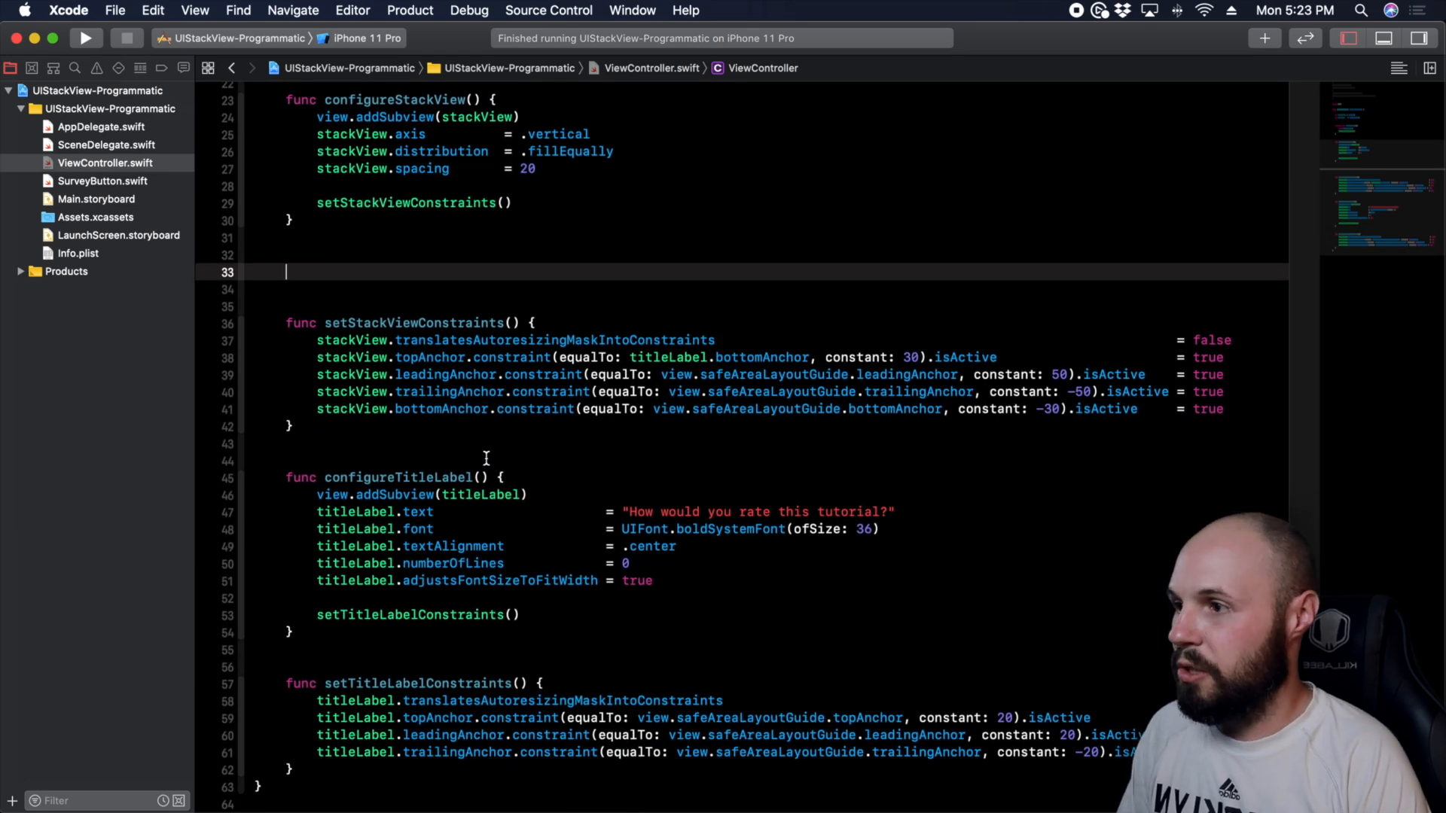
- Start func addButtonsToStackView() with let numberOfButtons = 5
type("func a")
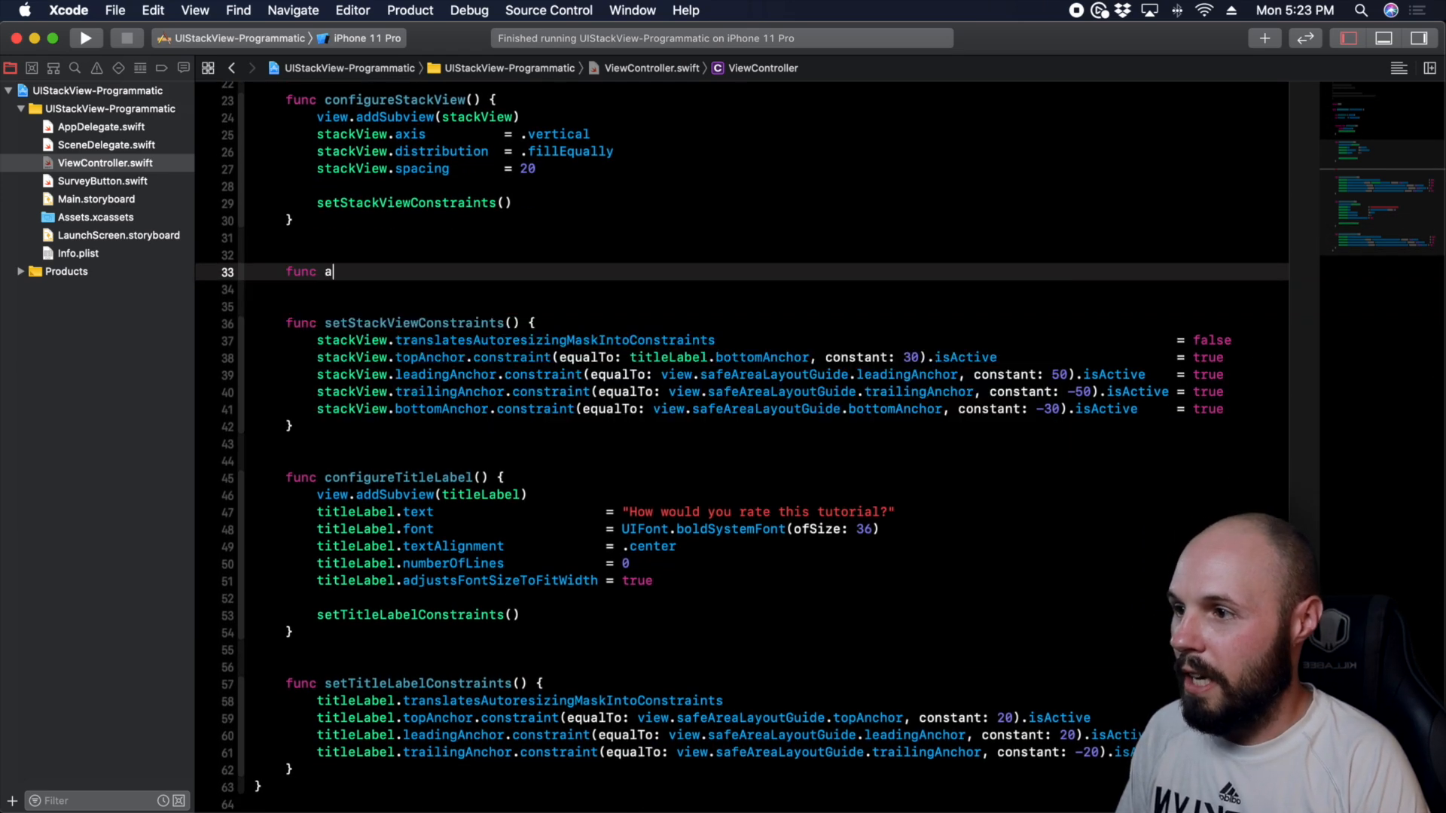
type("ddButtonsToStackView() {")
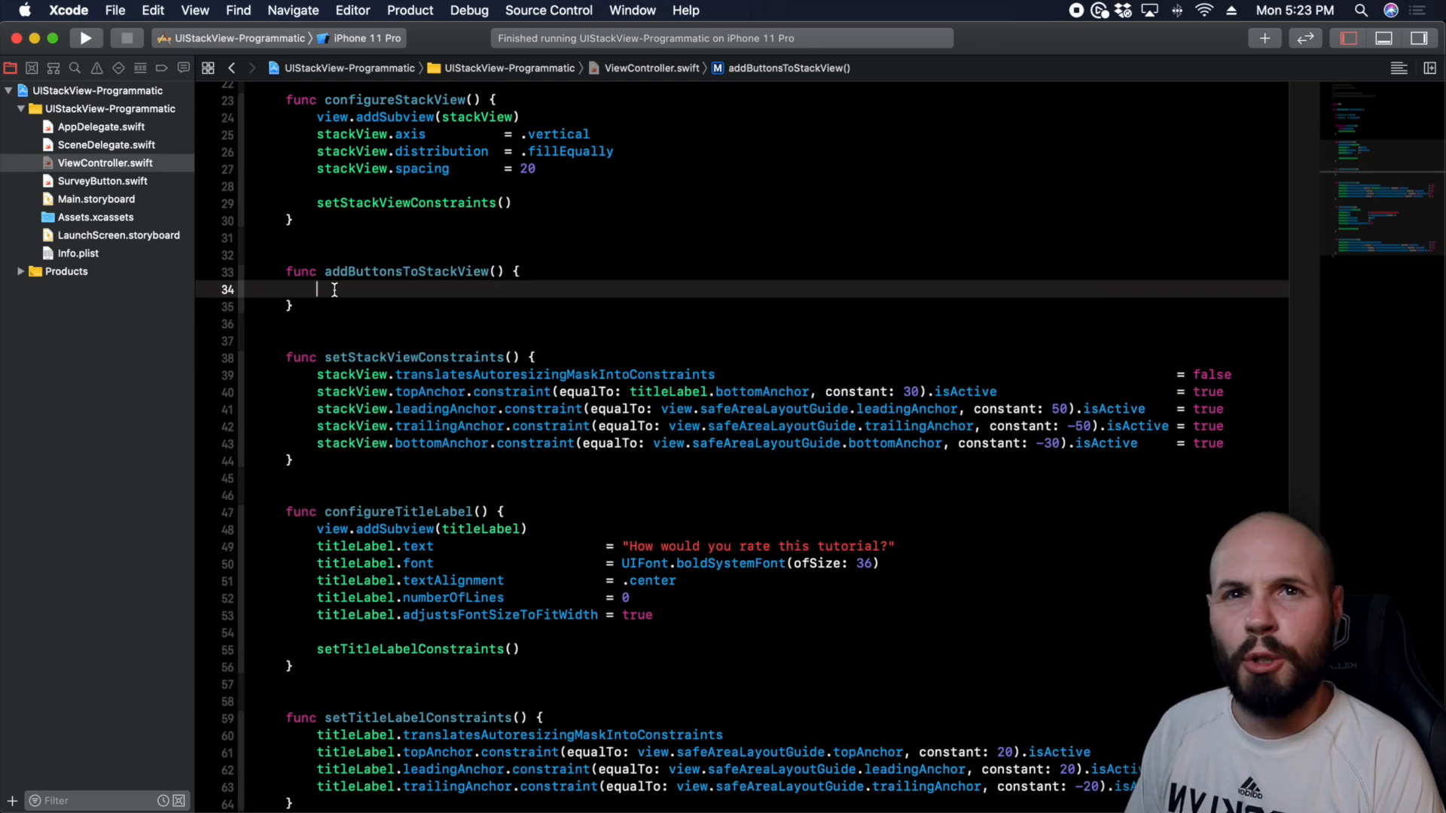
type("let")
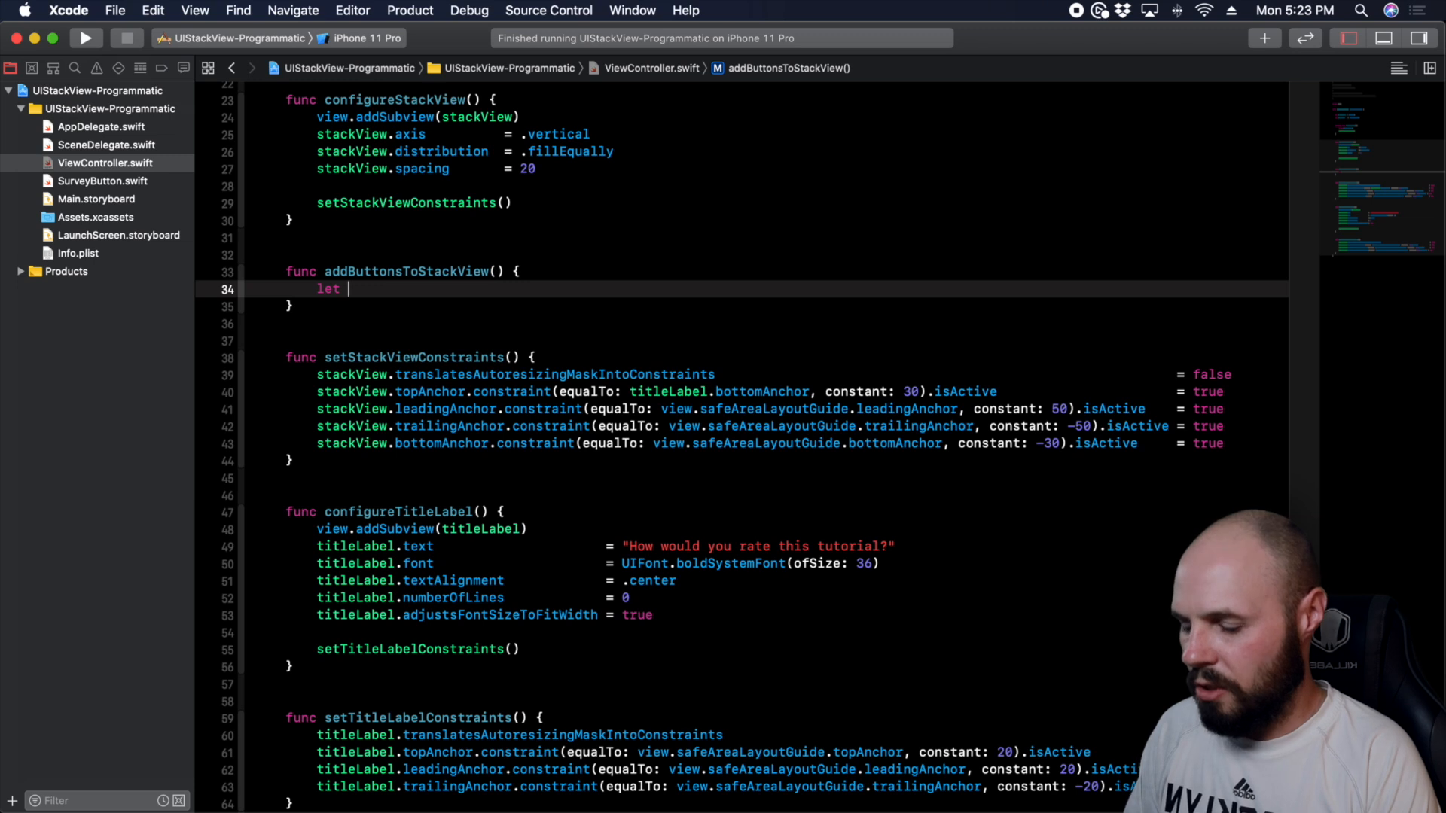
type("numberOfB")
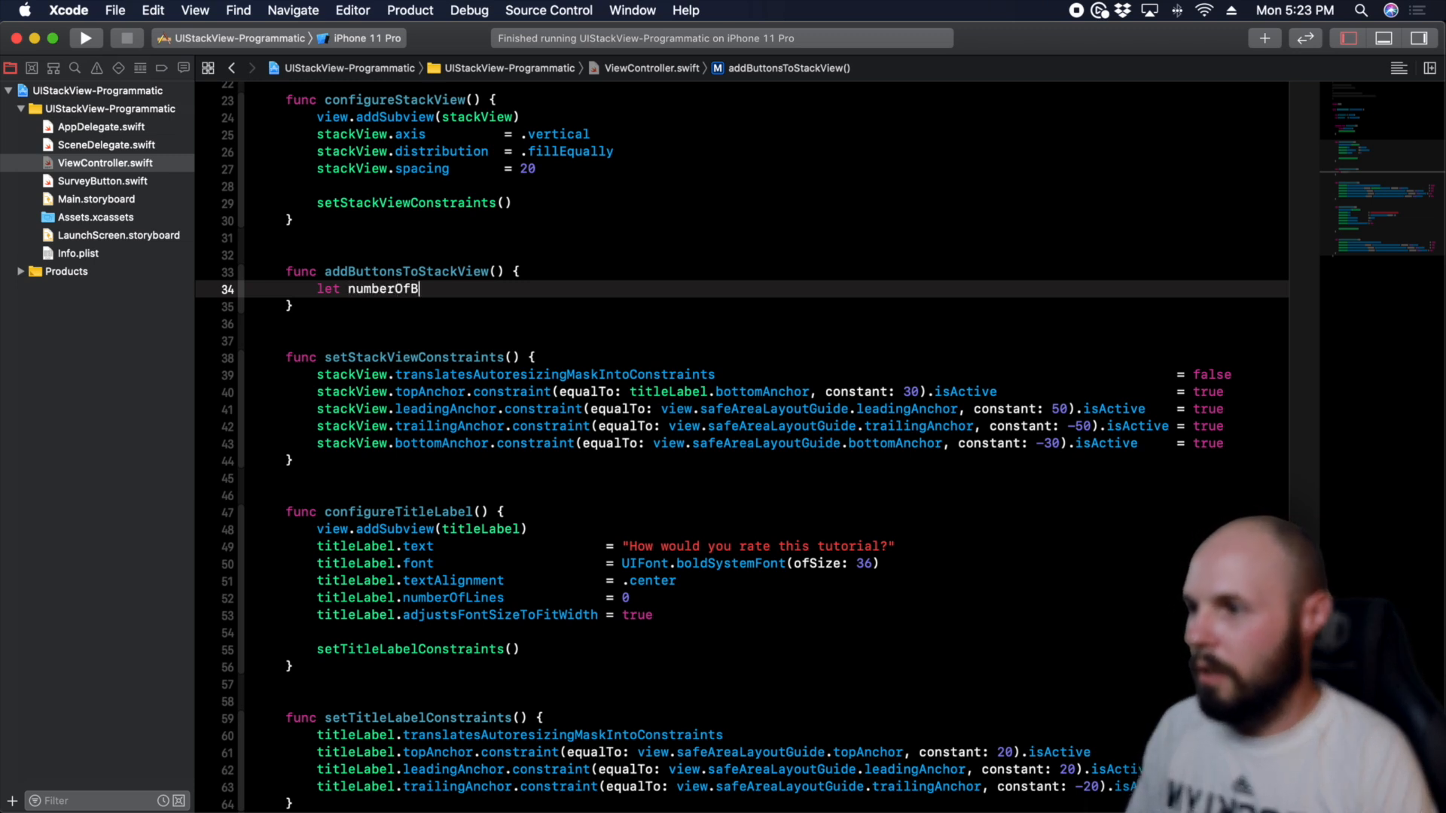
type("uttons = 5")
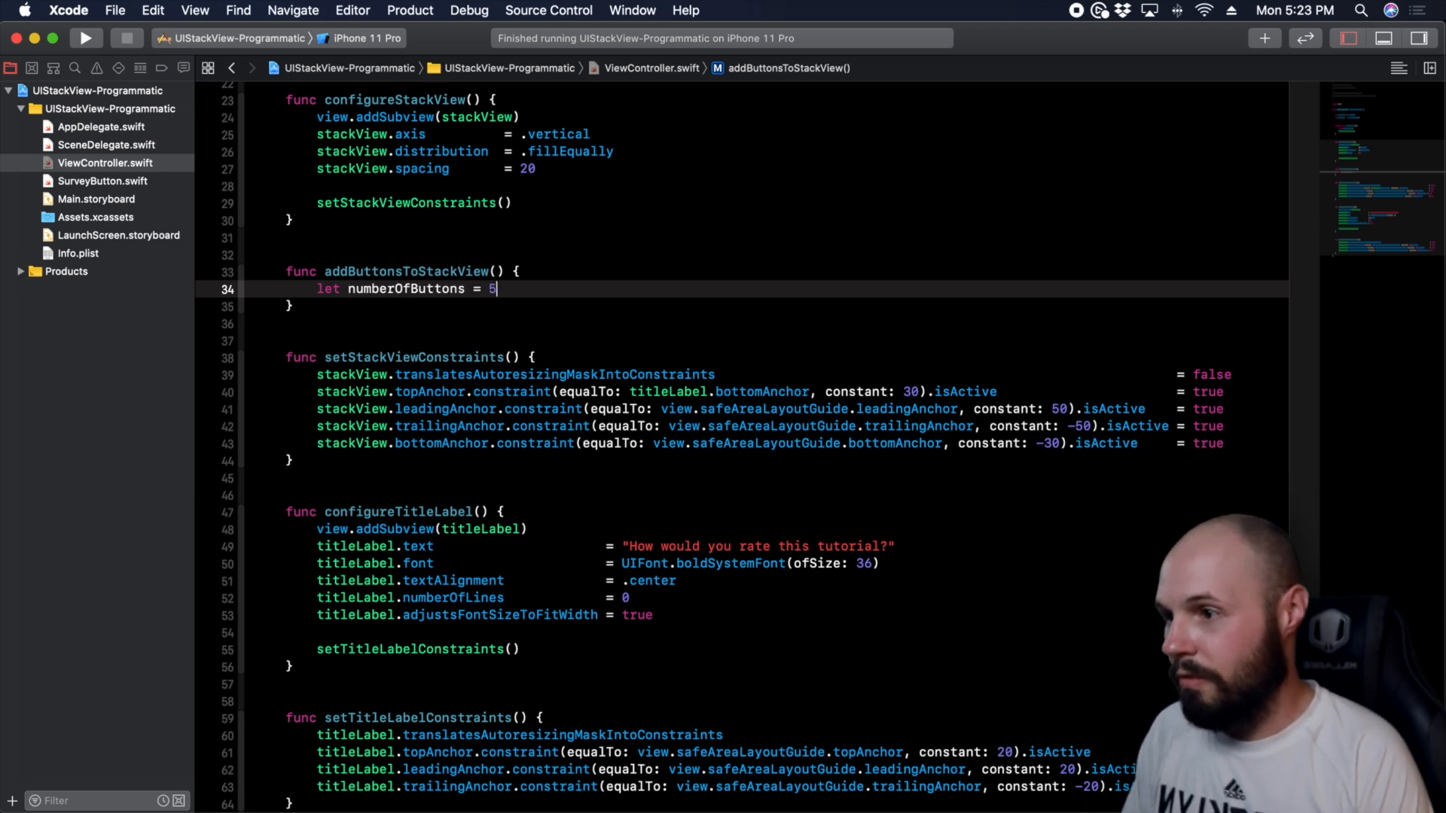
- Add a for i in 1...numberOfButtons loop creating let button = SurveyButton
type("for i")
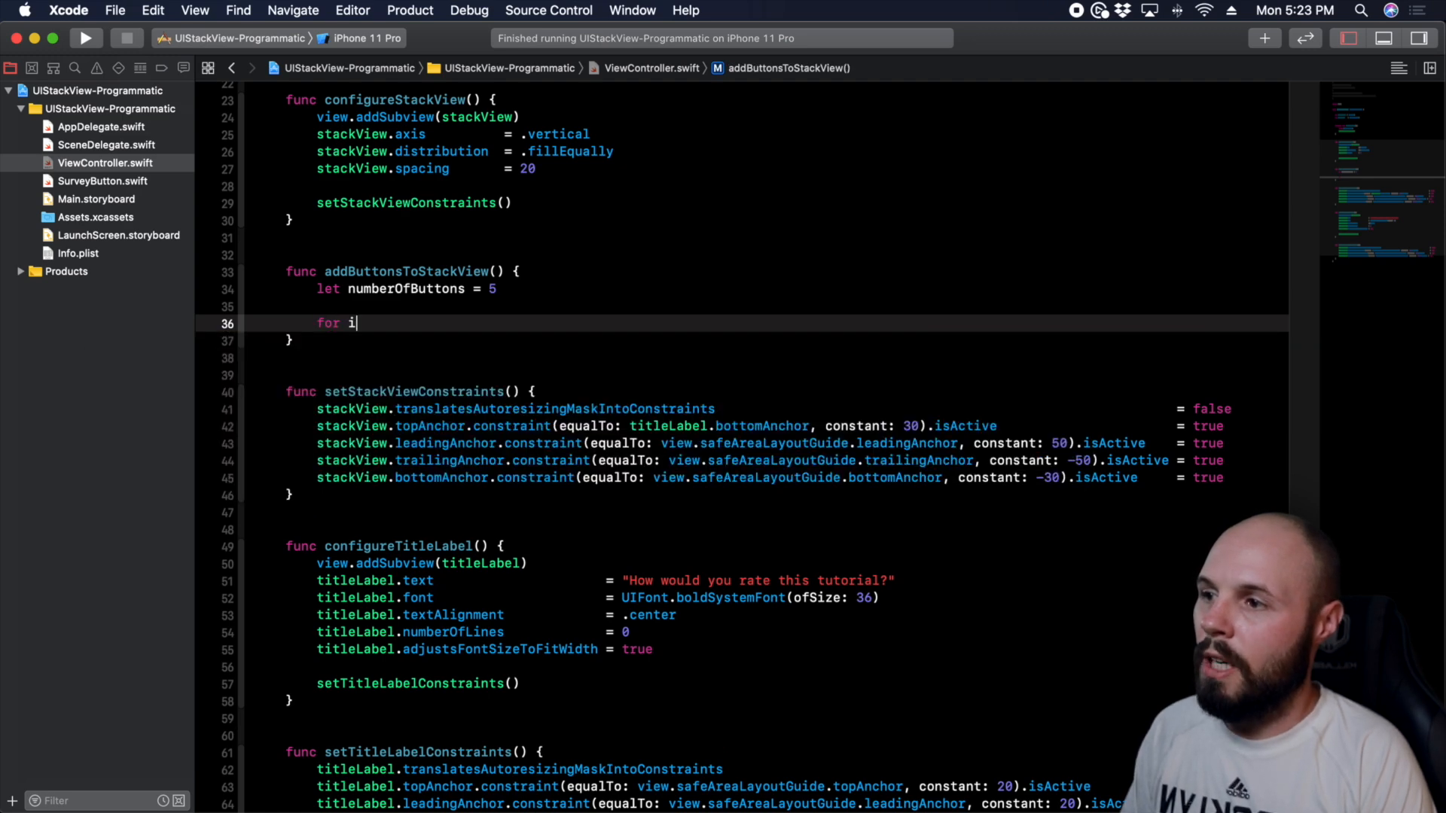
type("in 1...5 {")
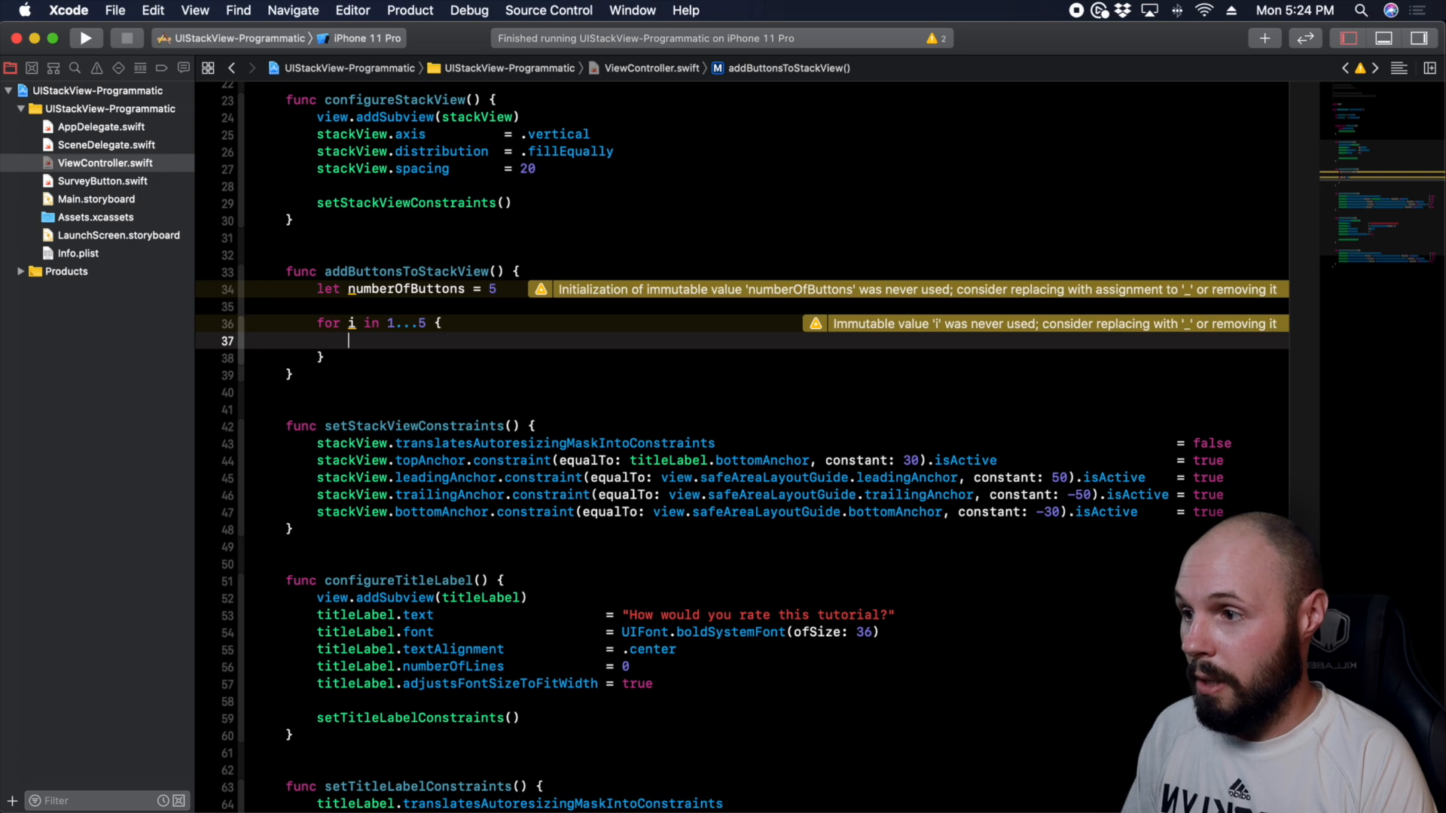
type("let S")
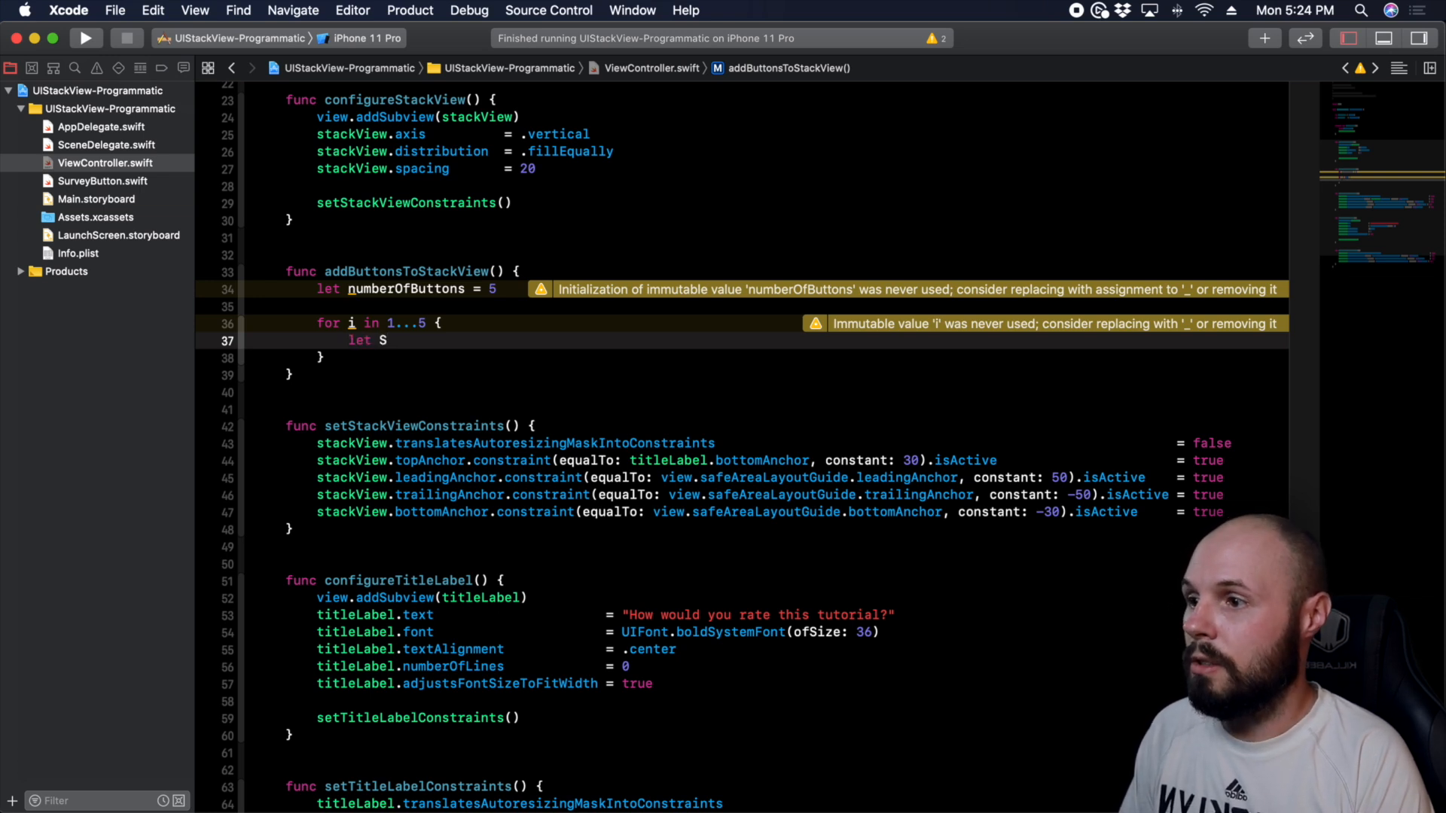
type("utton =")
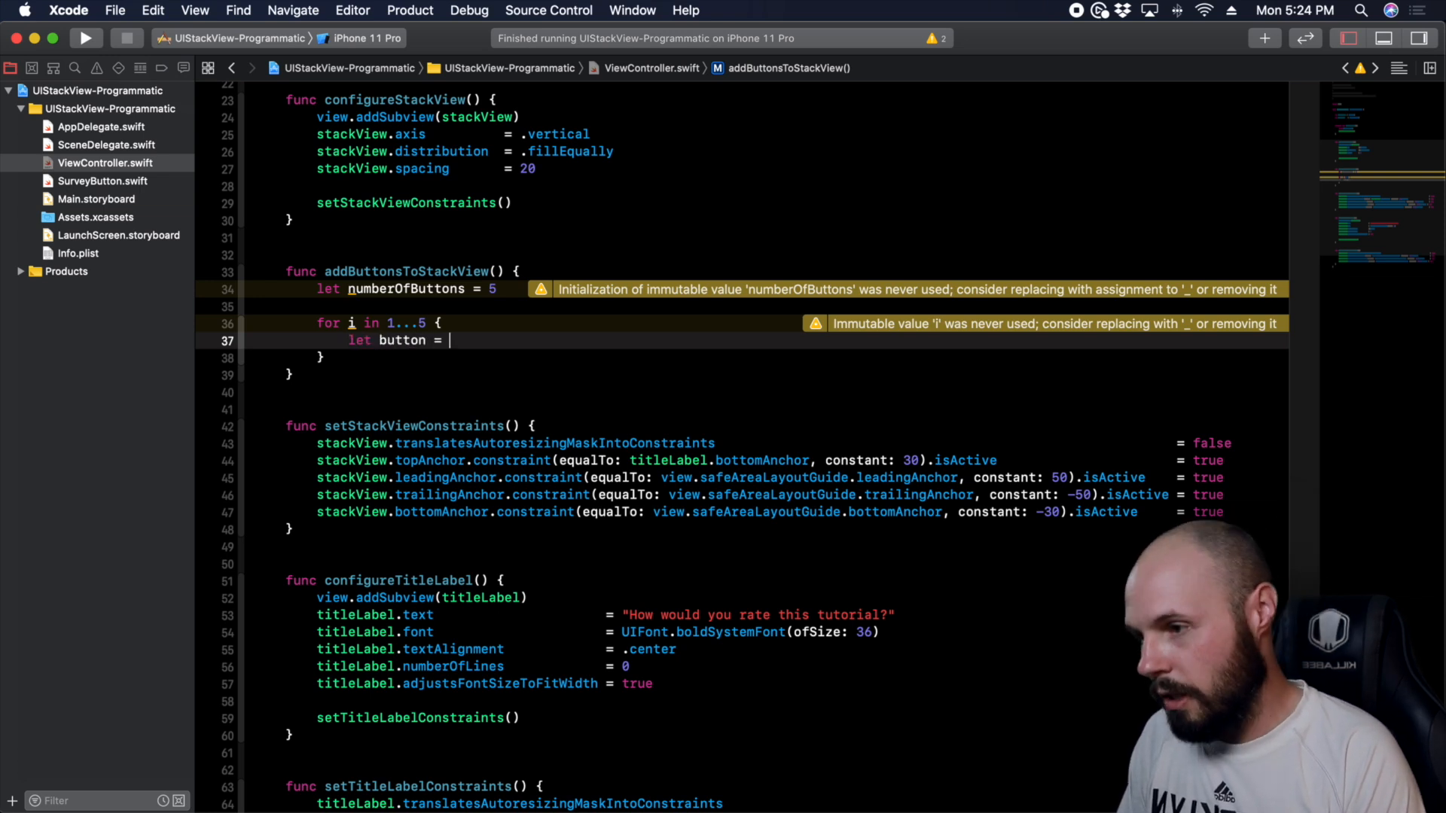
type("SurveyButton")
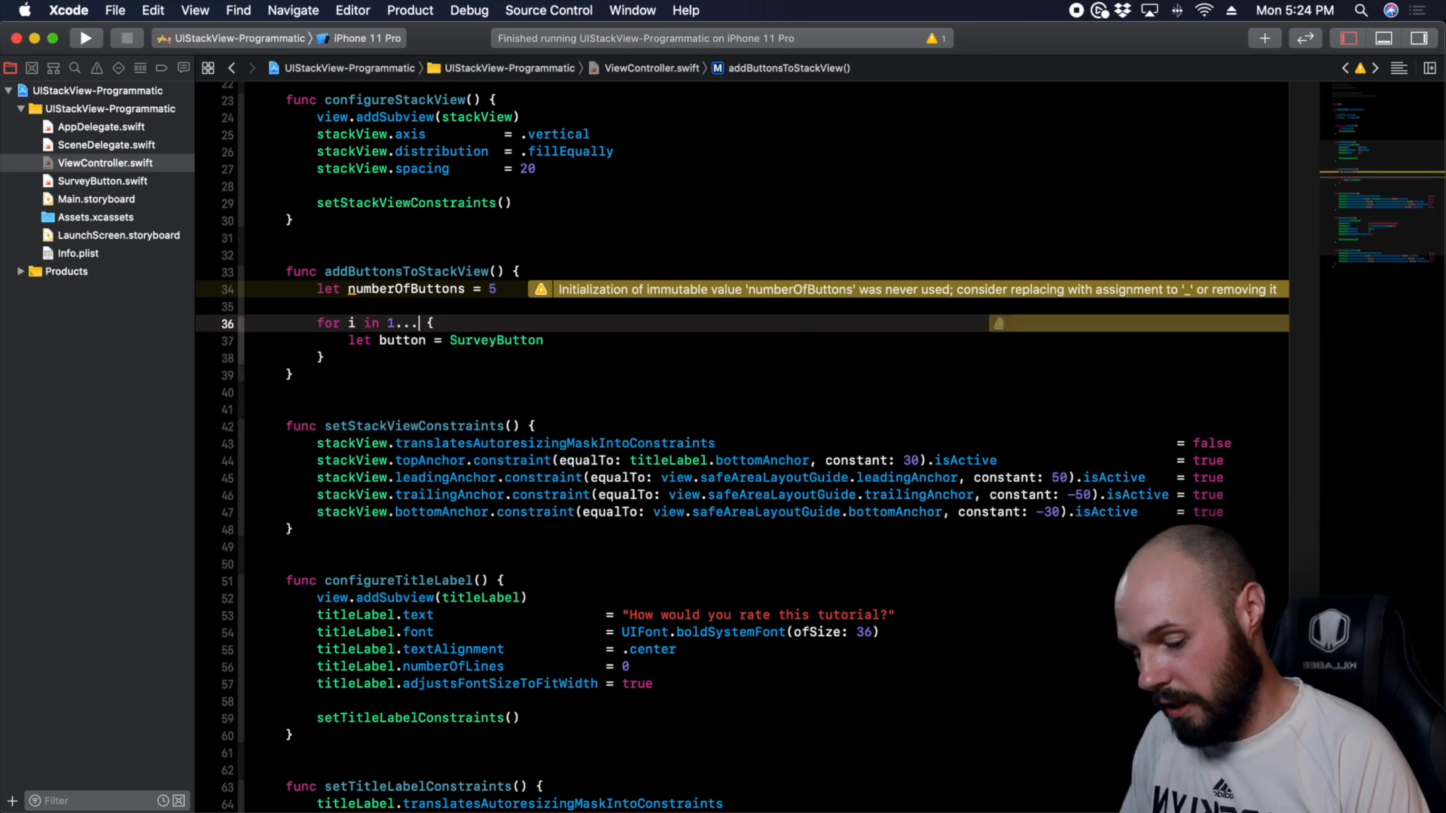
type("numberOfButtons")
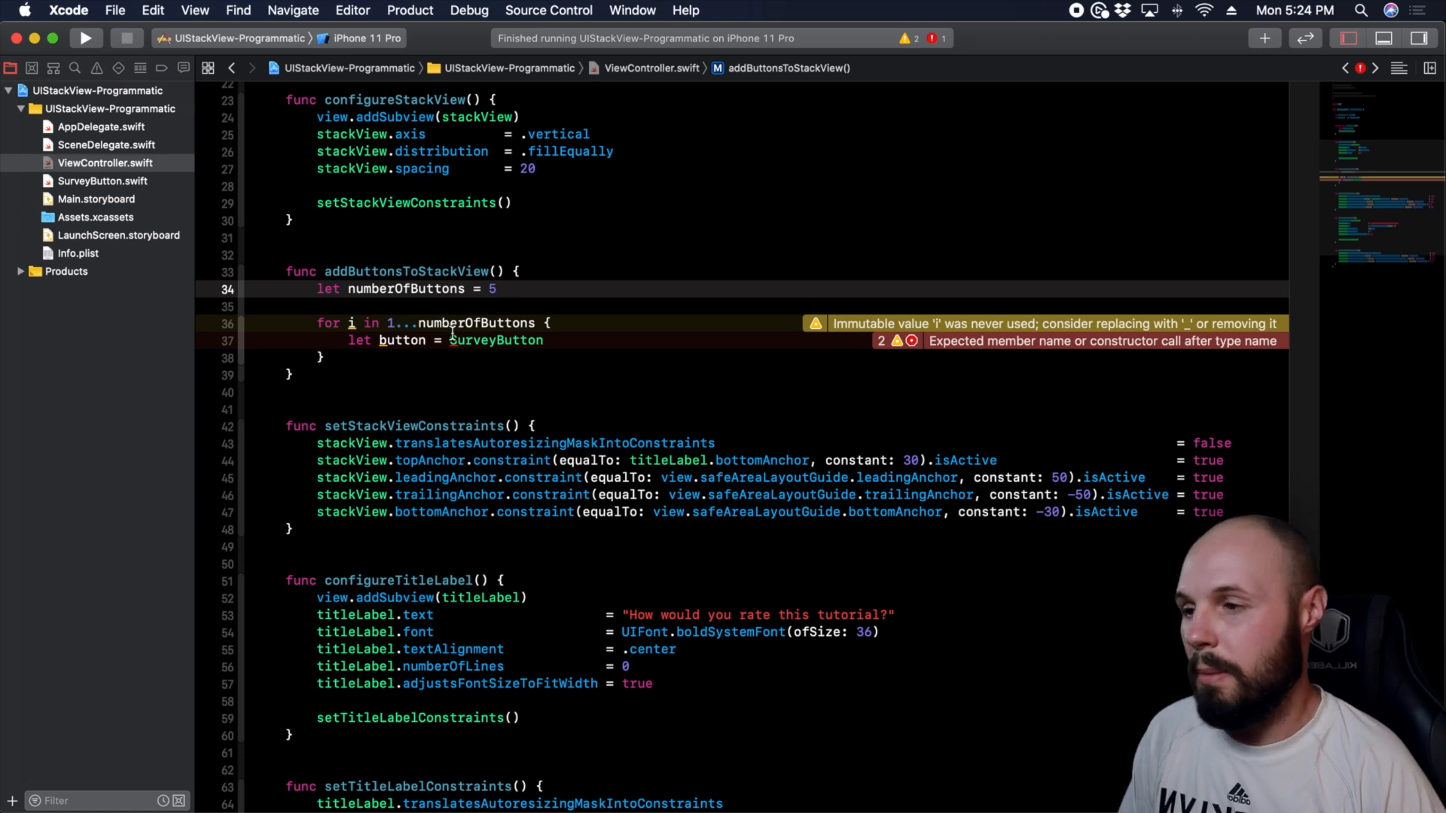
- Title each SurveyButton with its number using button.setTitle("\(i)", for: .normal)
type("()")
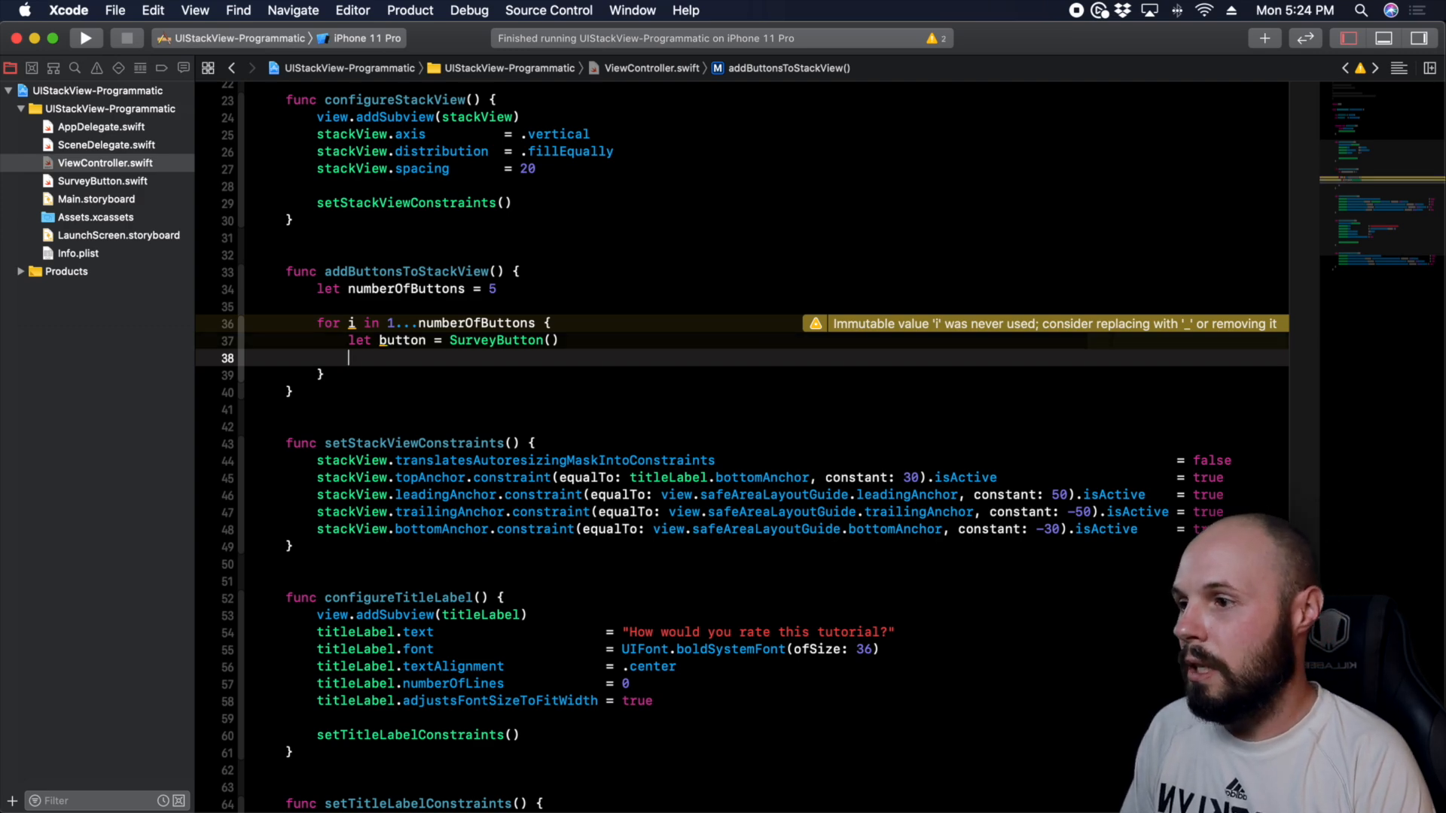
type("button.setTitle(title: String?, for: UIControl.State")
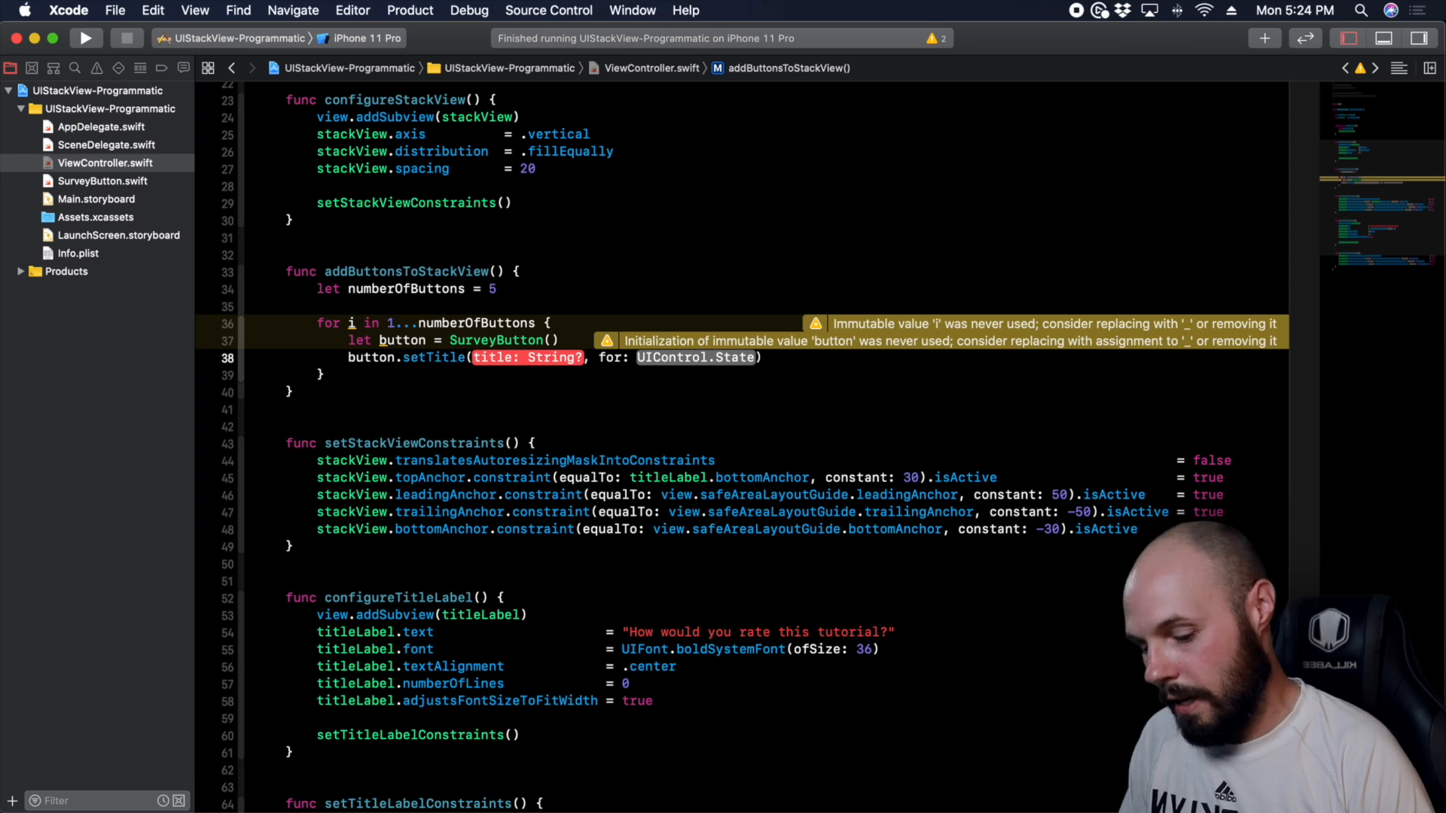
type("\"\"")
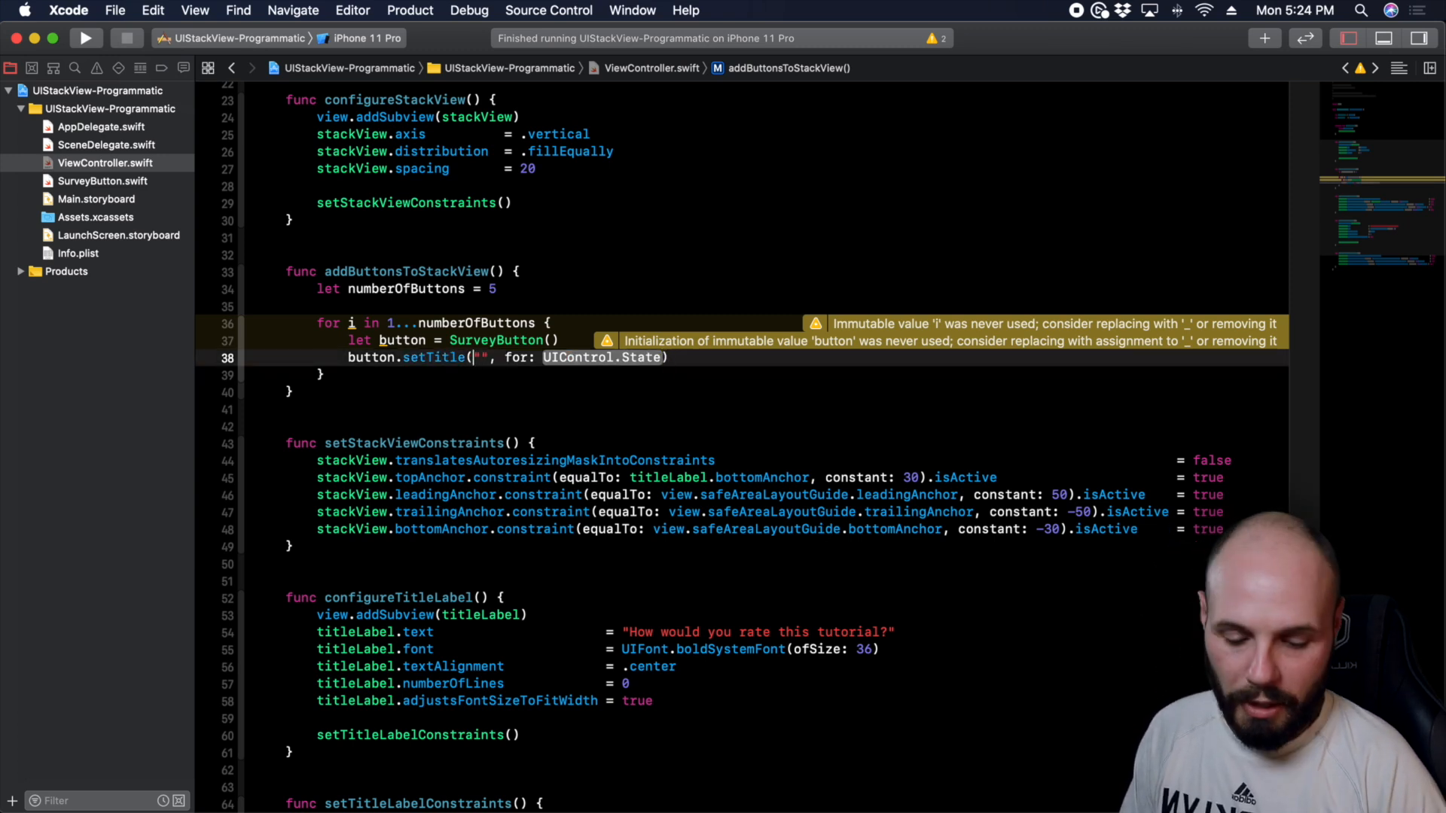
type("\\(")
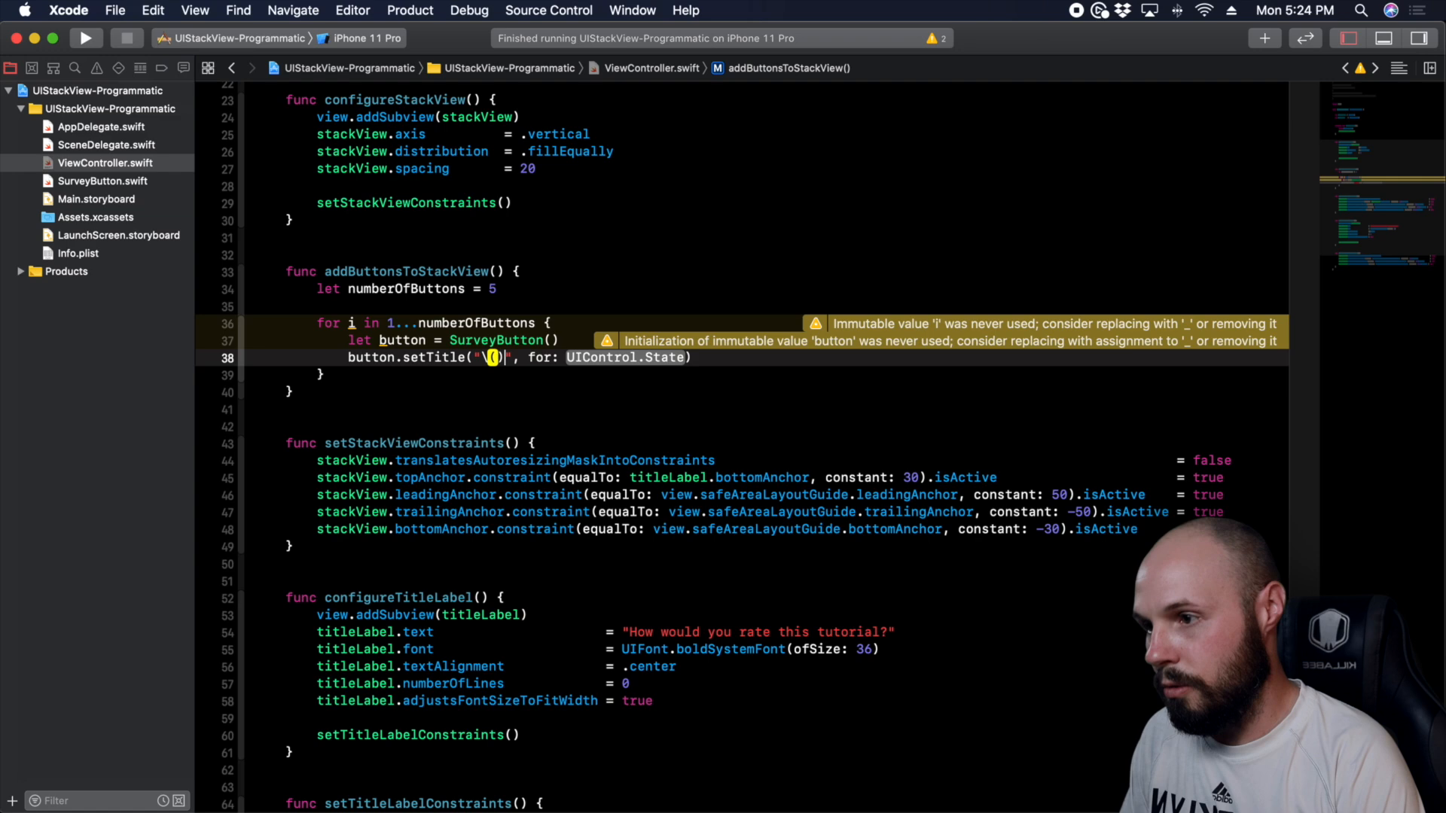
type("i")
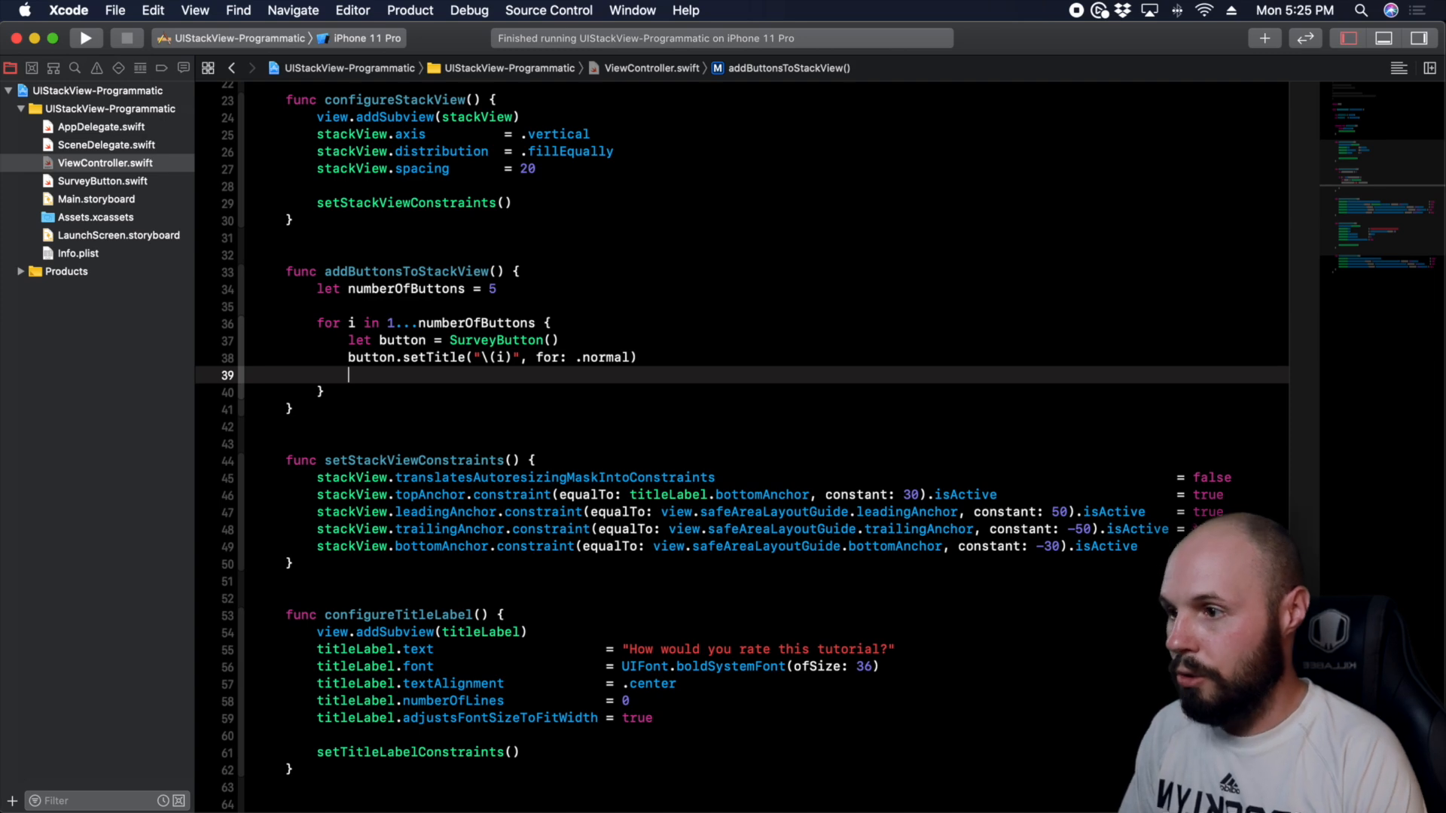
- Add each button to the stack view with stackView.addArrangedSubview(button)
type("stackView.ad")
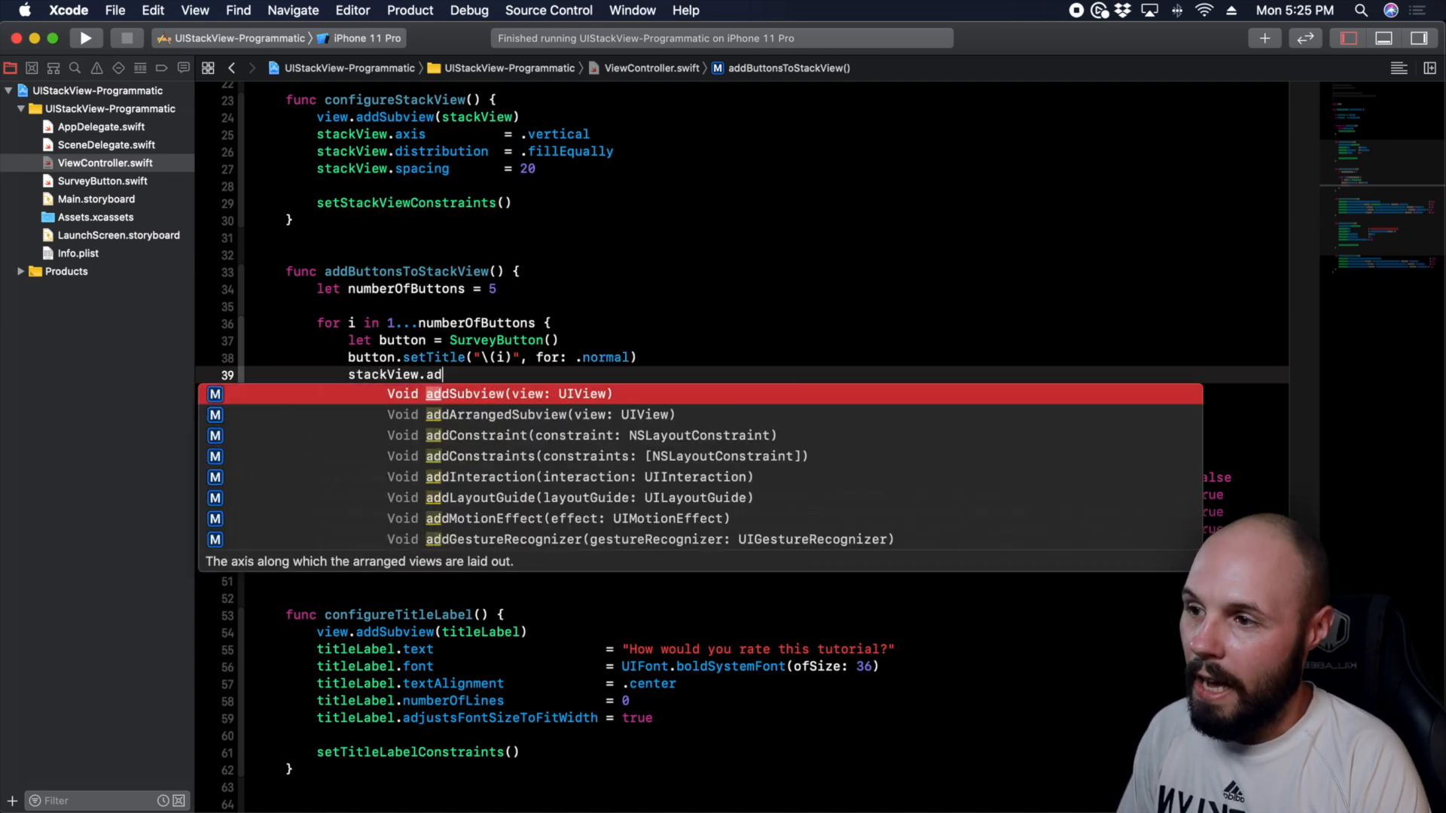
type("da")
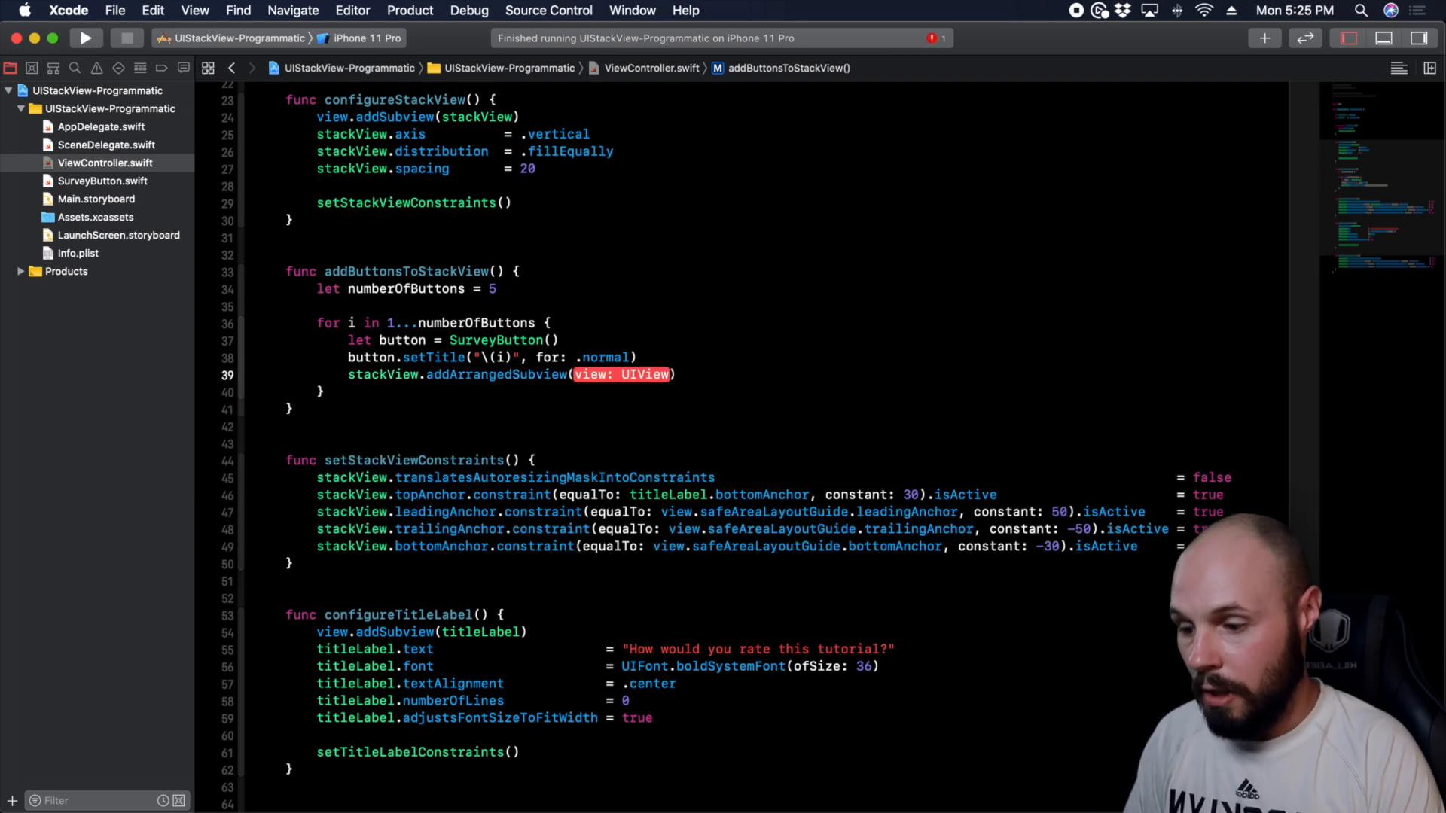
type("button")
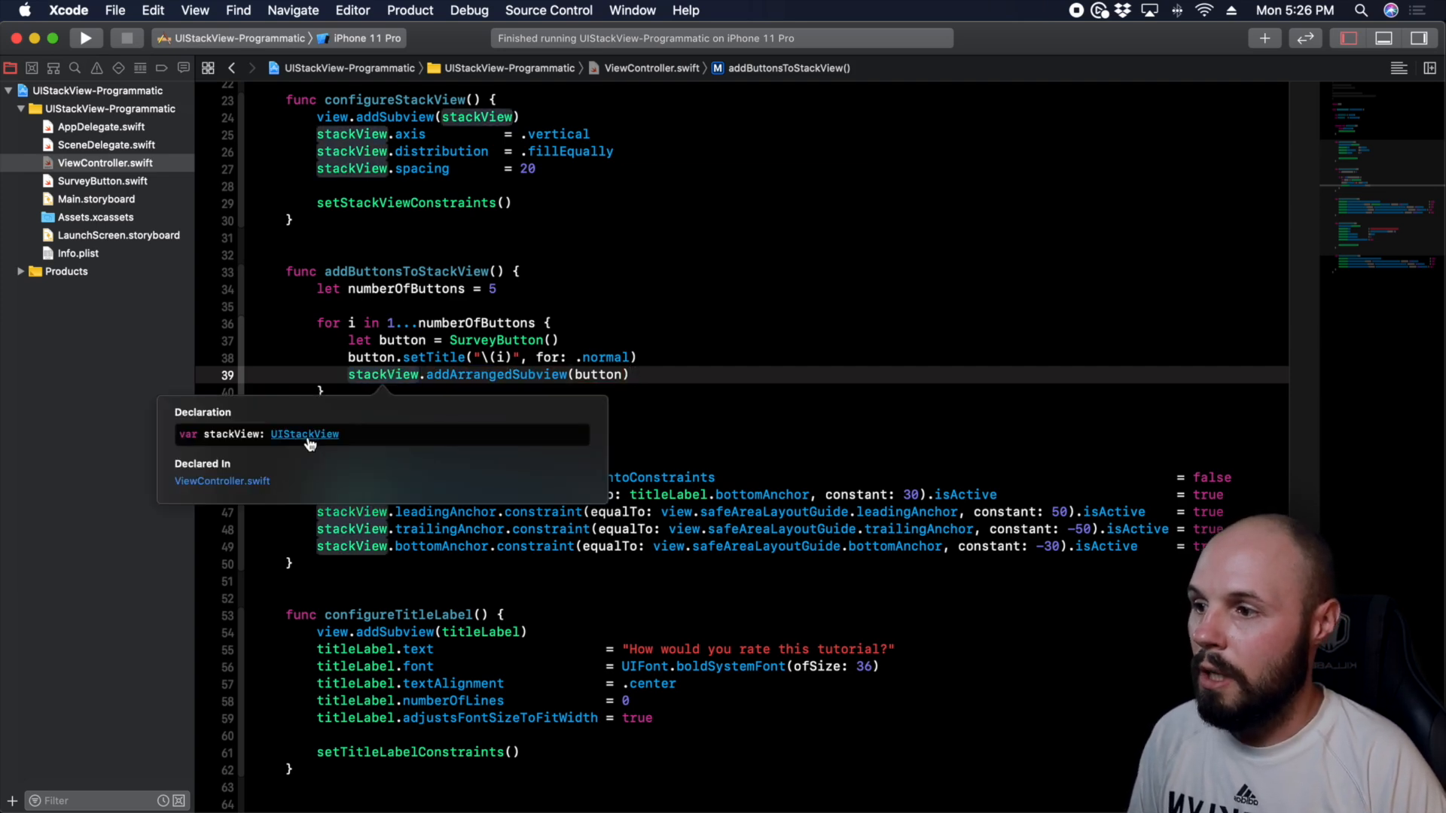
left_click(304, 435)
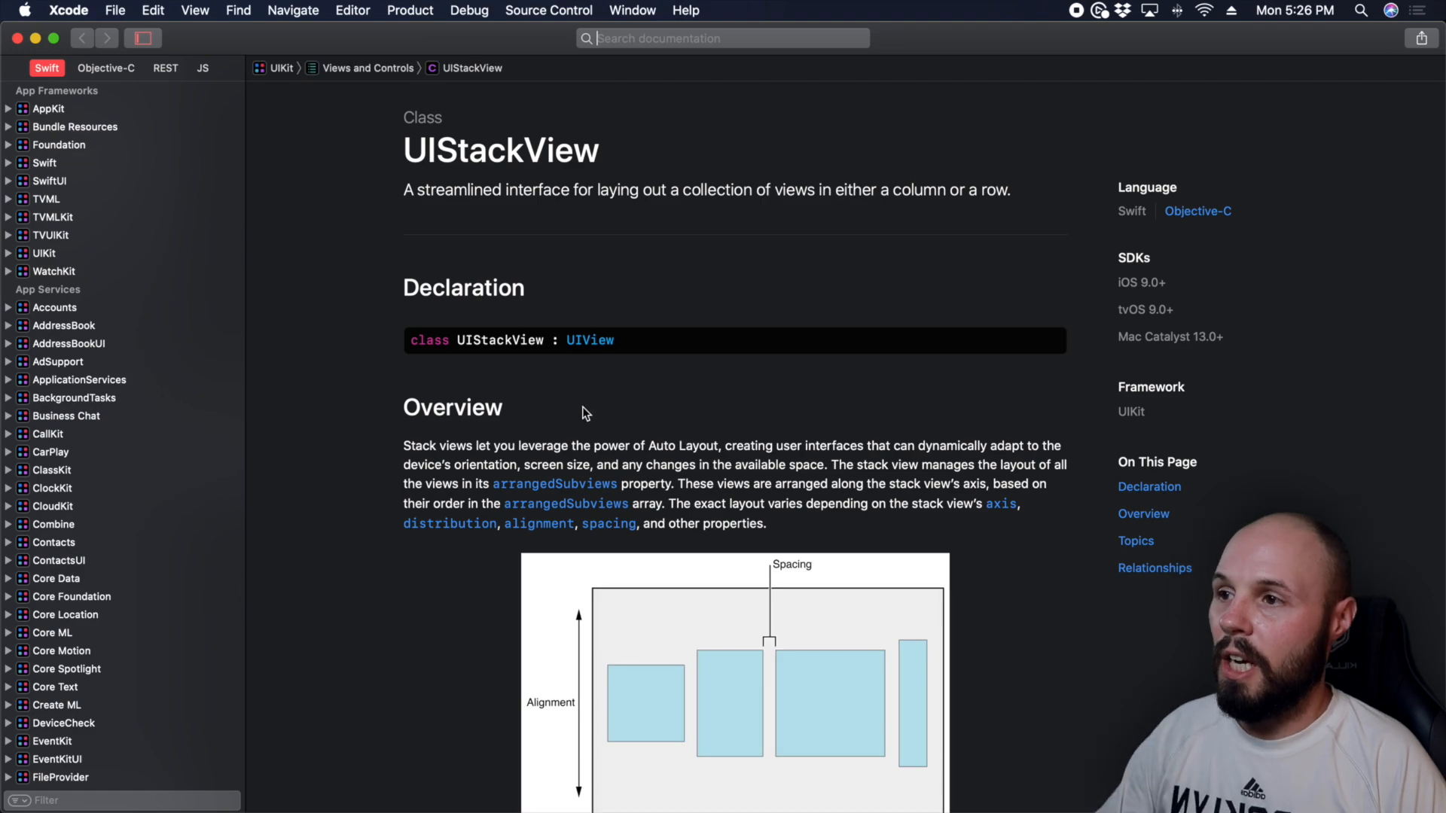
scroll("down", 3)
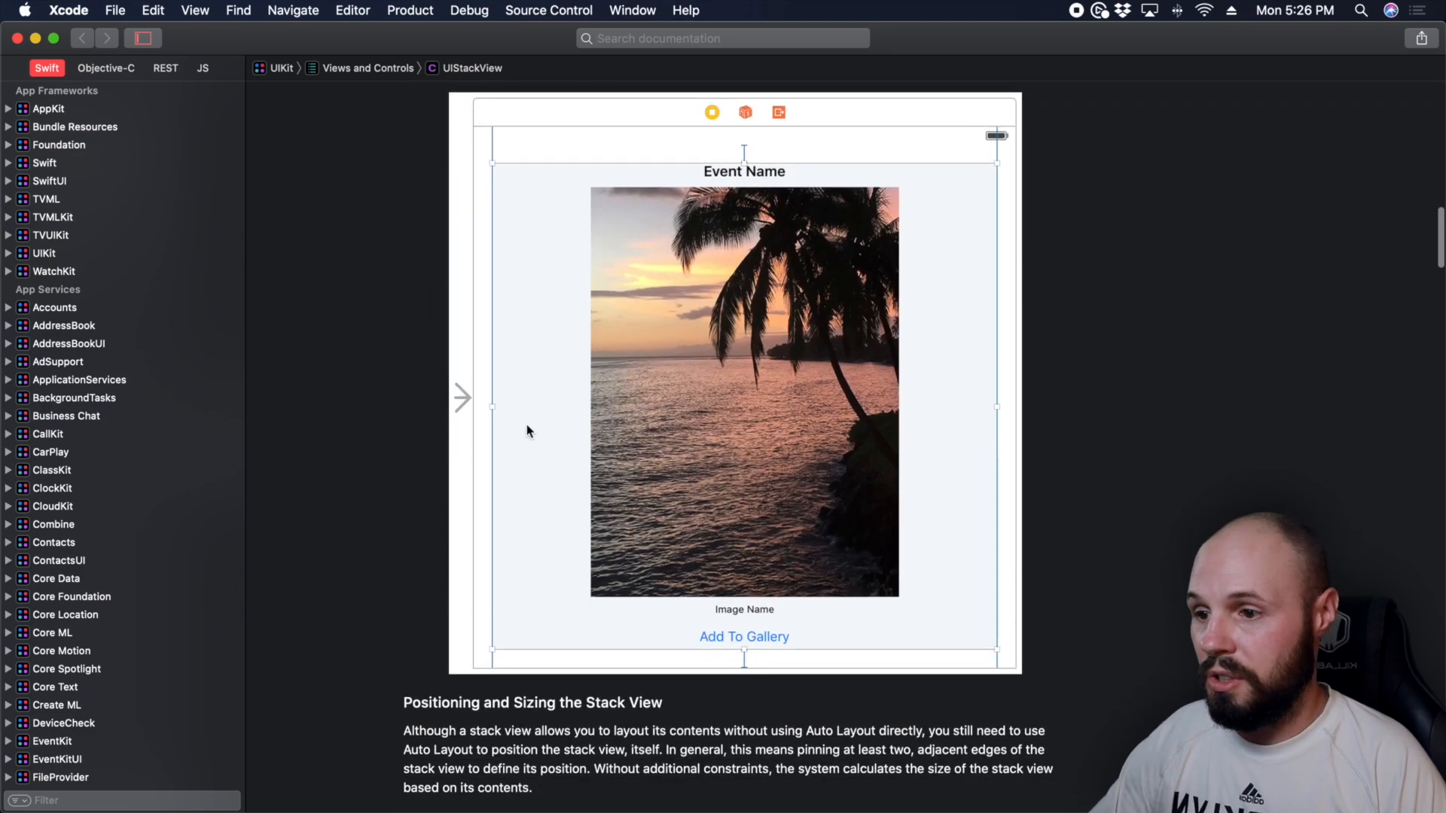
scroll("down", 3)
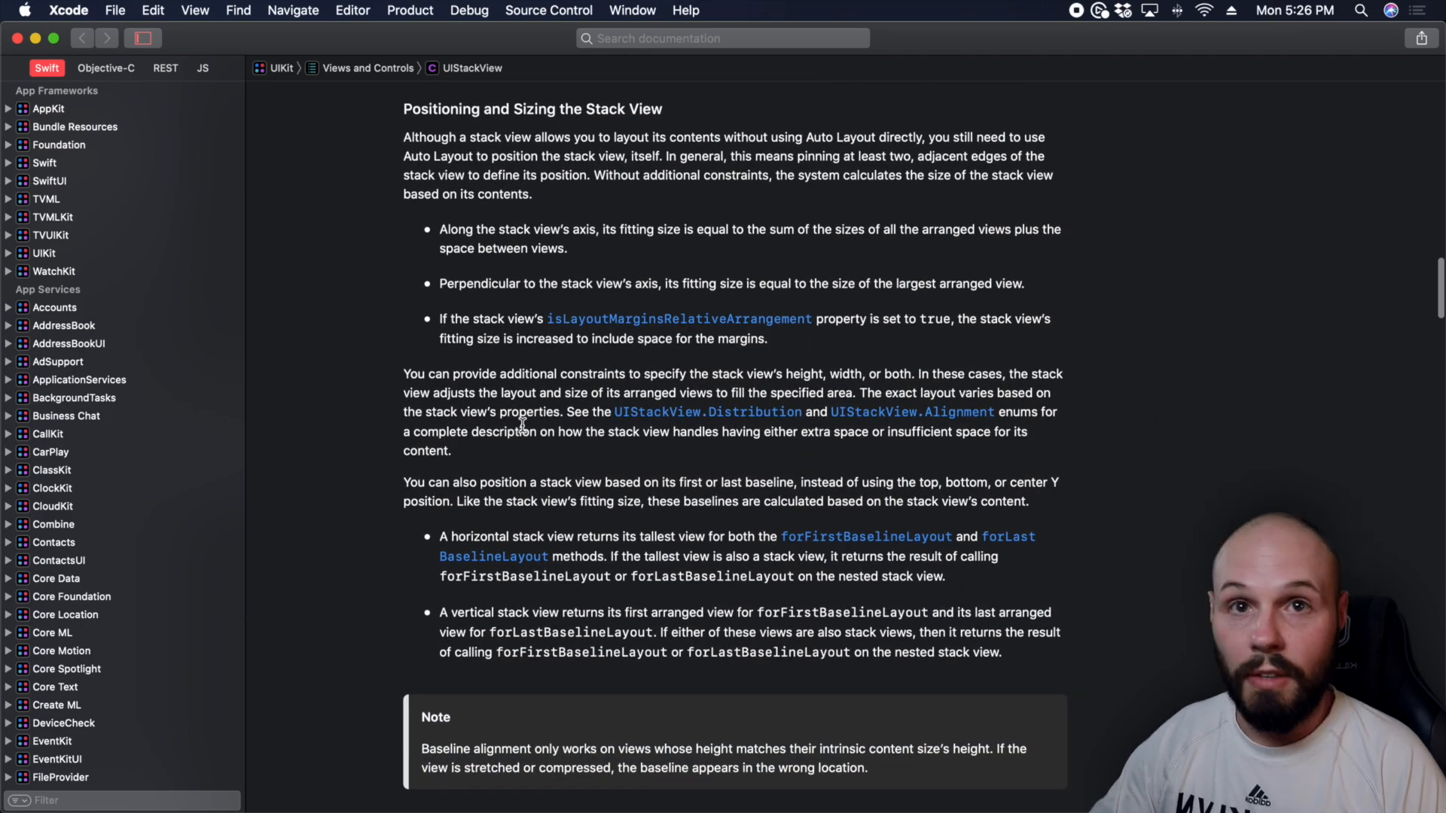
scroll("down", 3)
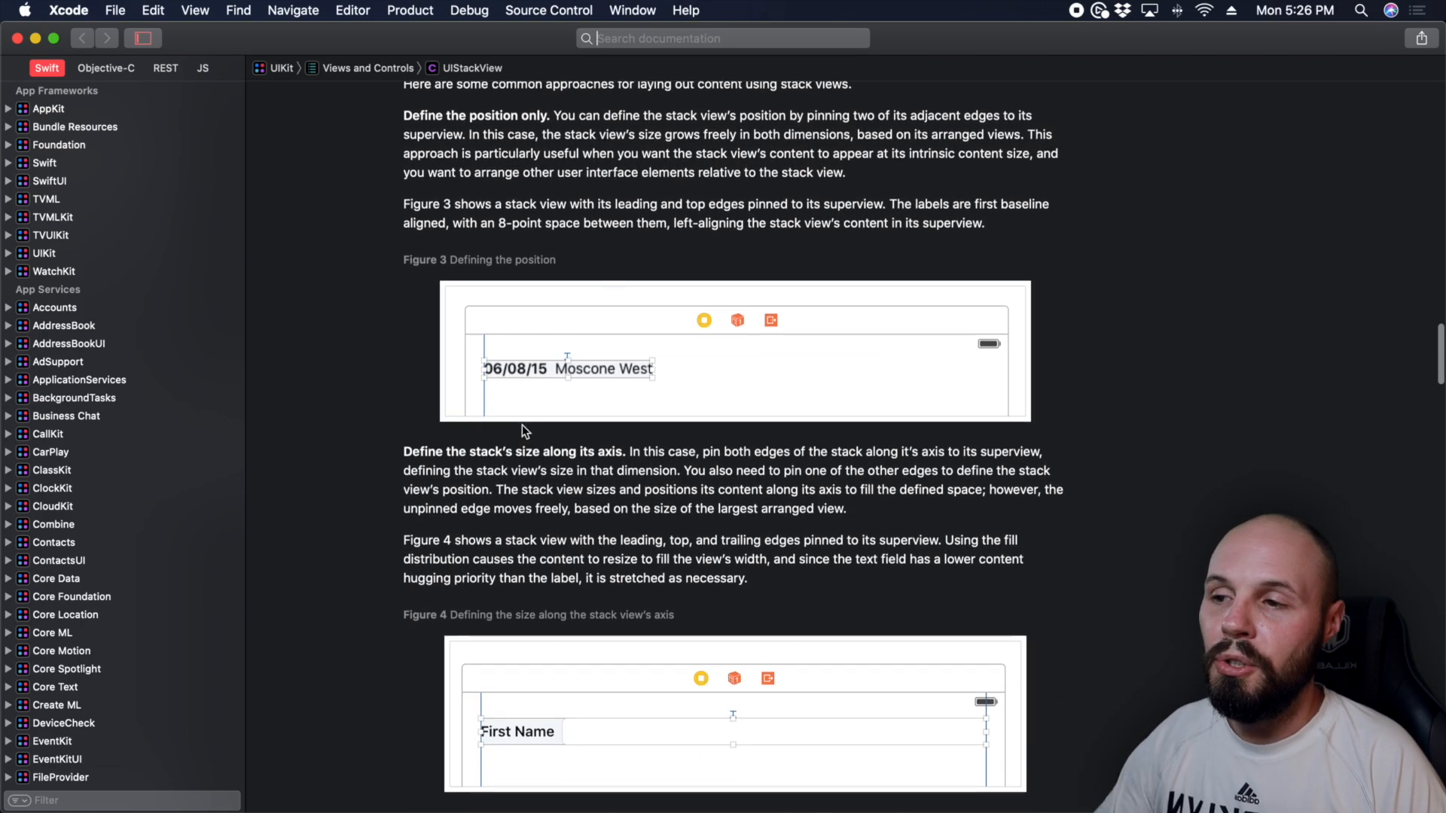
scroll("down", 3)
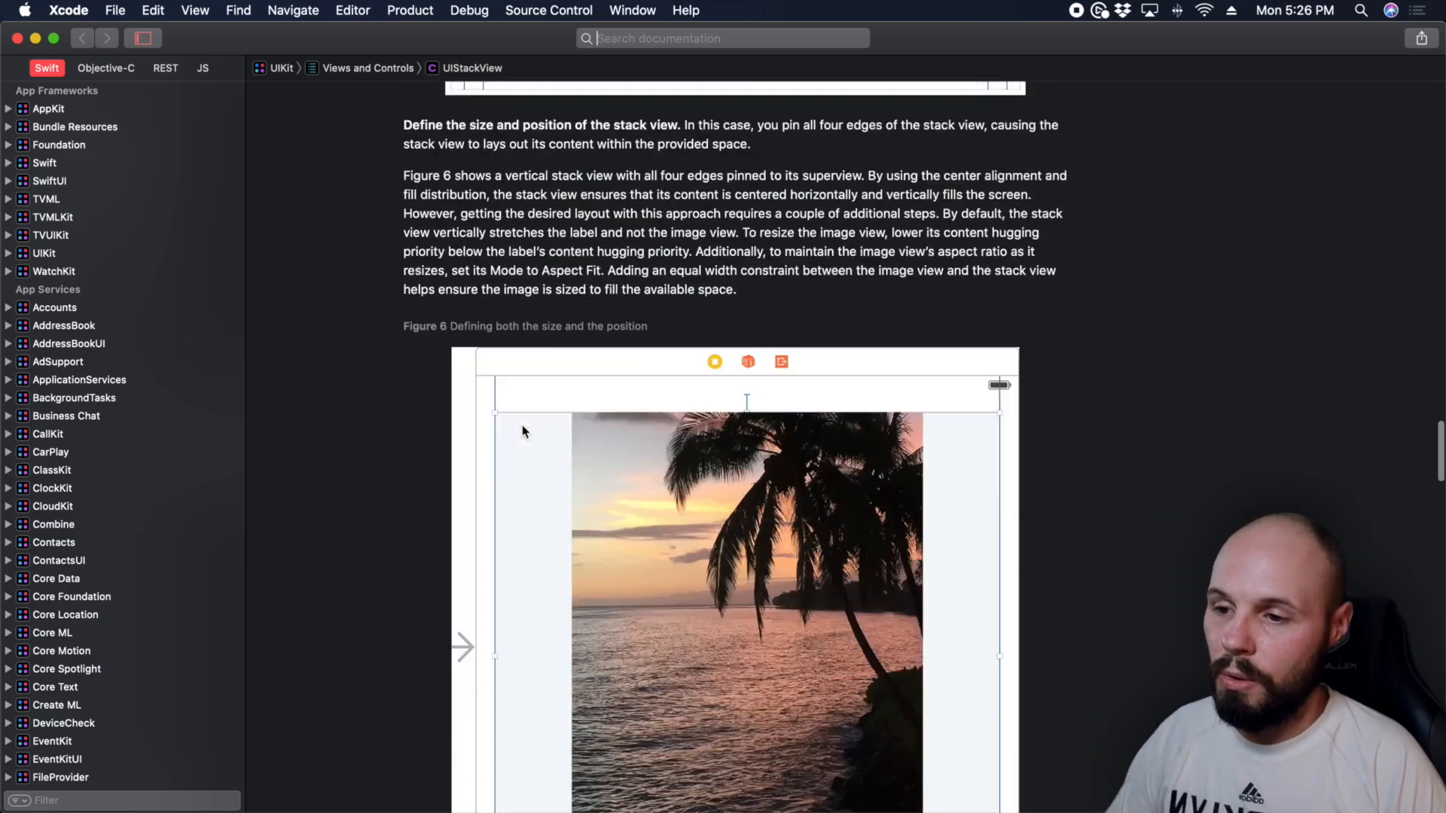
scroll("down", 3)
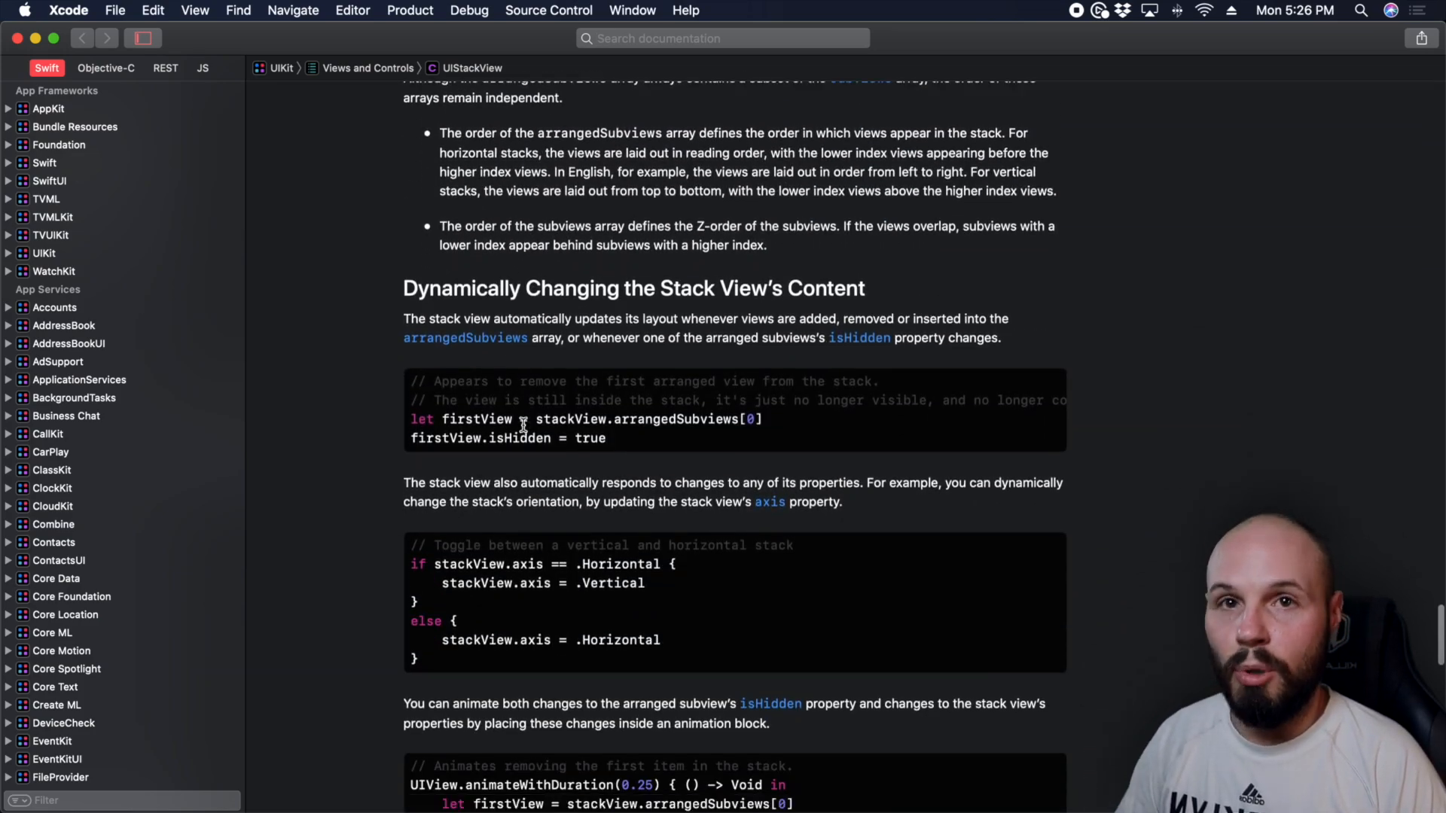
scroll("down", 3)
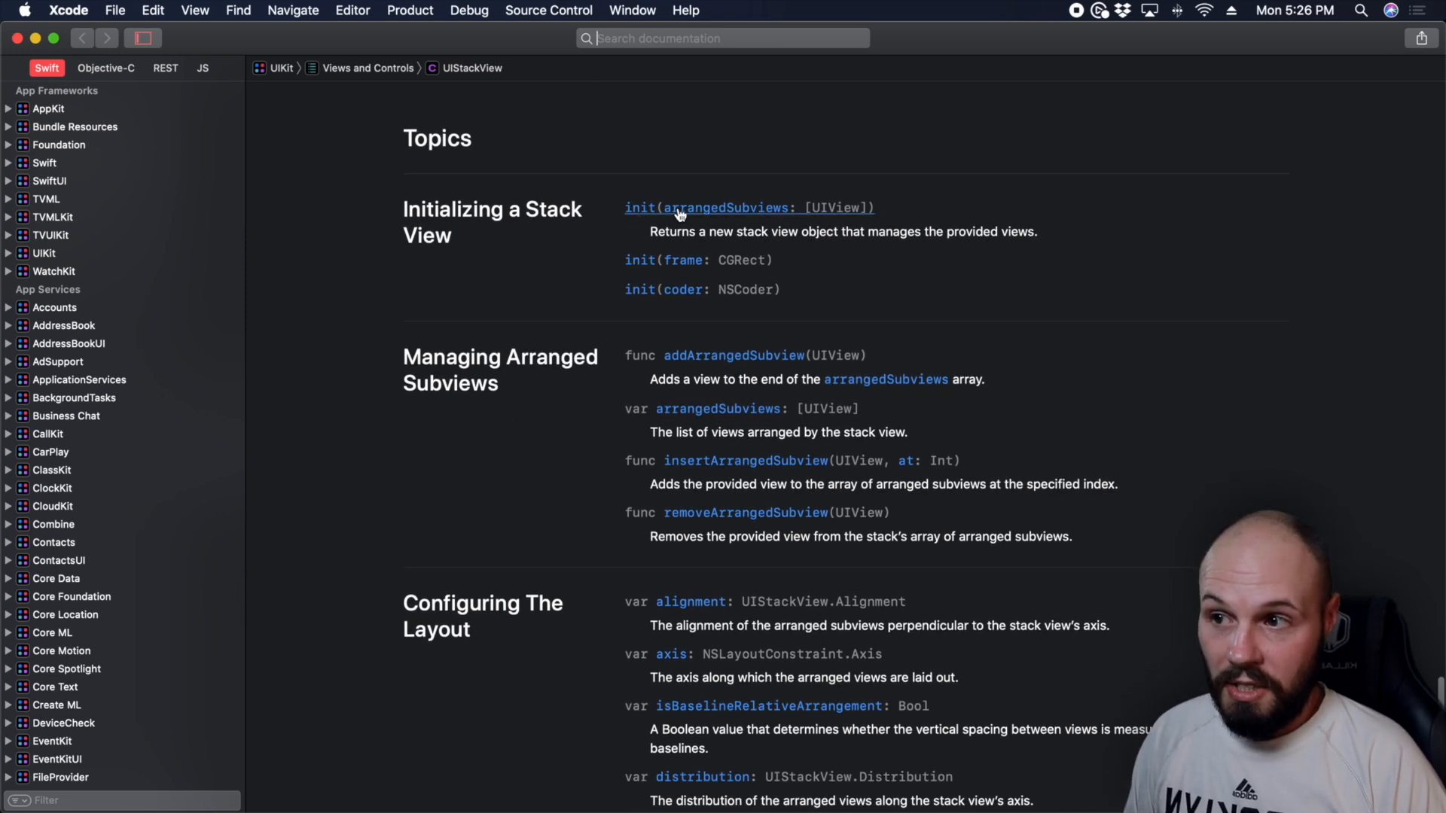
mouse_move(816, 233)
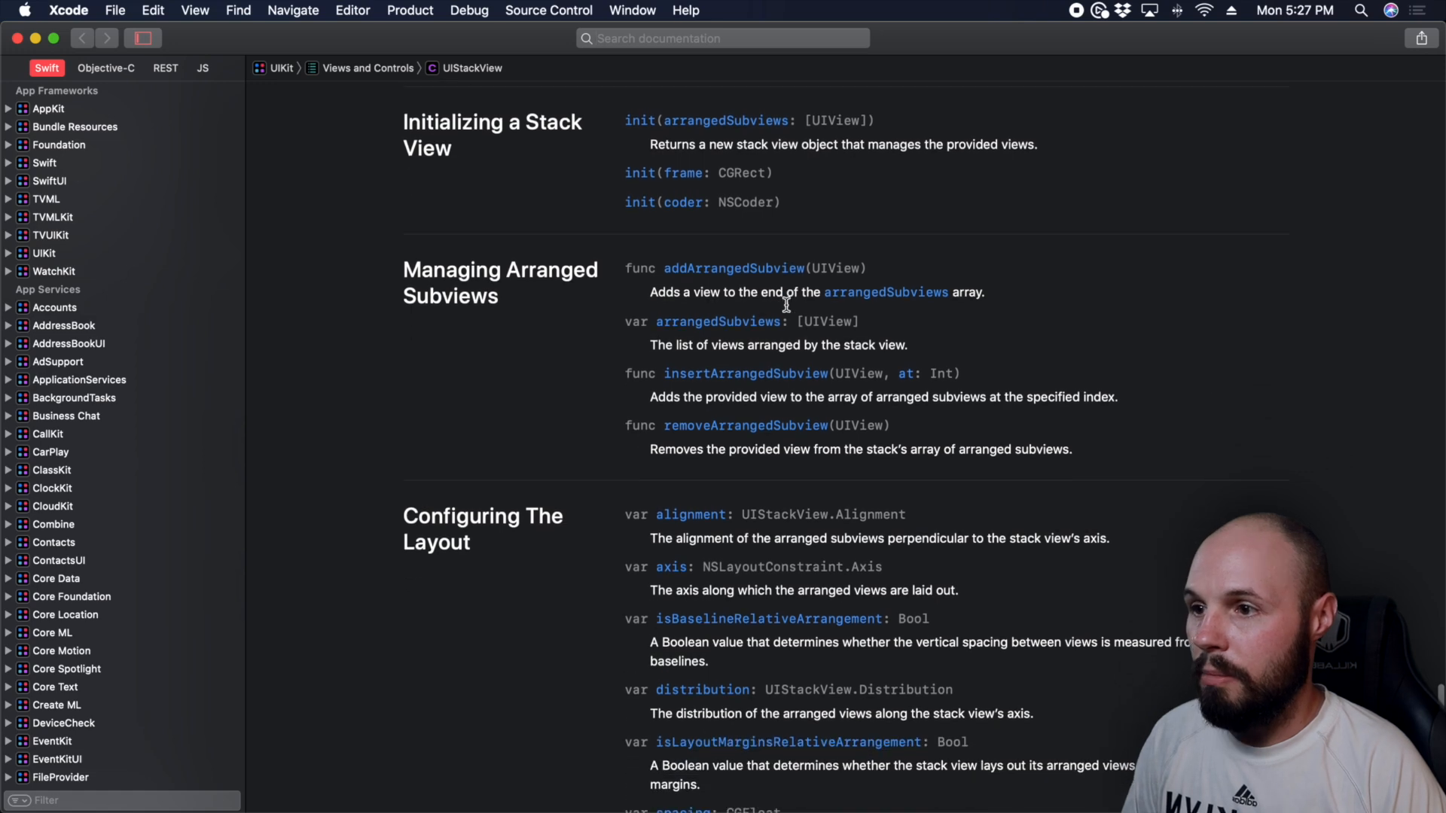
scroll("down", 3)
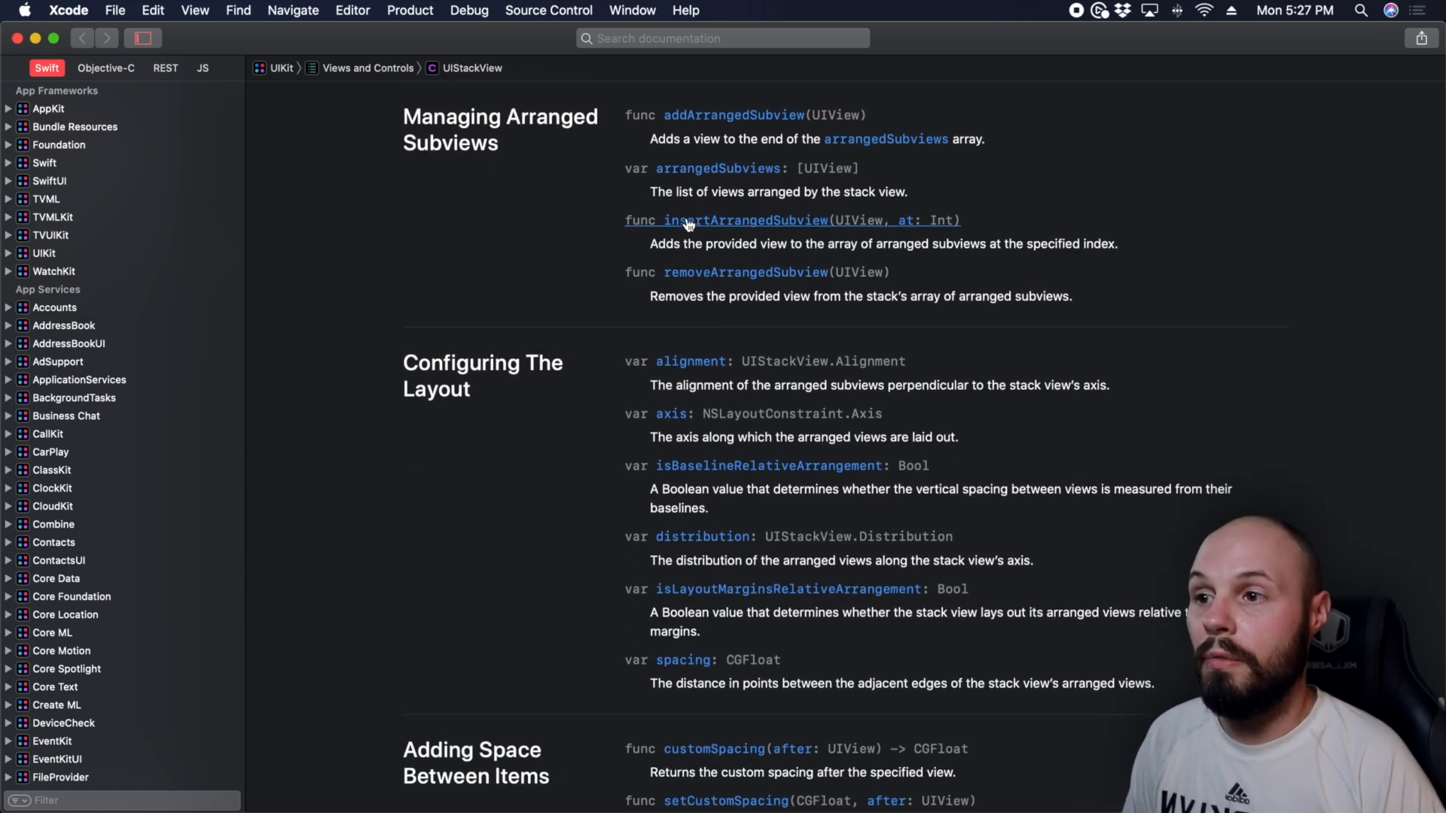
scroll("down", 3)
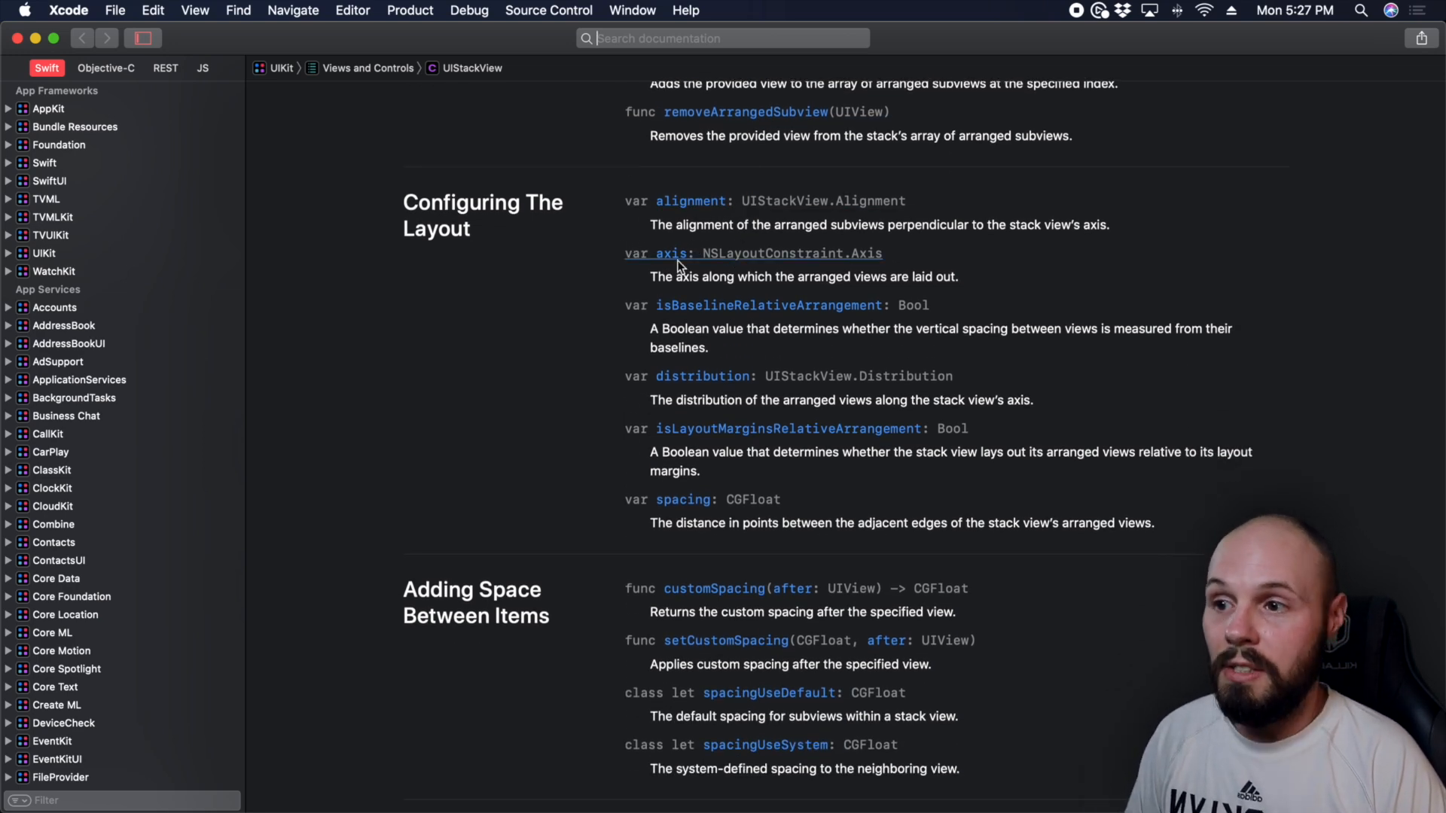
scroll("down", 3)
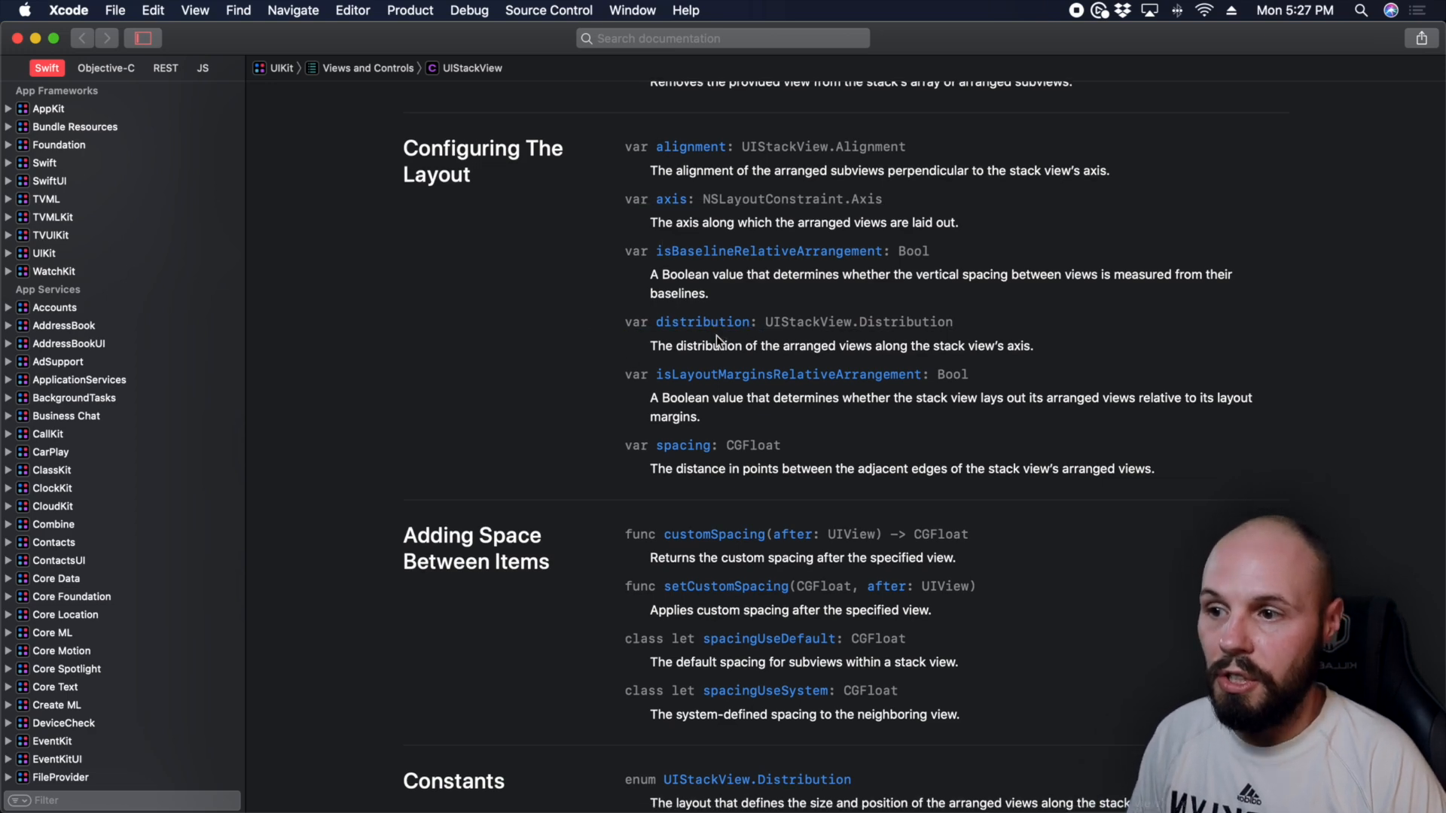
scroll("down", 3)
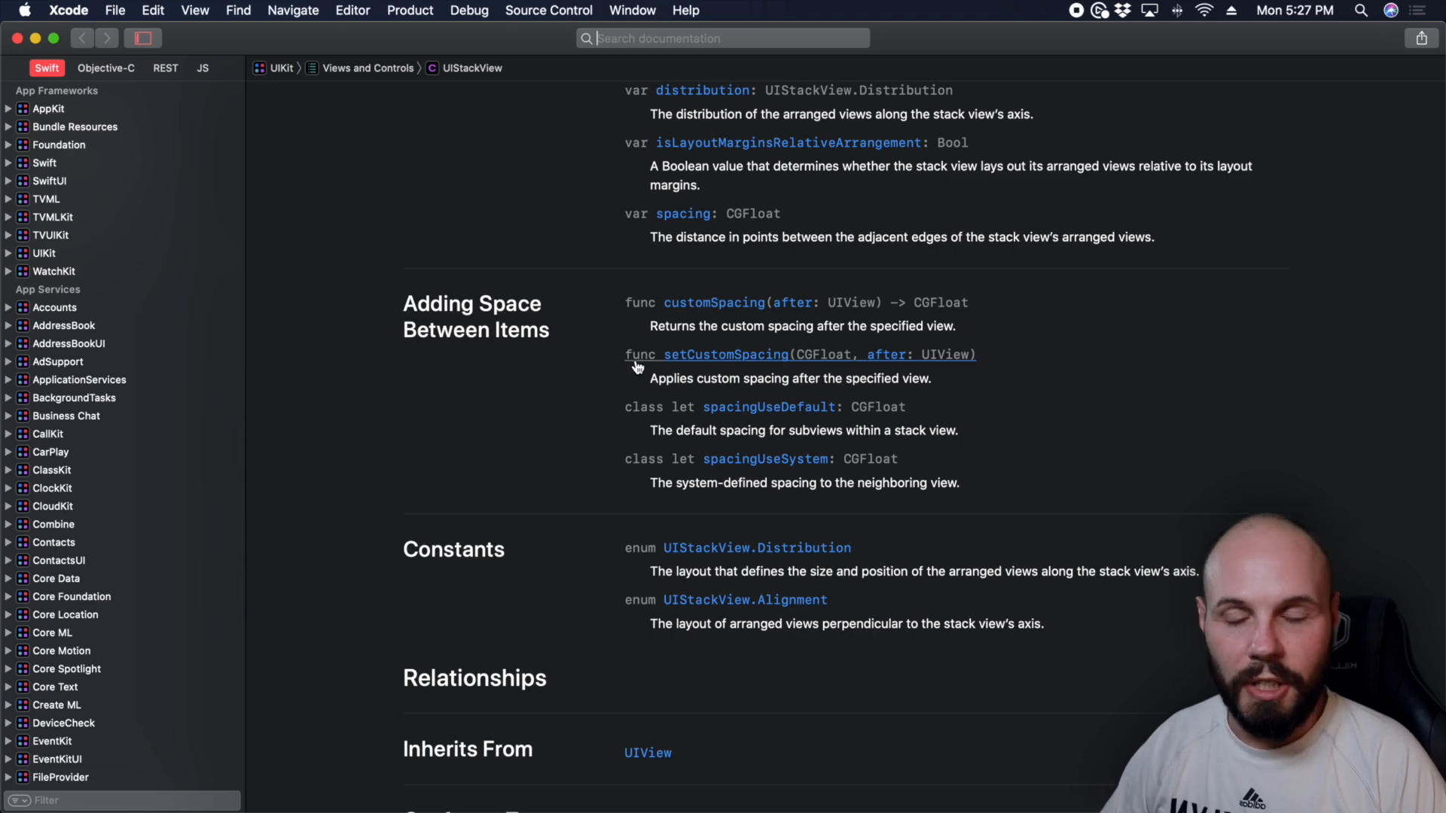
scroll("up", 3)
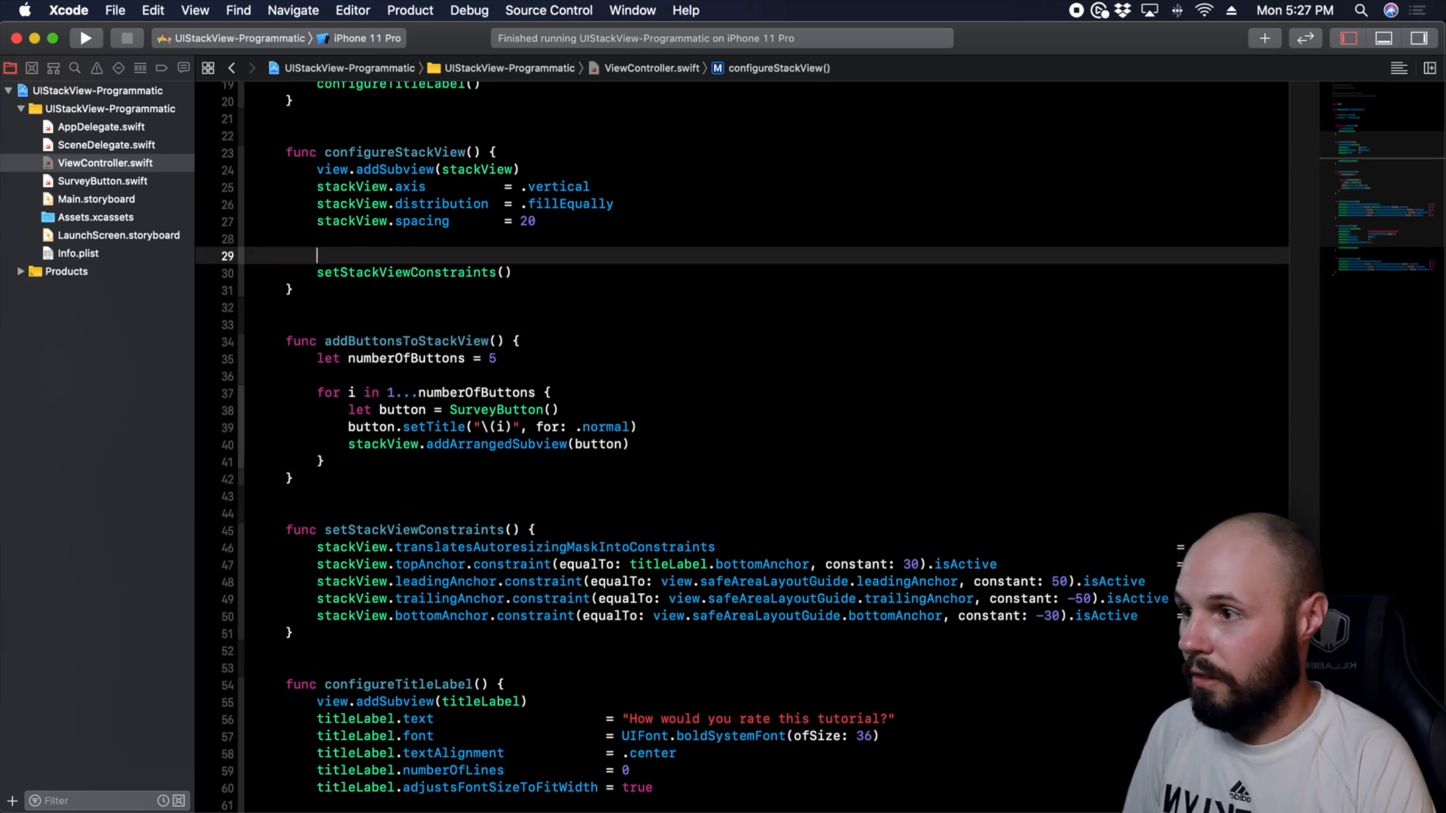
- Call addButtonsToStackView() in configureStackView, run, and call configureStackView() from viewDidLoad
type("addButtonsToStackView()")
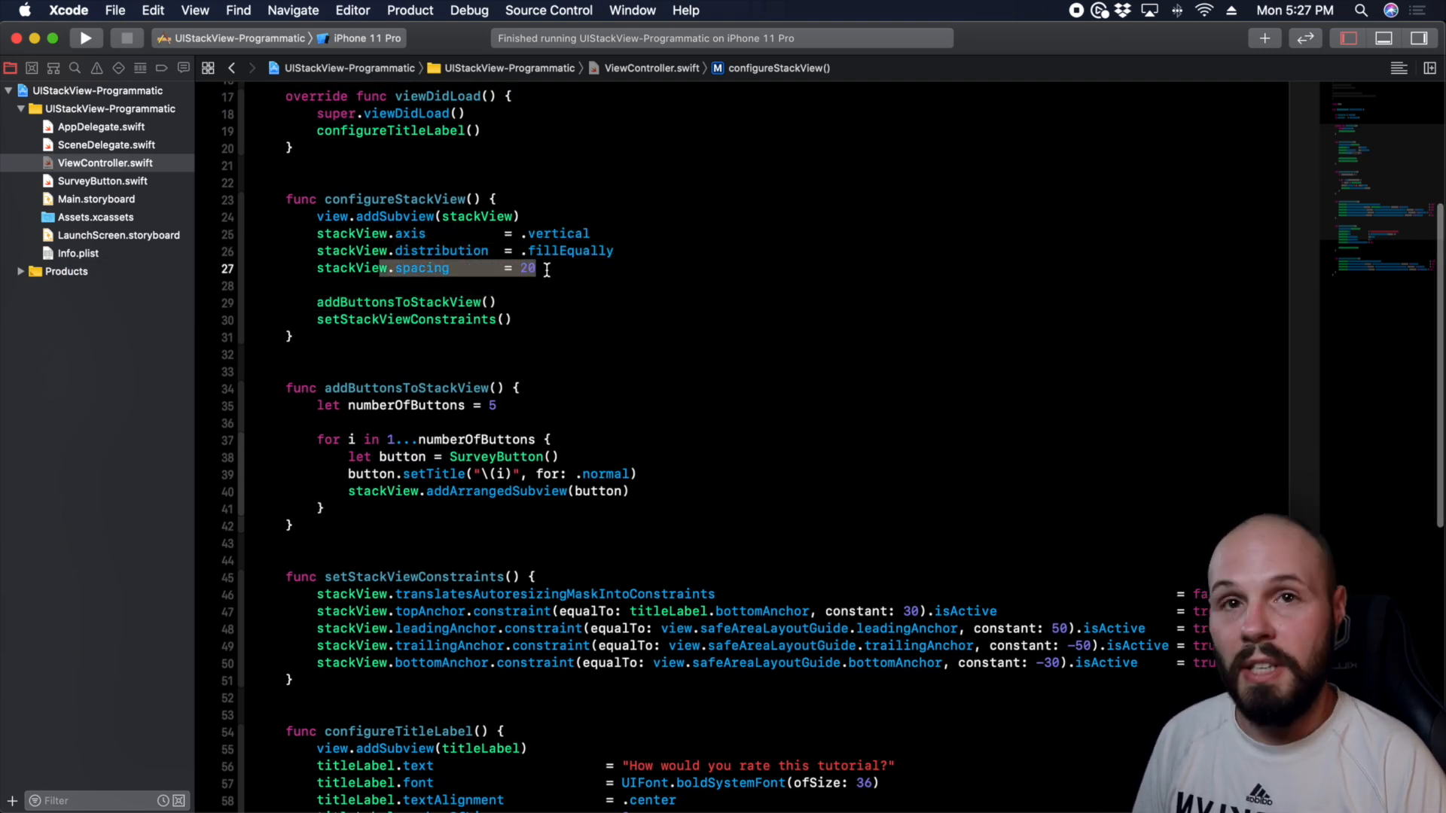
scroll("up", 3)
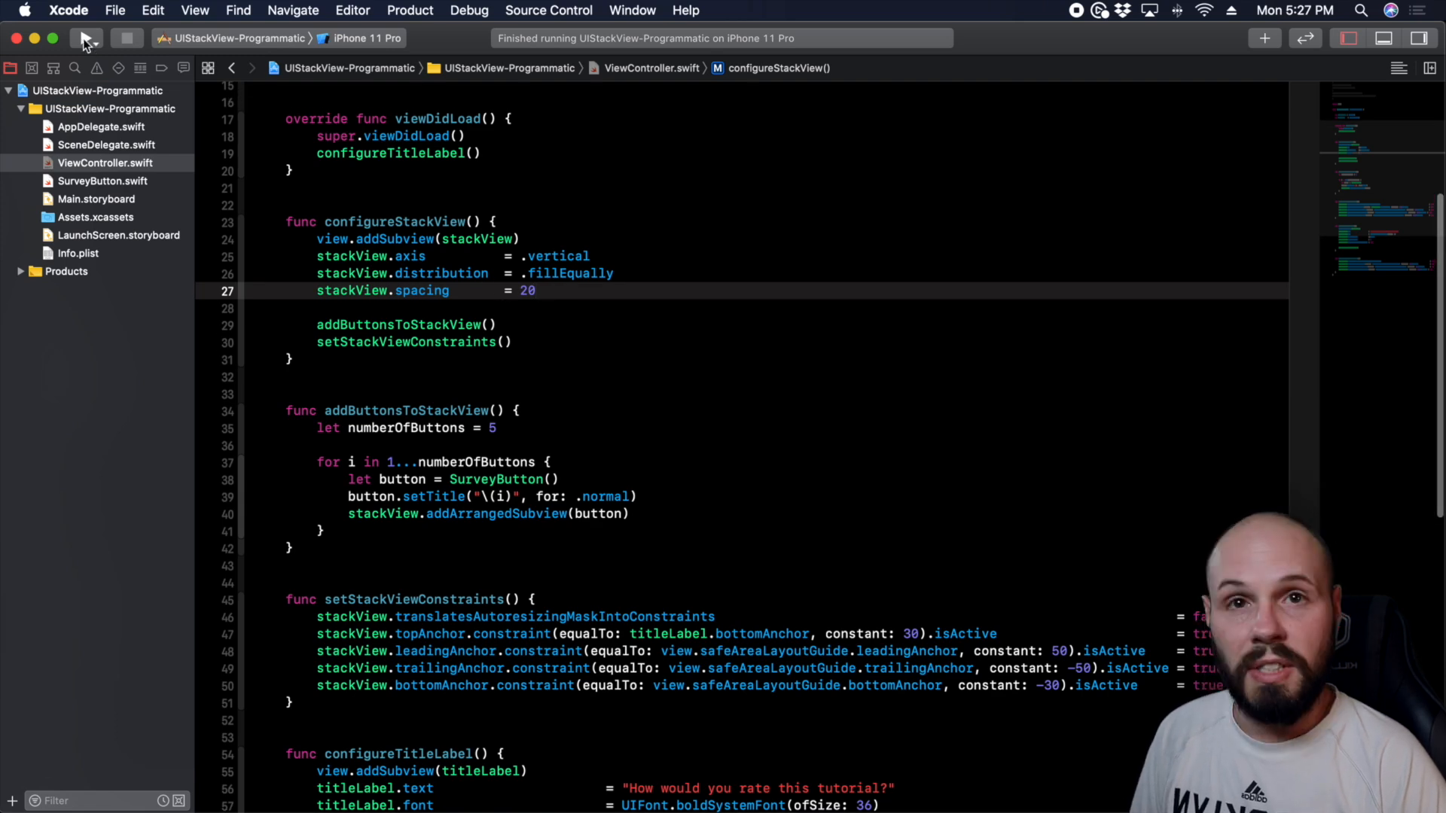
left_click(85, 37)
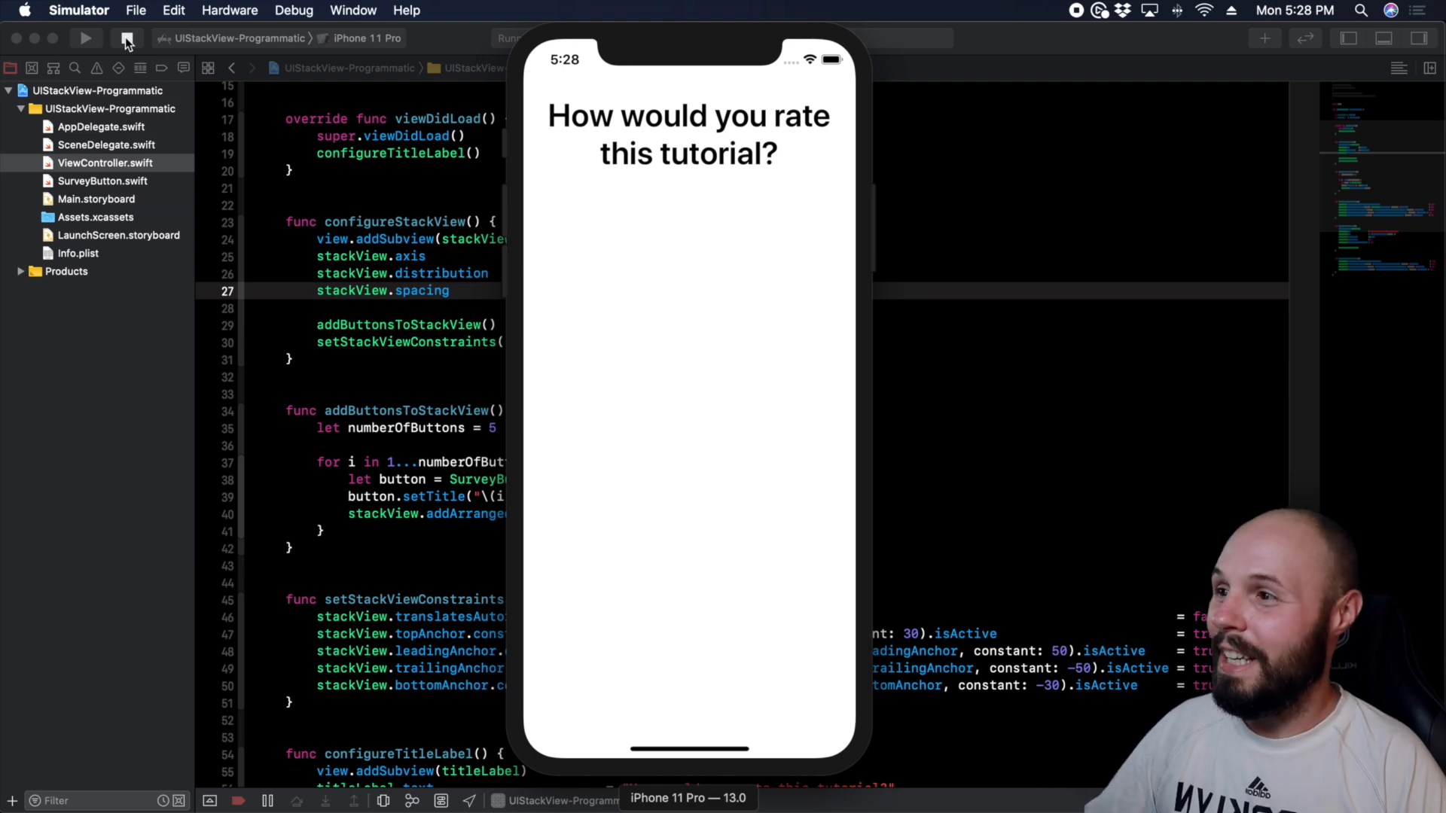
left_click(127, 38)
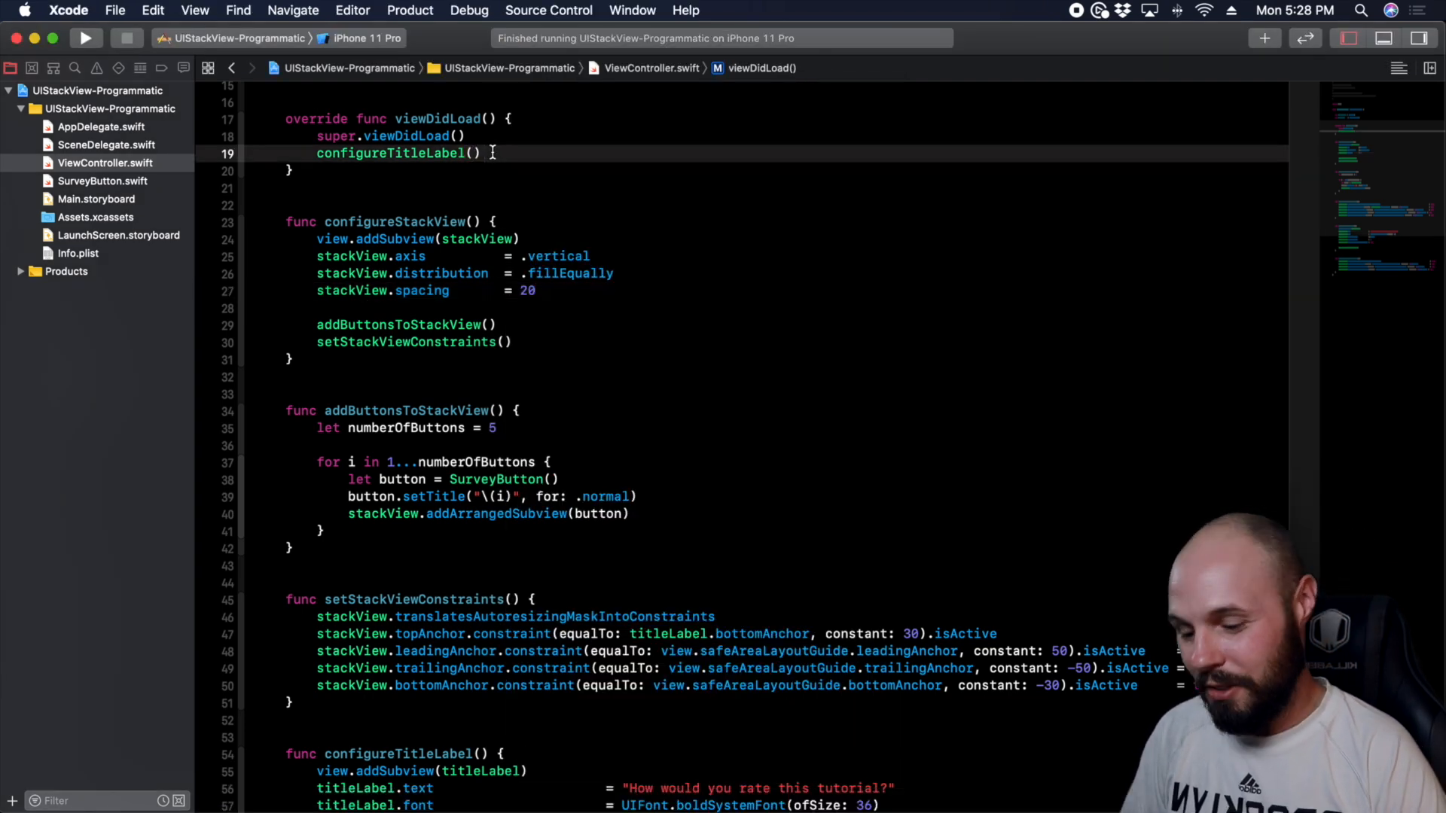
type("configureStackView(")
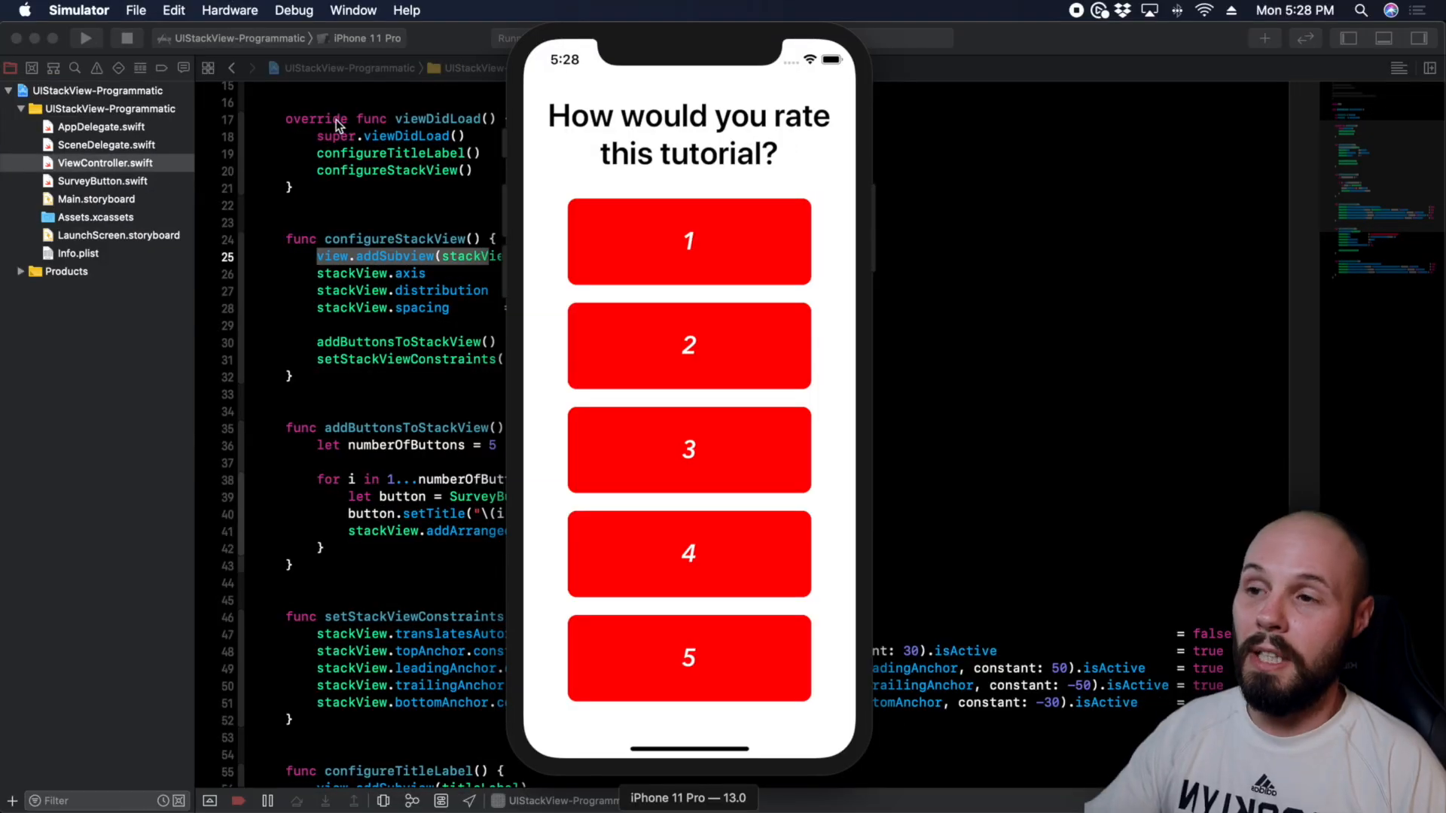
mouse_move(627, 283)
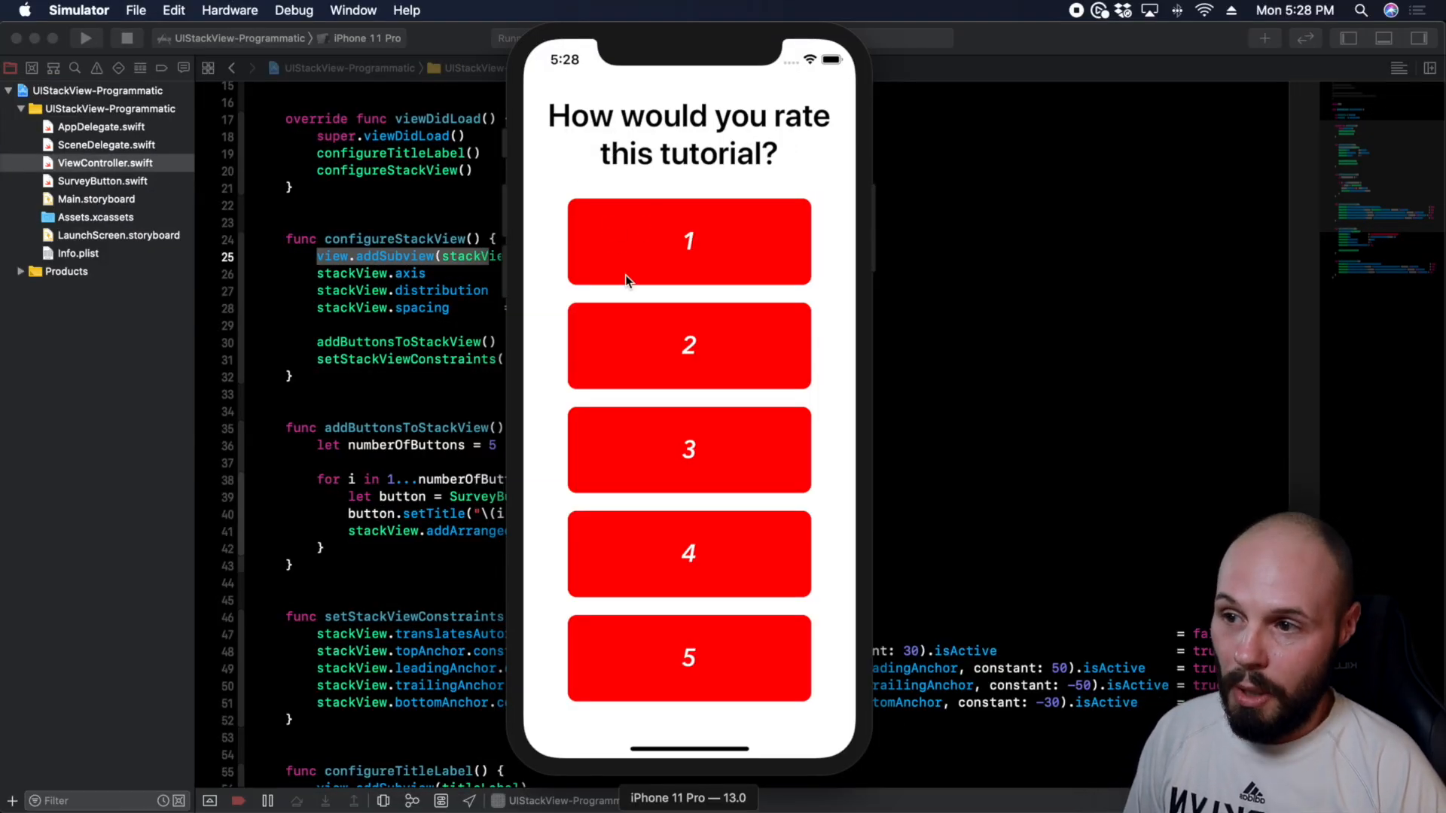
mouse_move(660, 293)
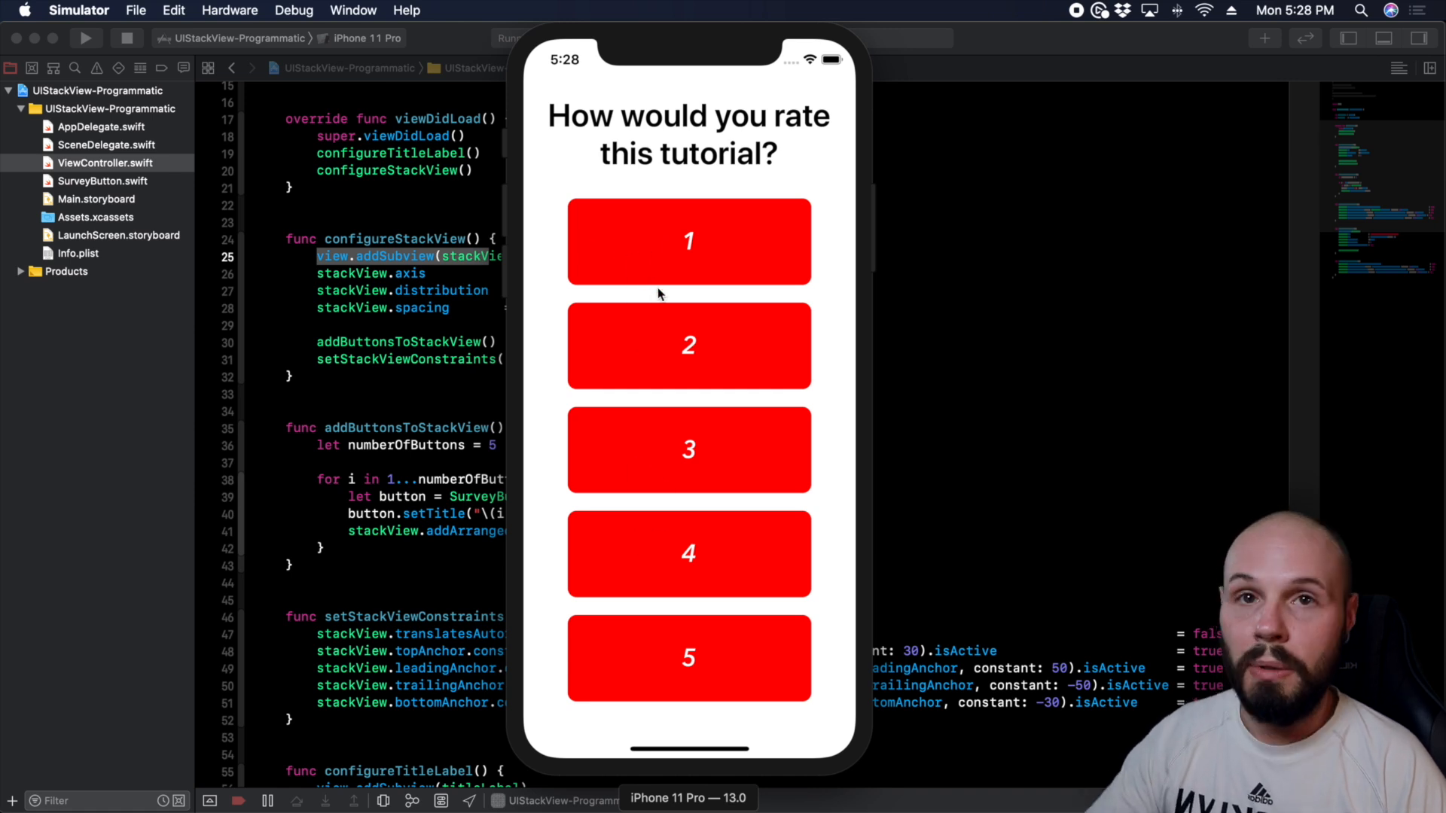
mouse_move(662, 272)
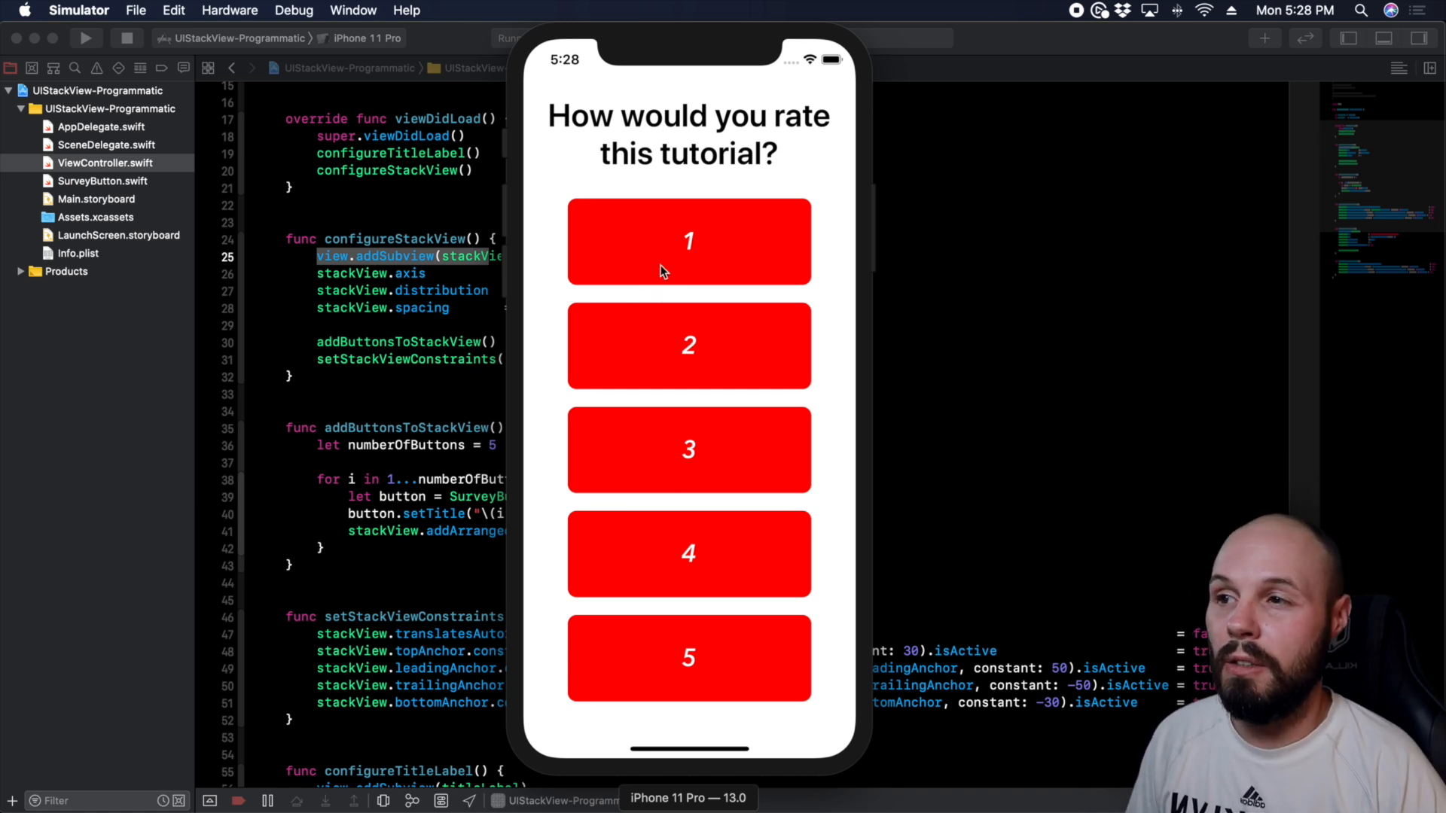
mouse_move(795, 744)
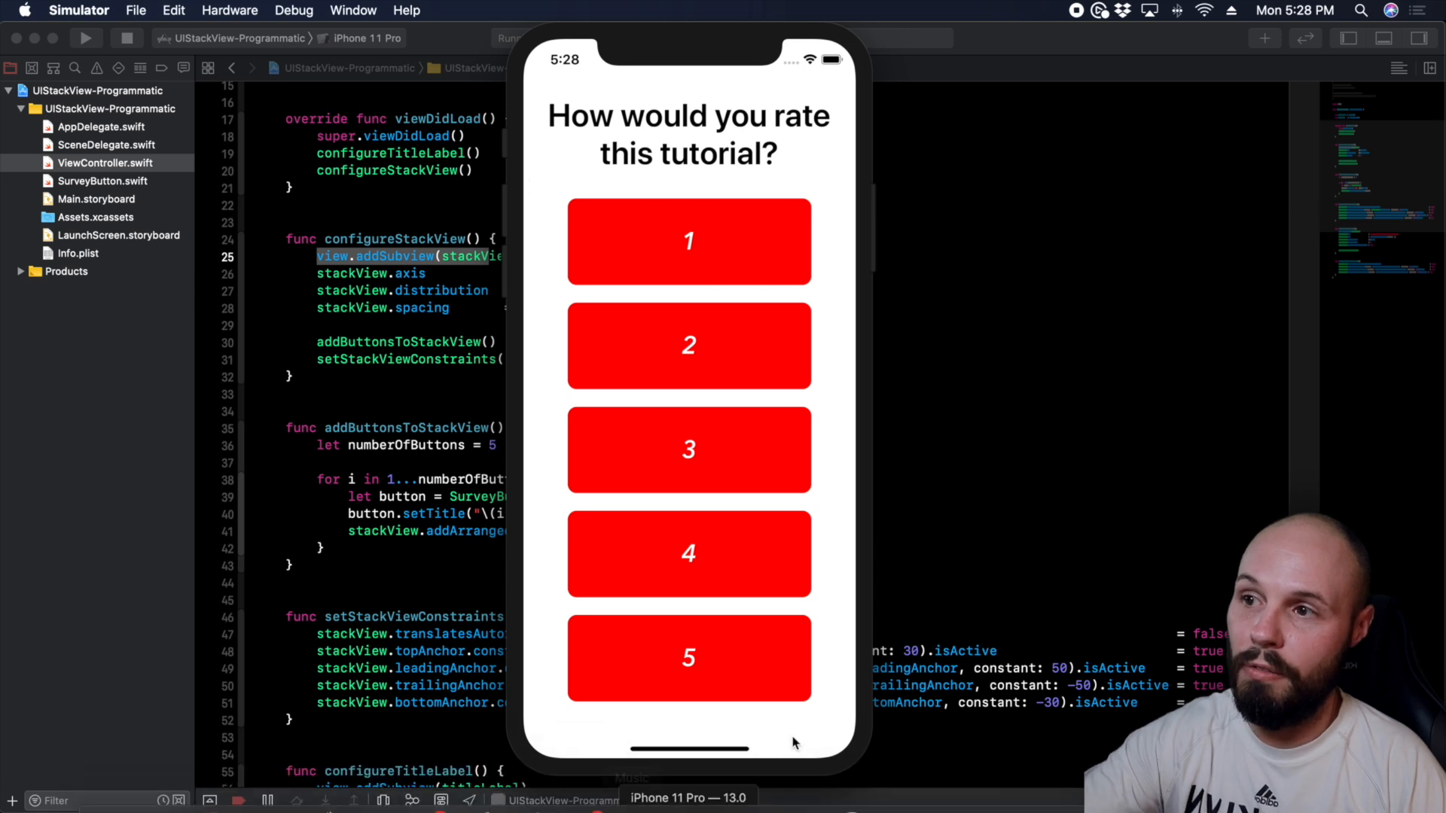
mouse_move(644, 242)
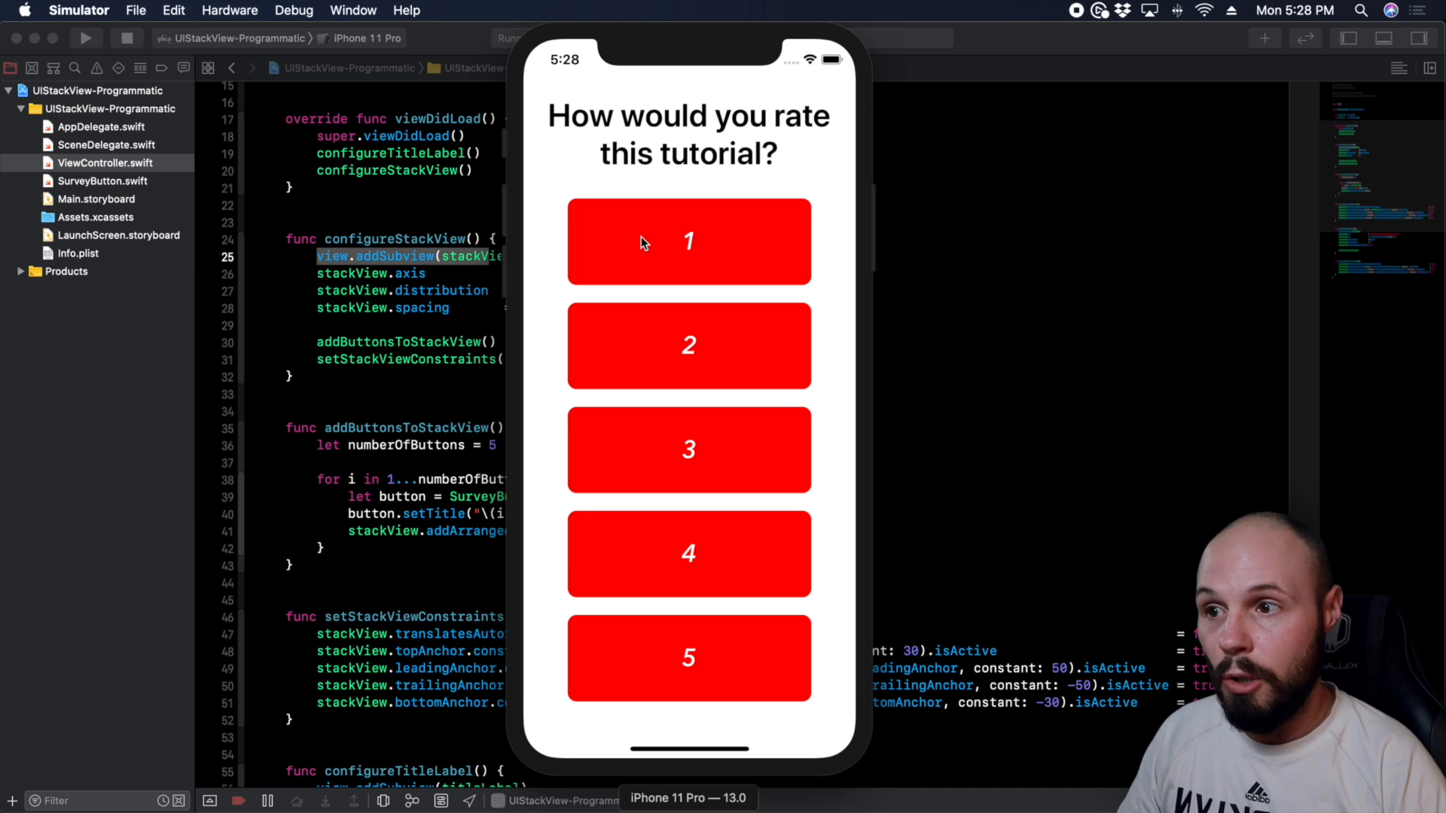
mouse_move(713, 296)
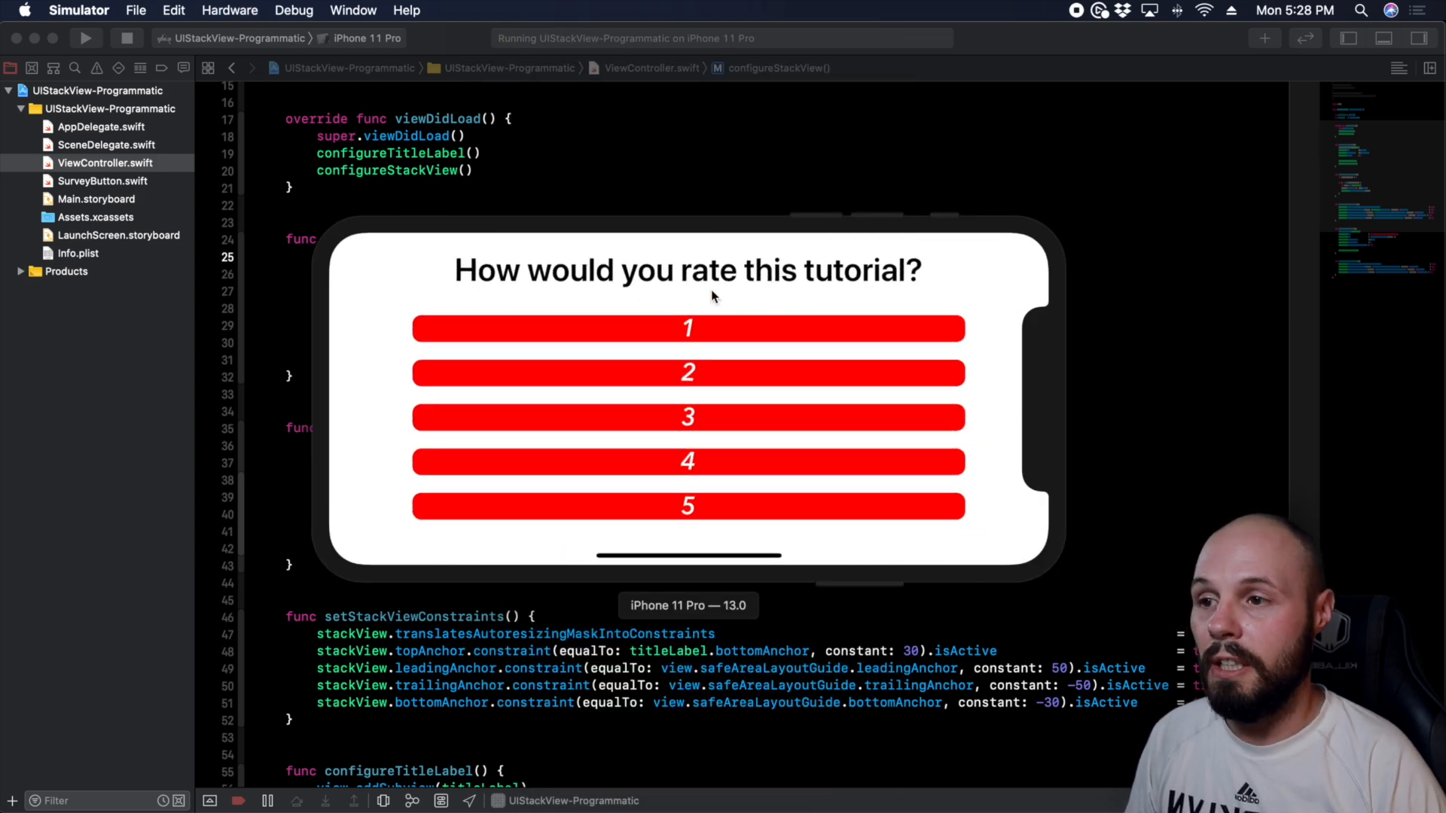
mouse_move(687, 342)
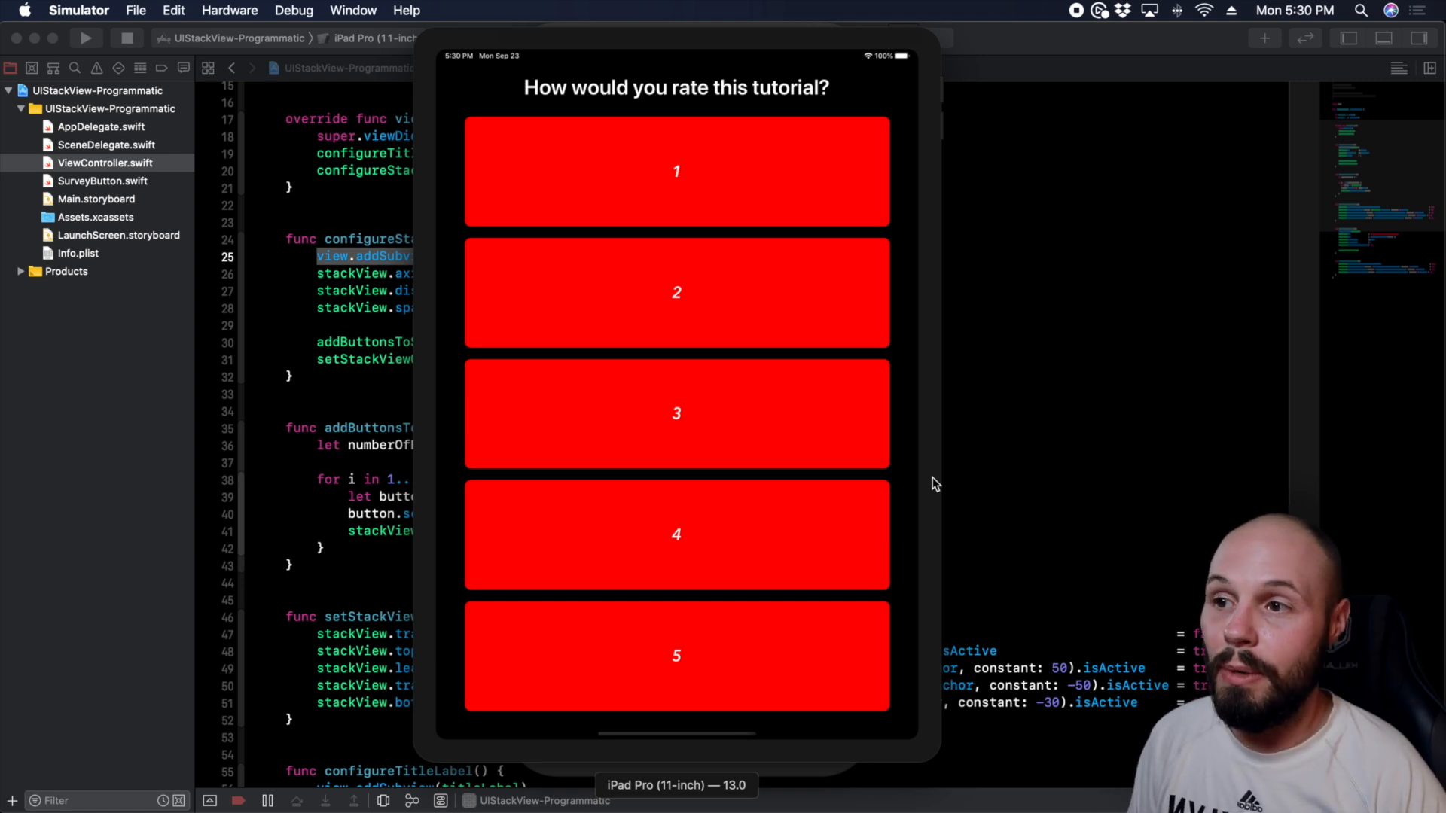
mouse_move(703, 284)
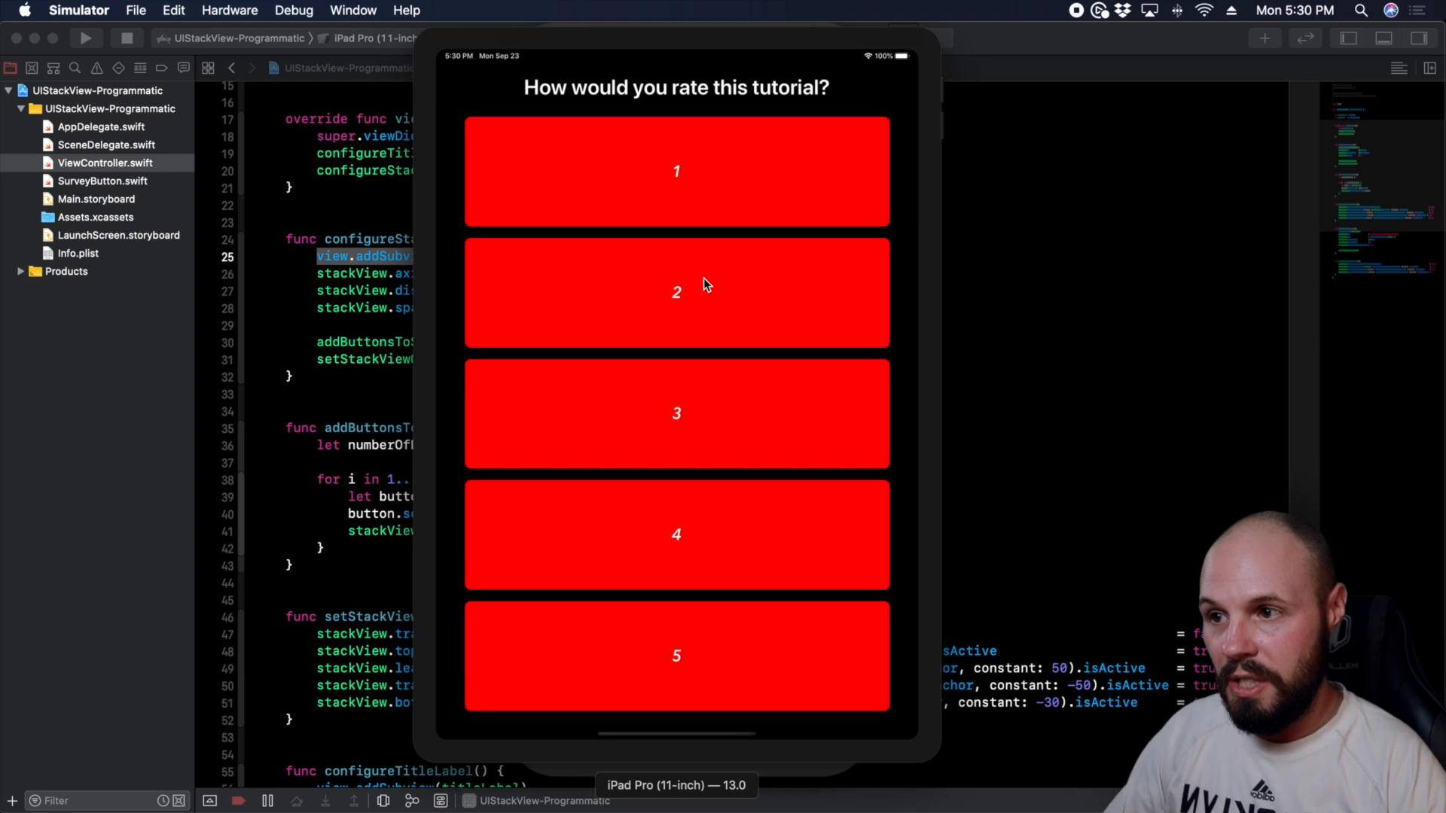